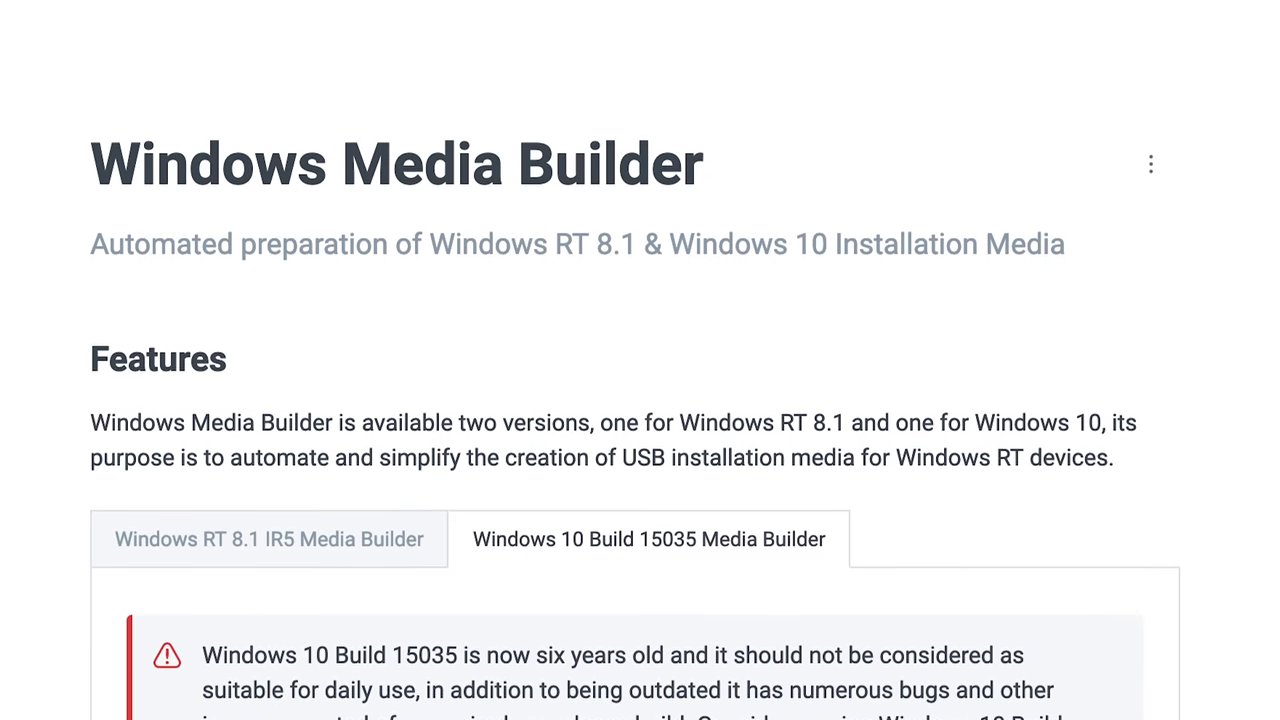
- Scroll the GitBook to Download and open the Archive.org link for Media Builder 2.50
scroll("down", 3)
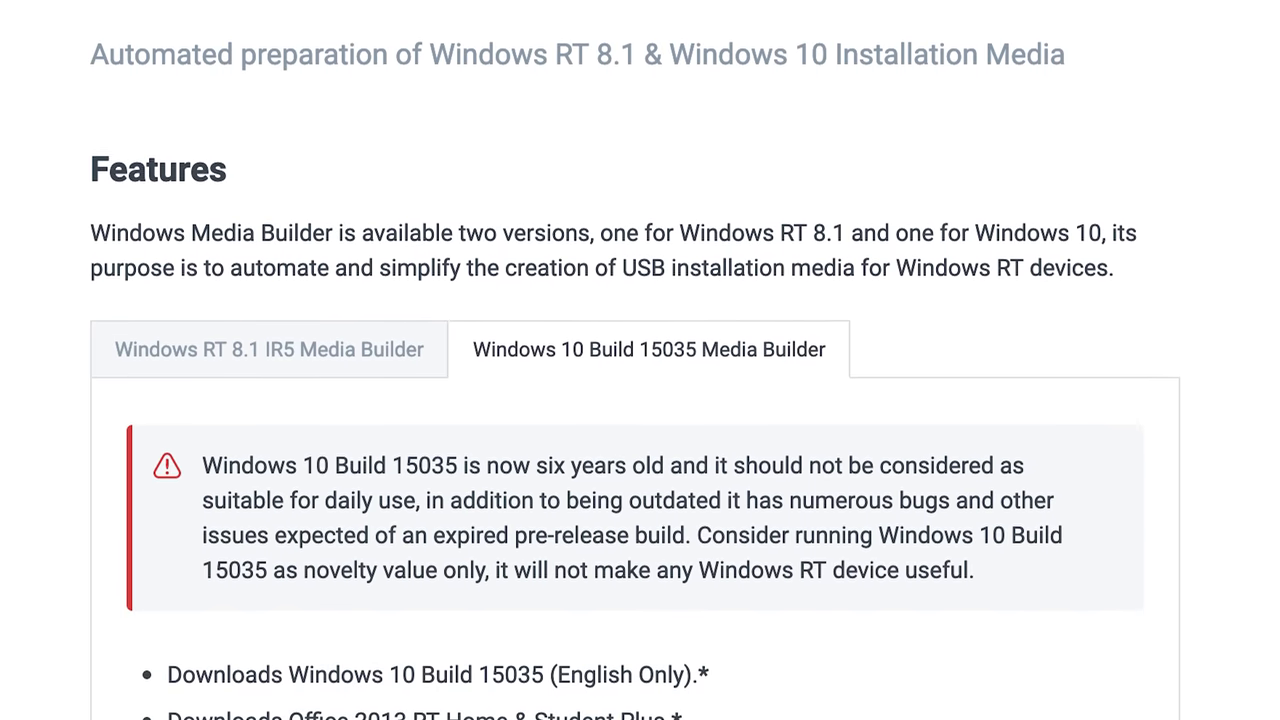
scroll("down", 3)
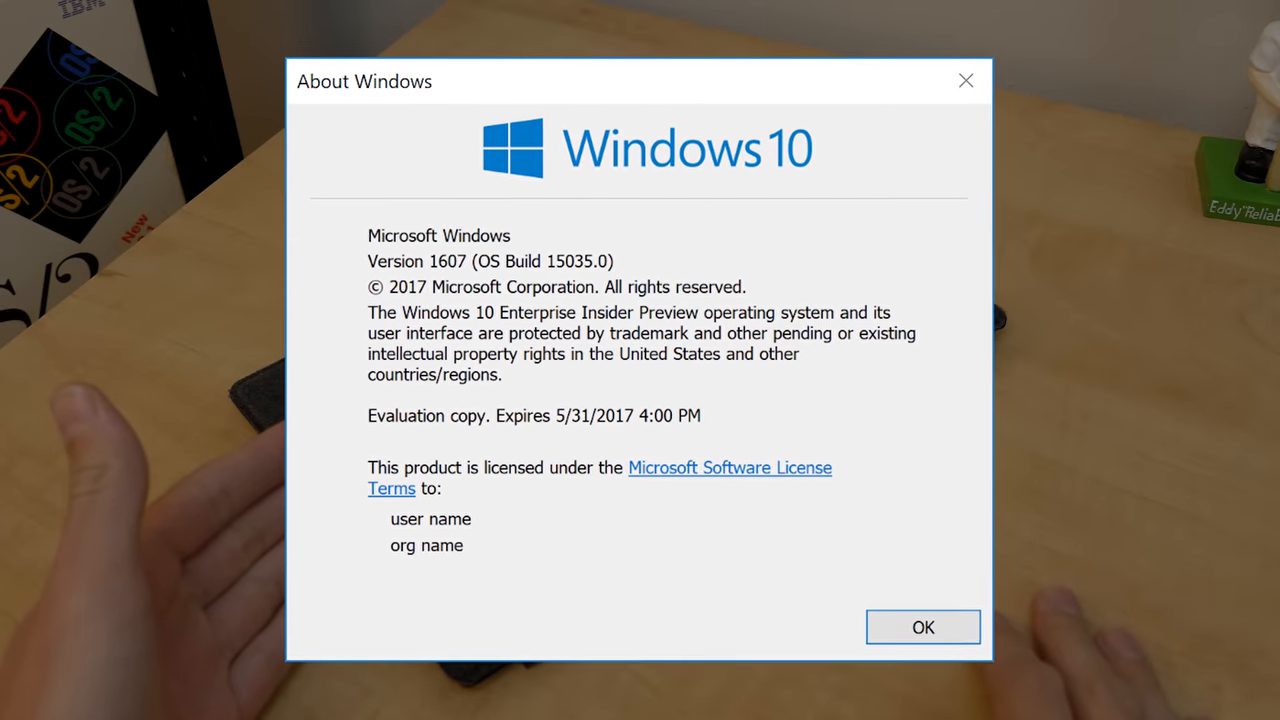
left_click(921, 627)
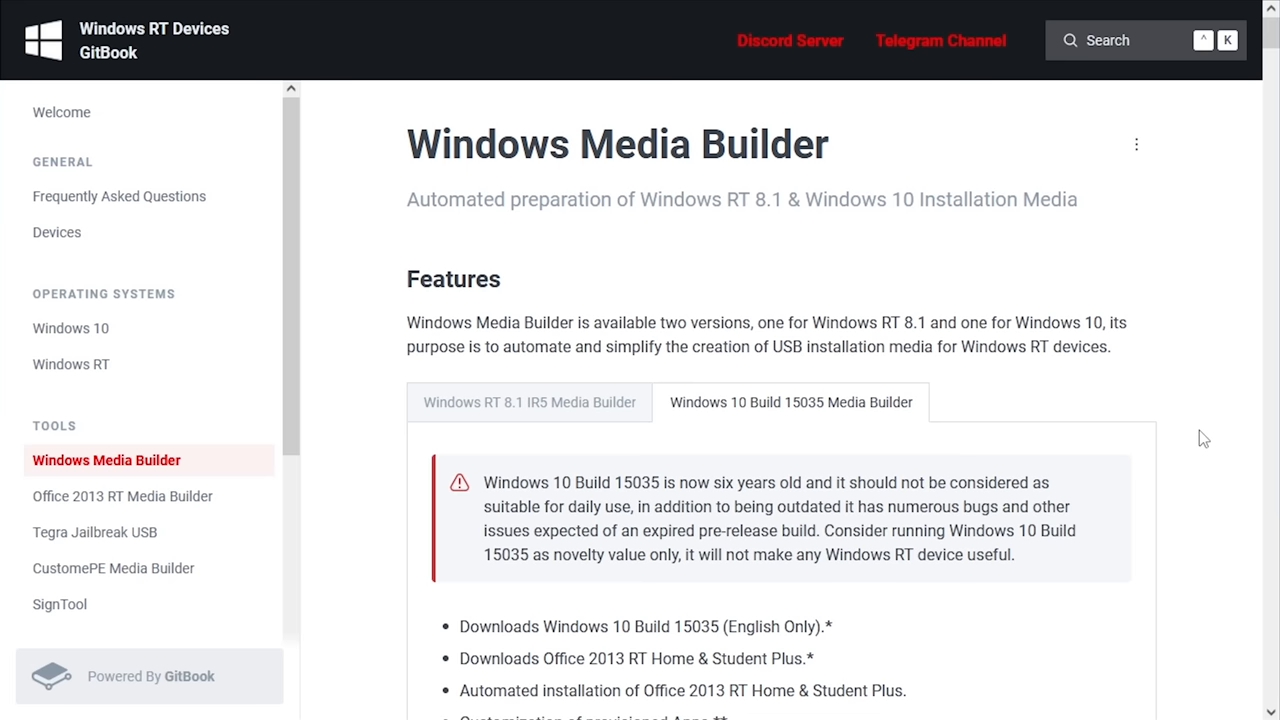
scroll("down", 3)
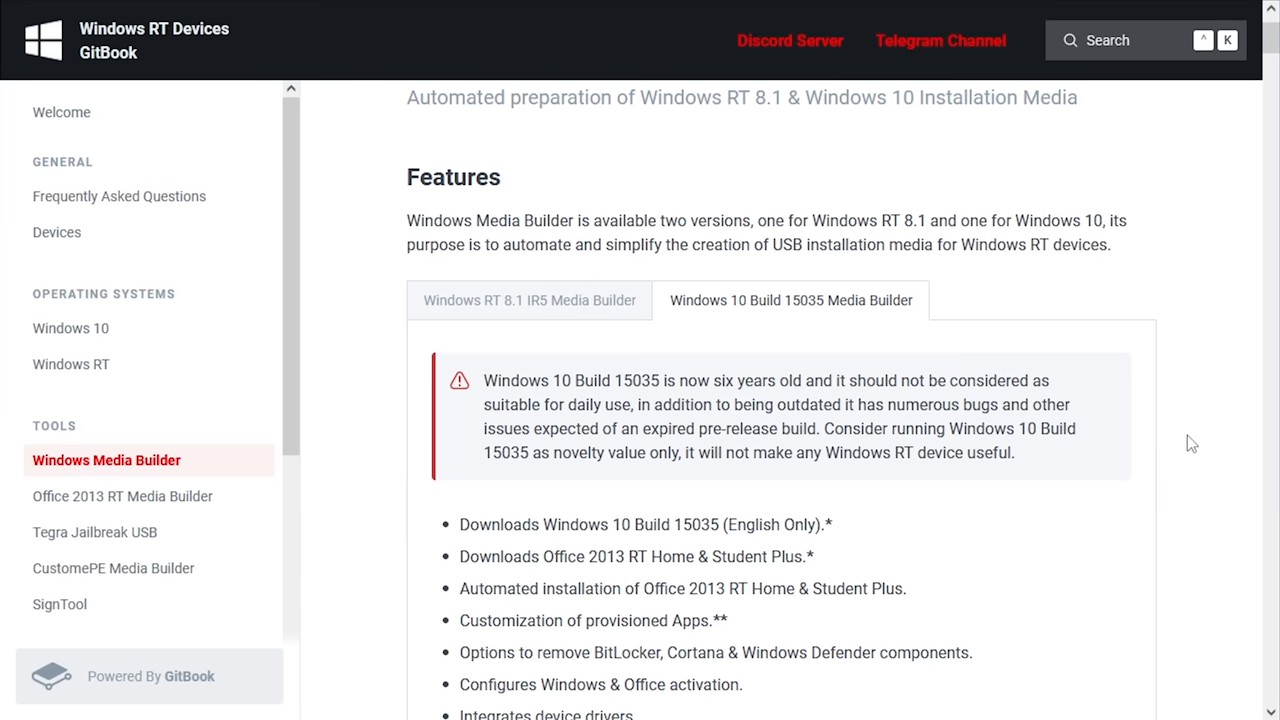
scroll("down", 3)
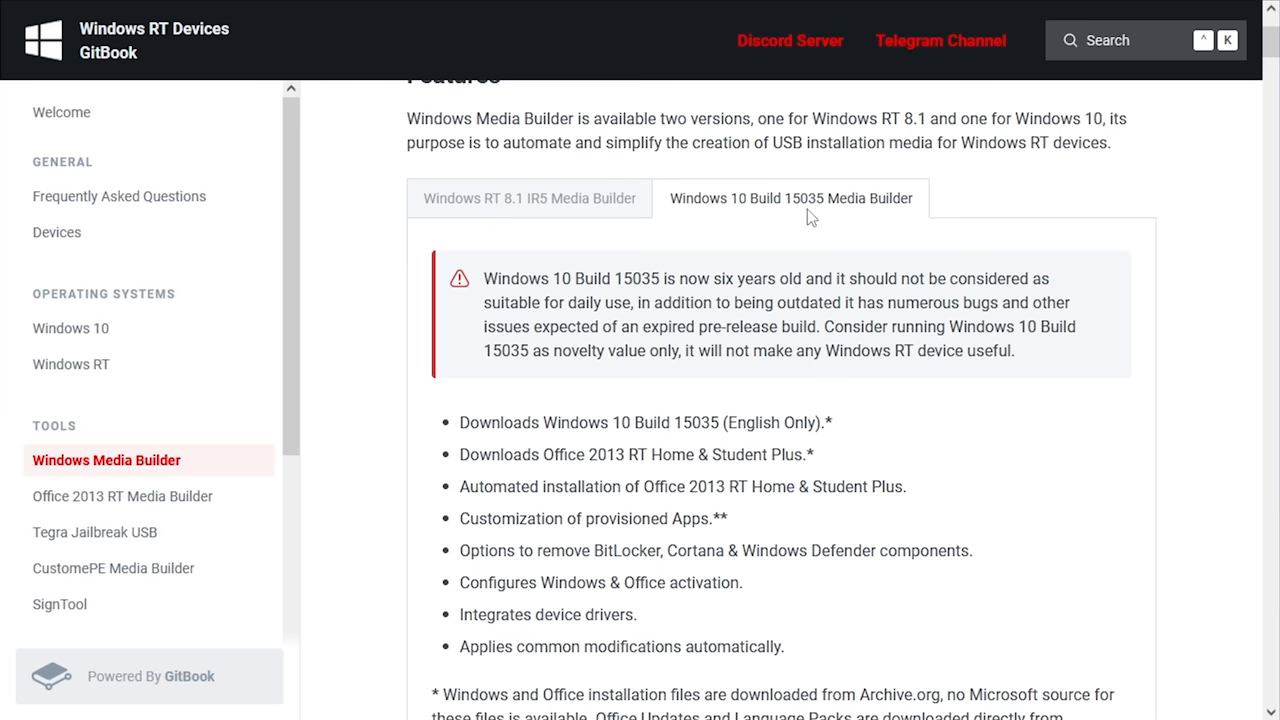
mouse_move(806, 226)
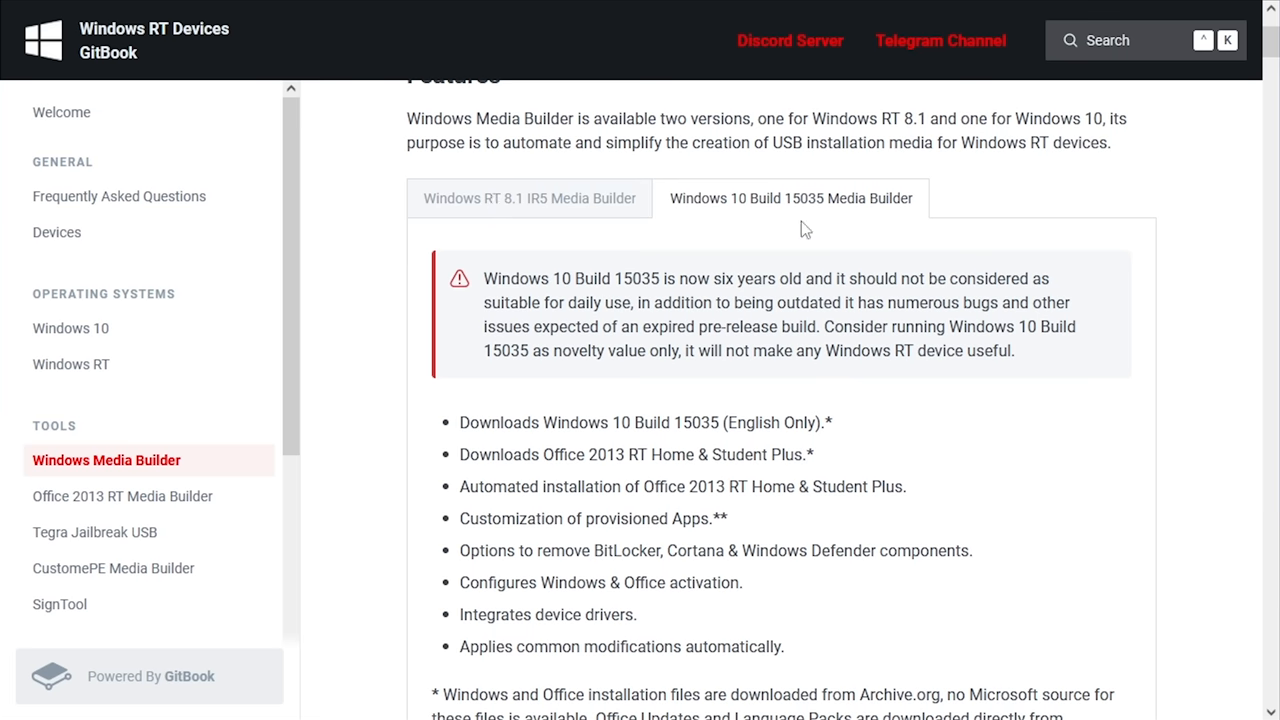
scroll("down", 3)
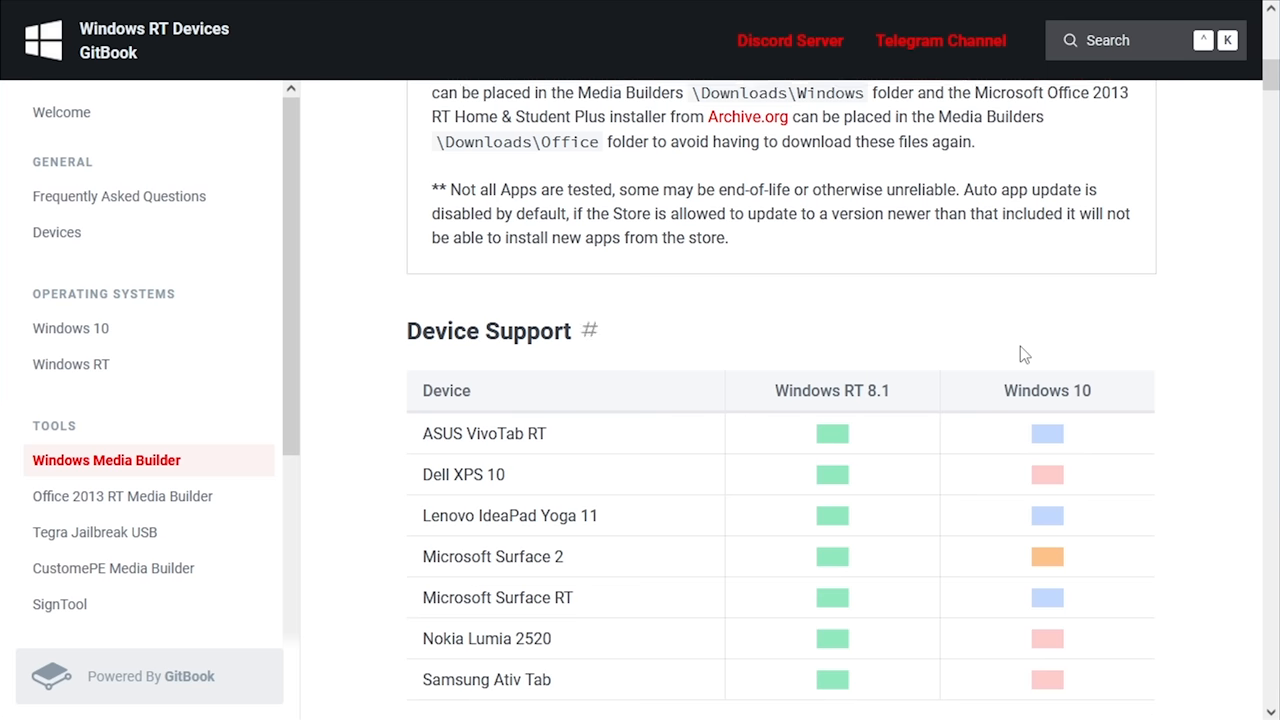
scroll("down", 3)
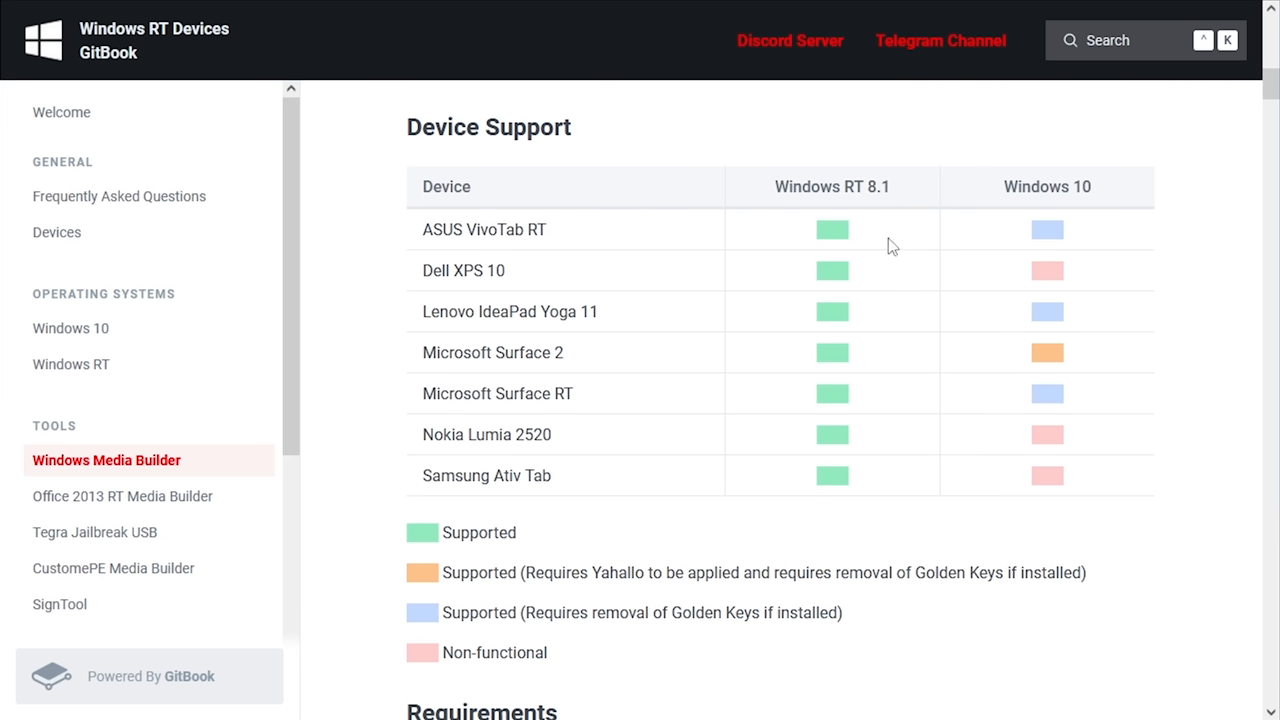
mouse_move(632, 415)
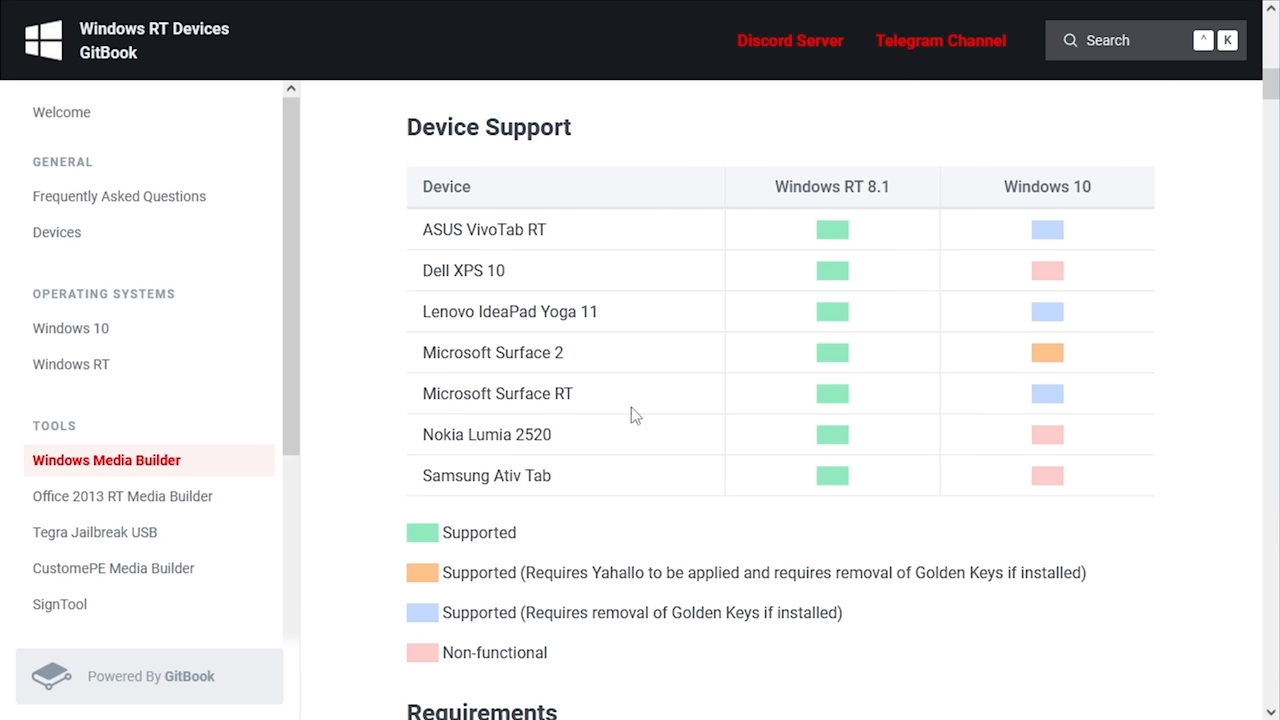
scroll("down", 3)
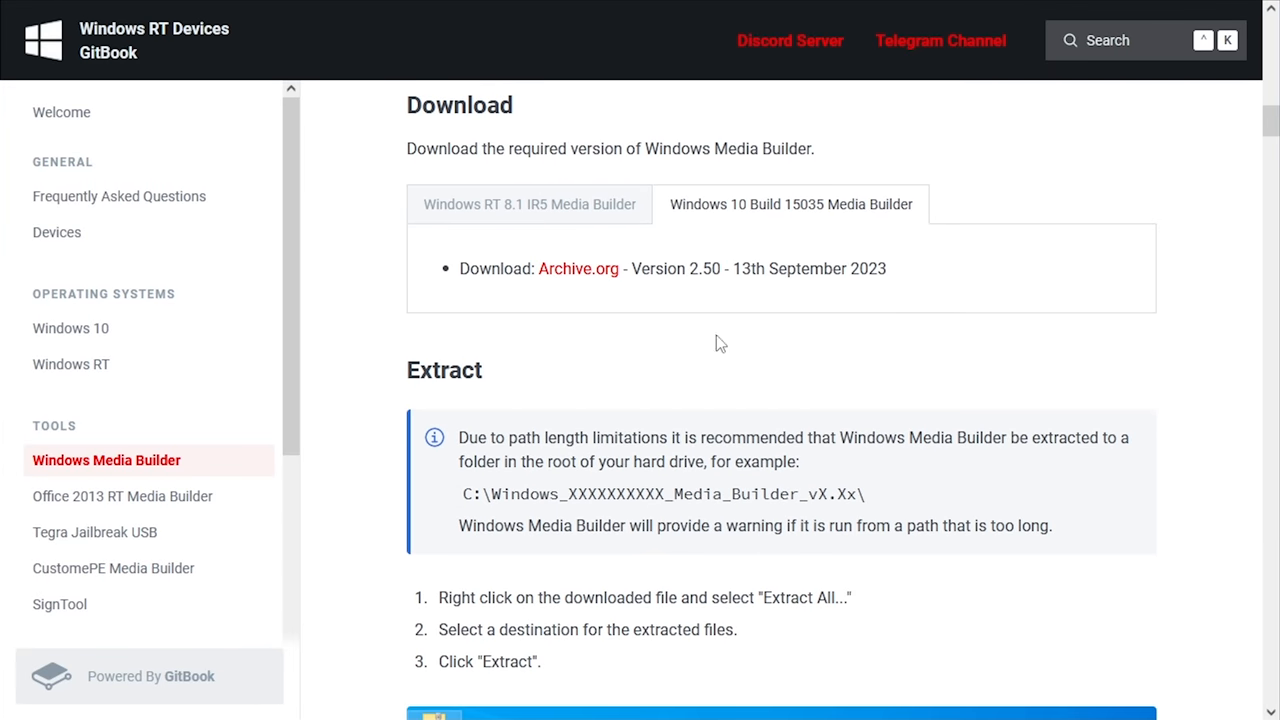
mouse_move(578, 268)
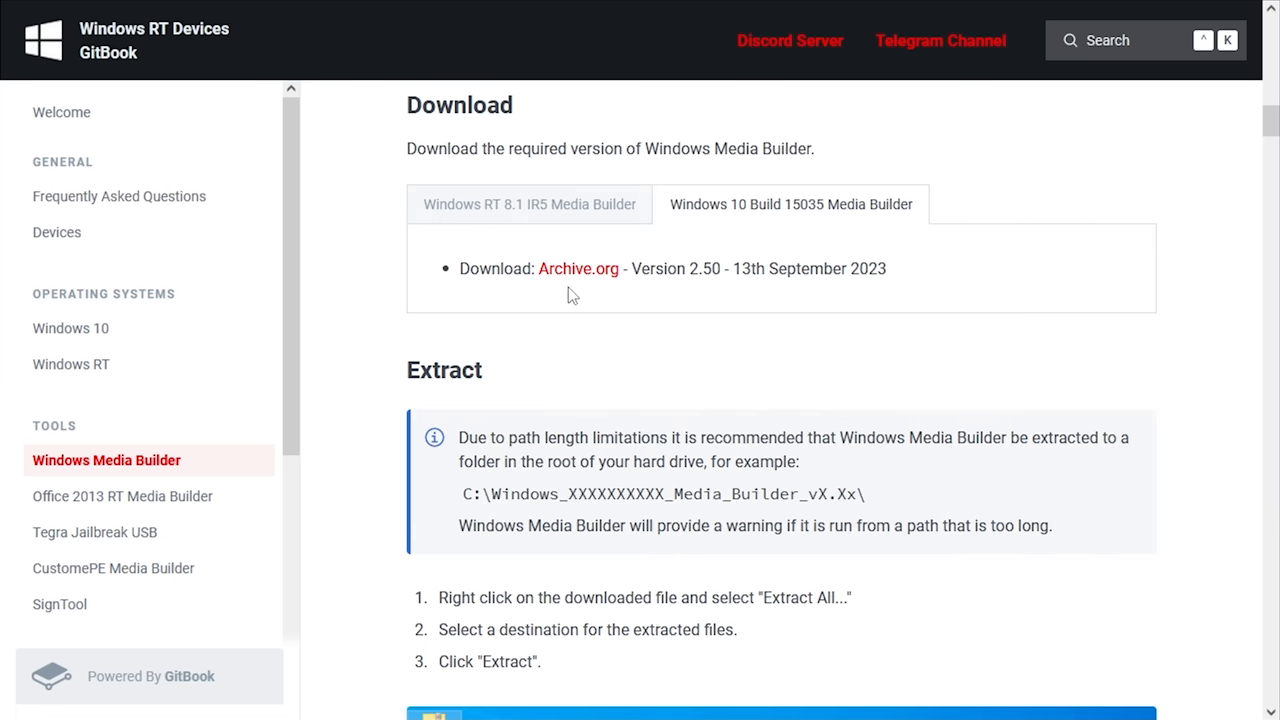
left_click(578, 268)
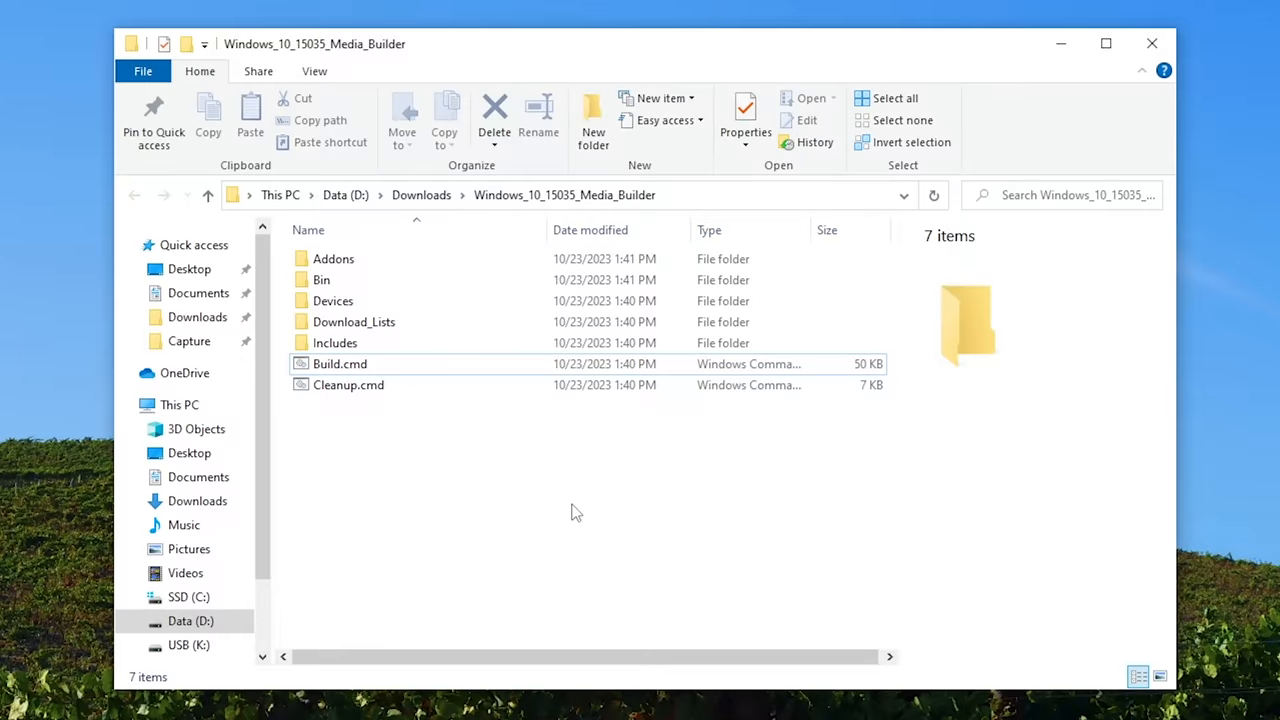
- Run Build.cmd from D:\Downloads\Windows_10_15035_Media_Builder, hitting the administrator-required error
left_click(340, 363)
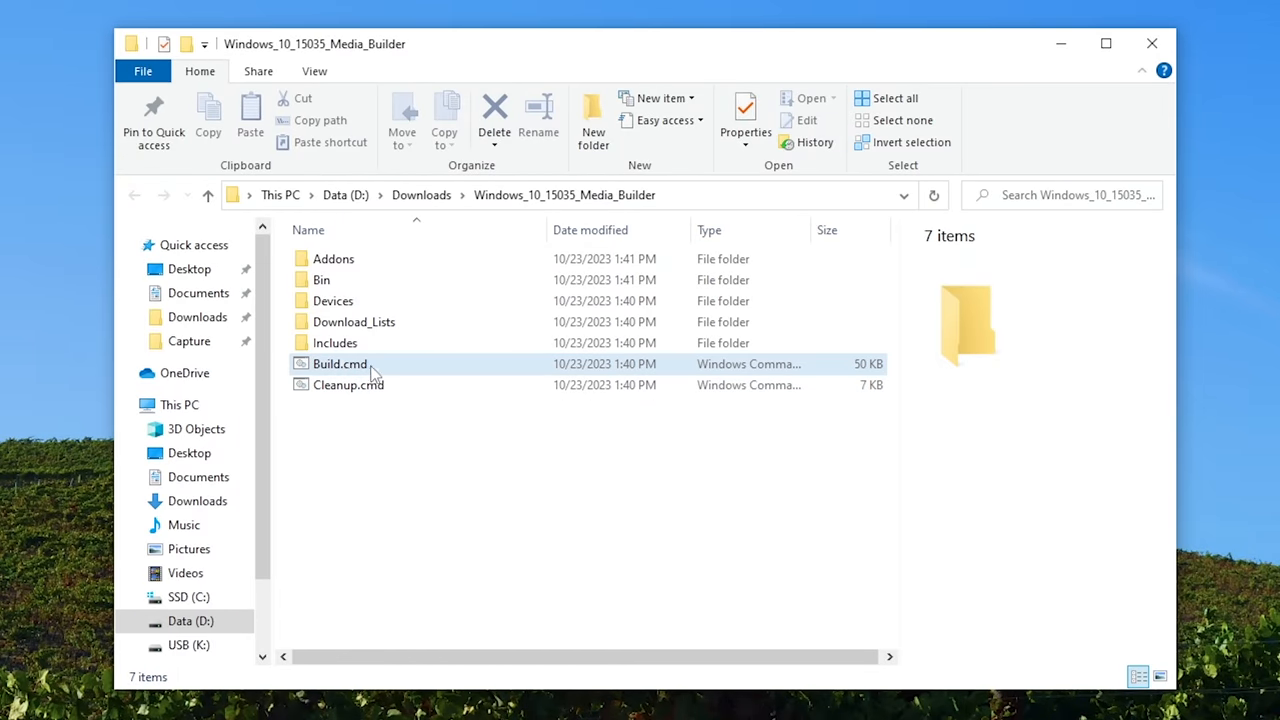
left_click(340, 363)
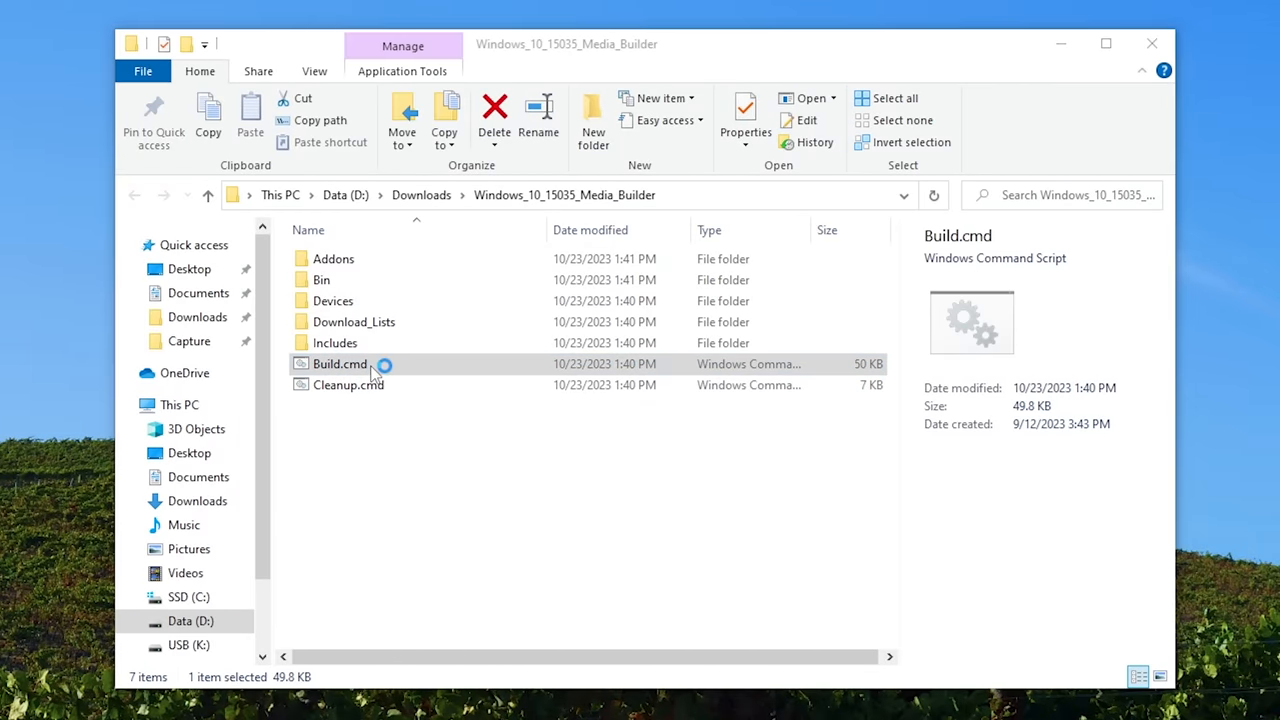
double_click(340, 363)
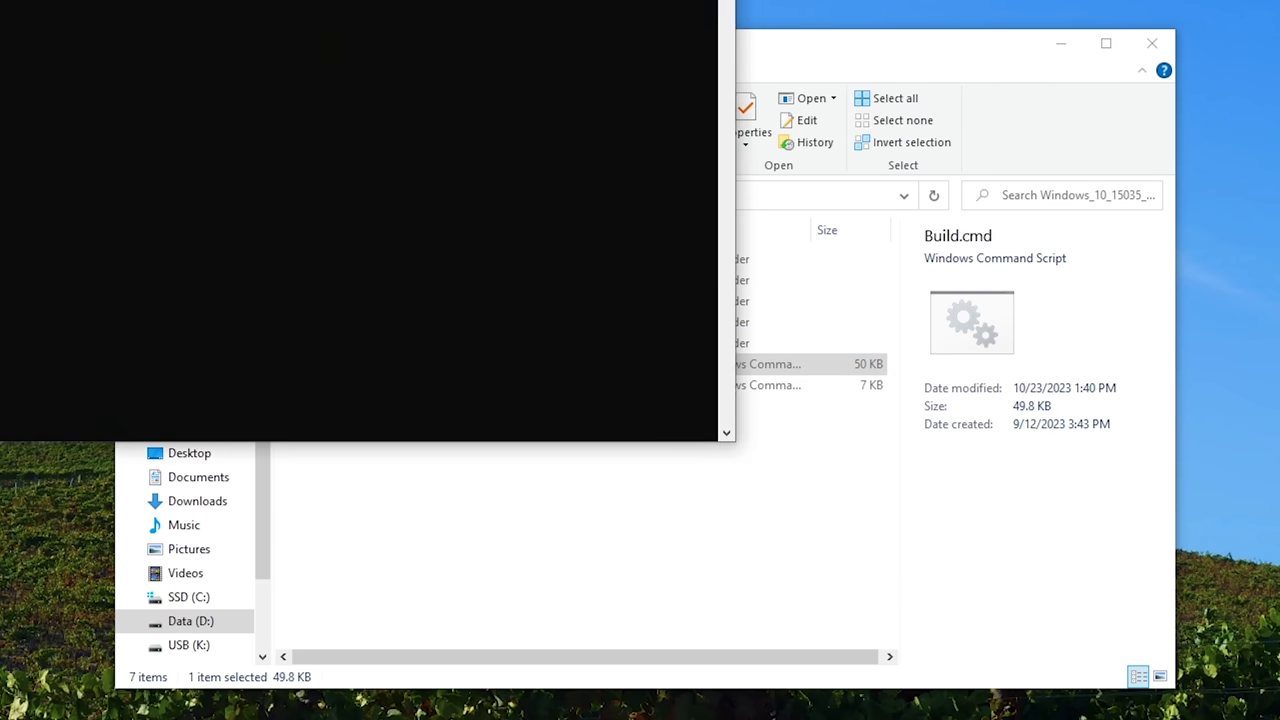
double_click(770, 364)
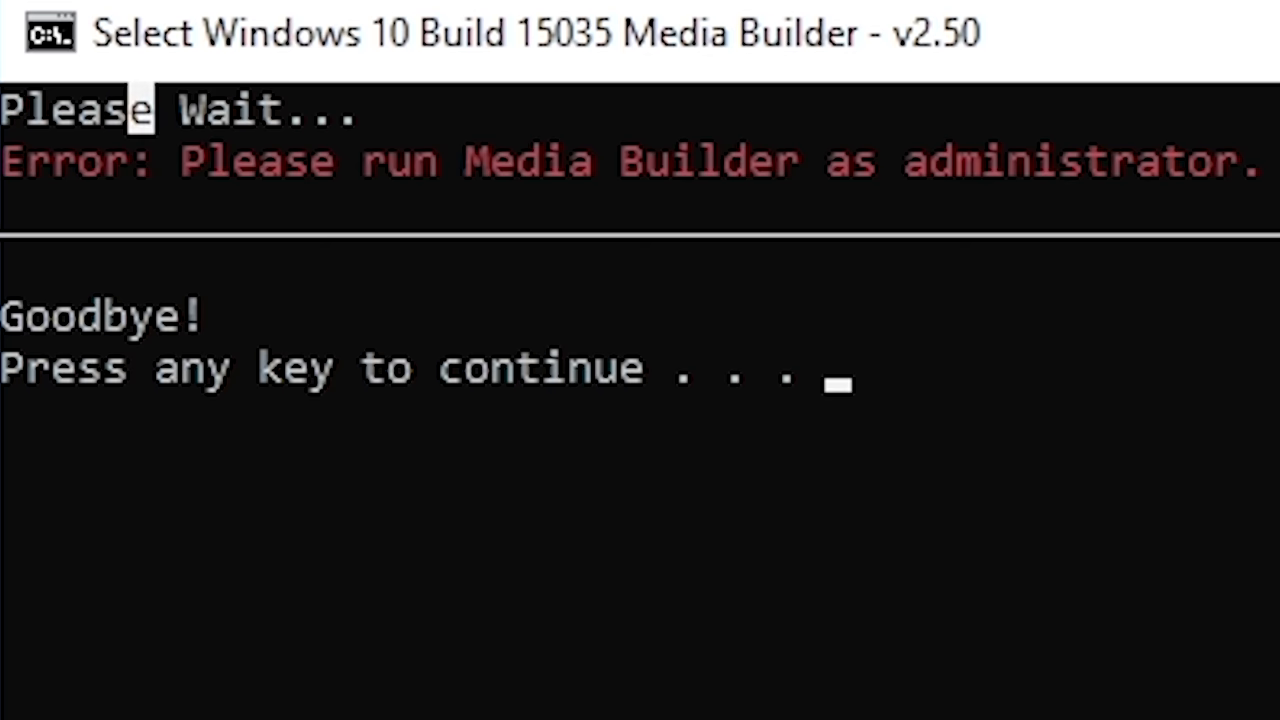
- Dismiss the admin error and, running as administrator, accept the Device Notes with y
key("enter")
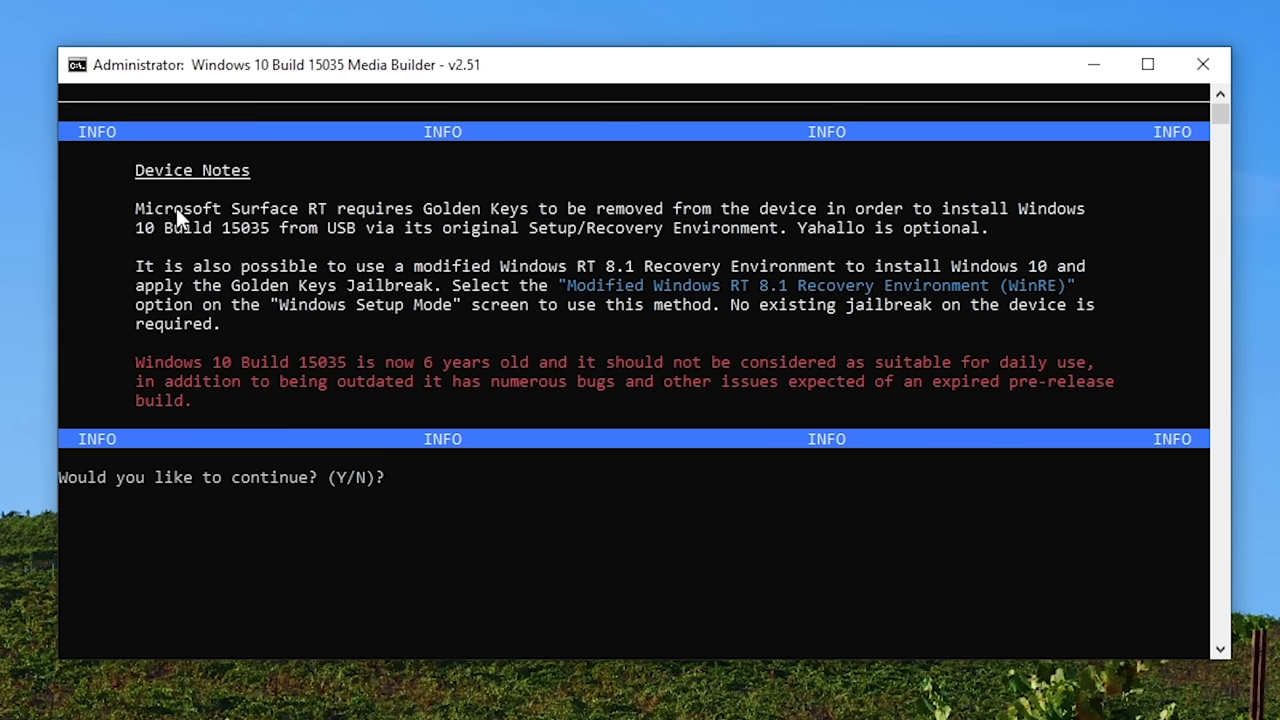
mouse_move(490, 220)
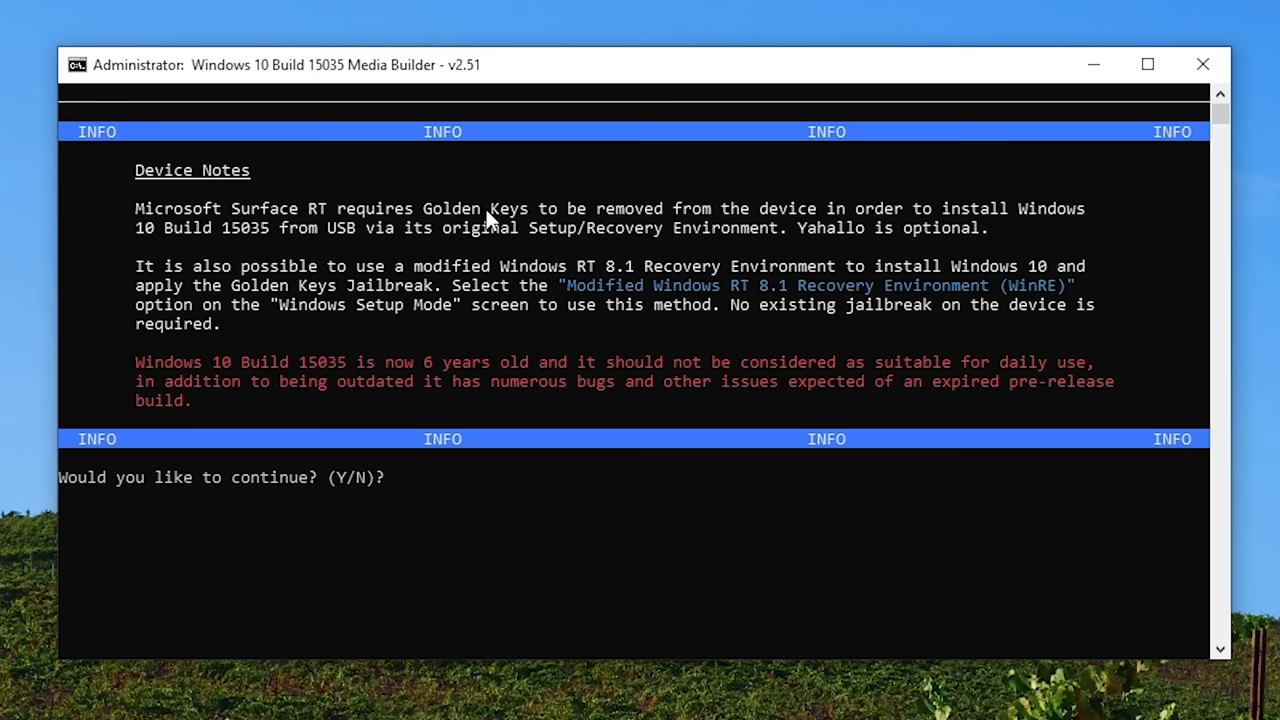
mouse_move(775, 210)
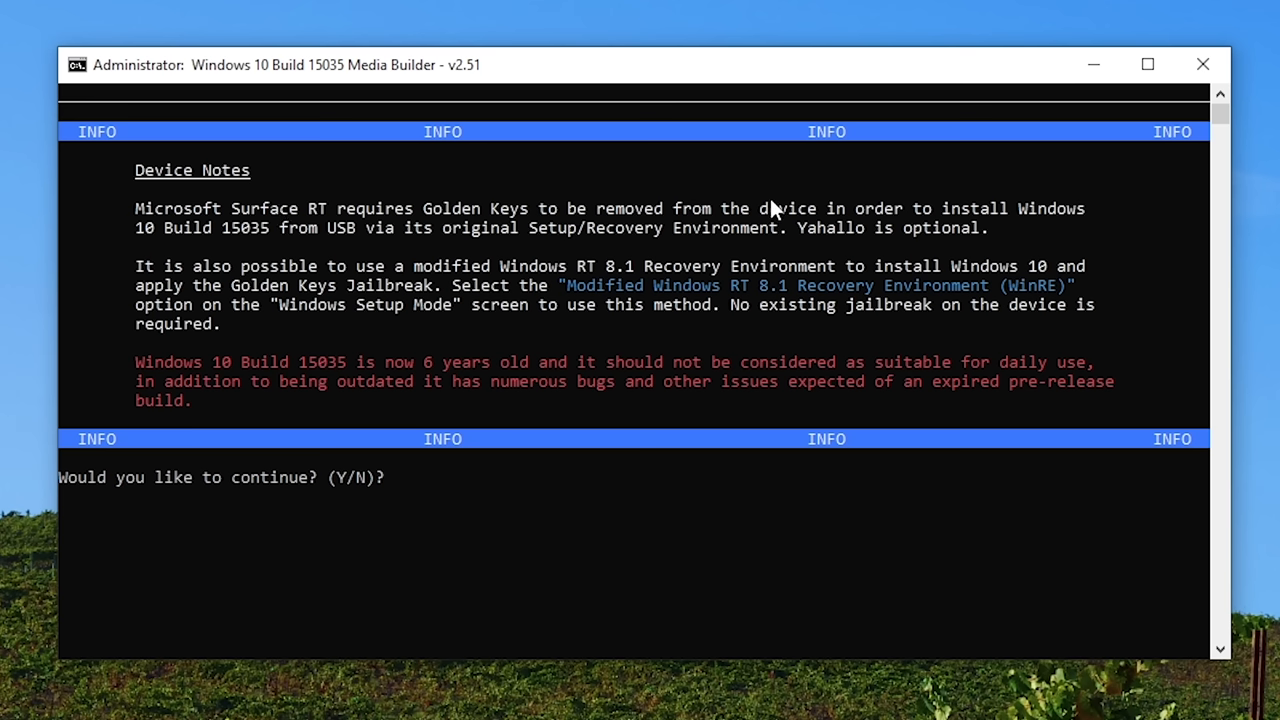
mouse_move(230, 253)
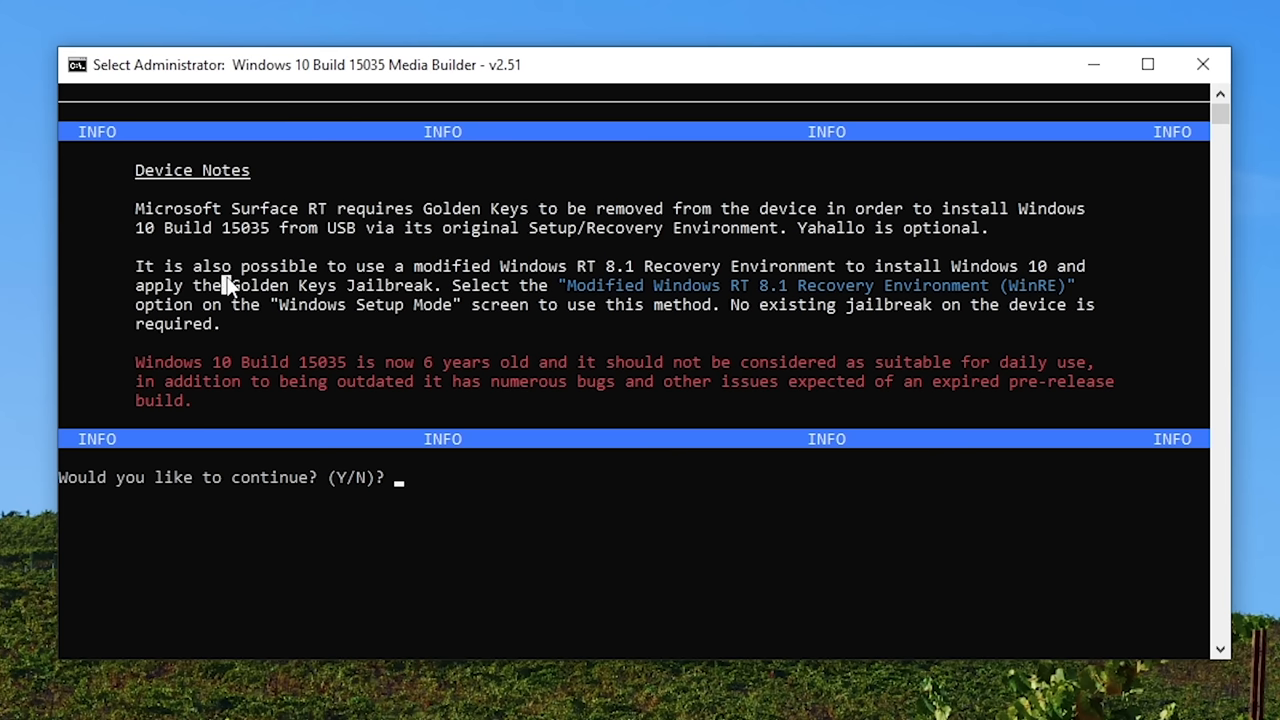
mouse_move(1140, 275)
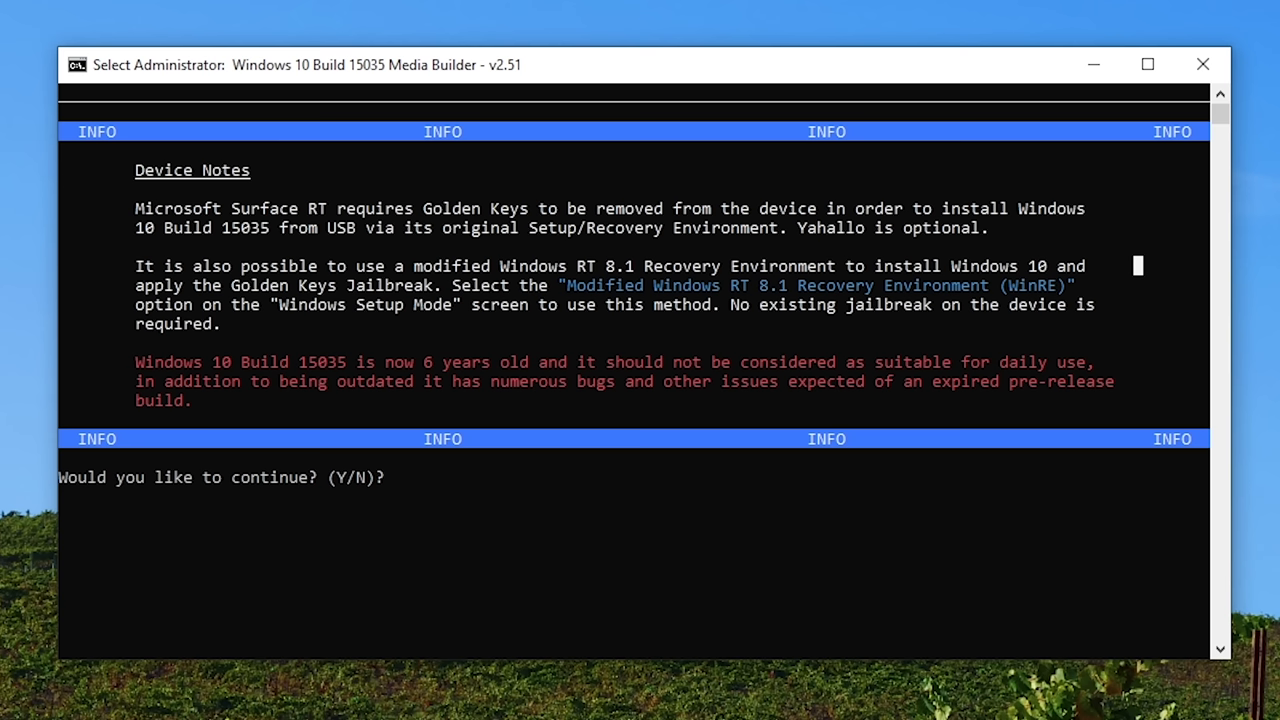
mouse_move(960, 250)
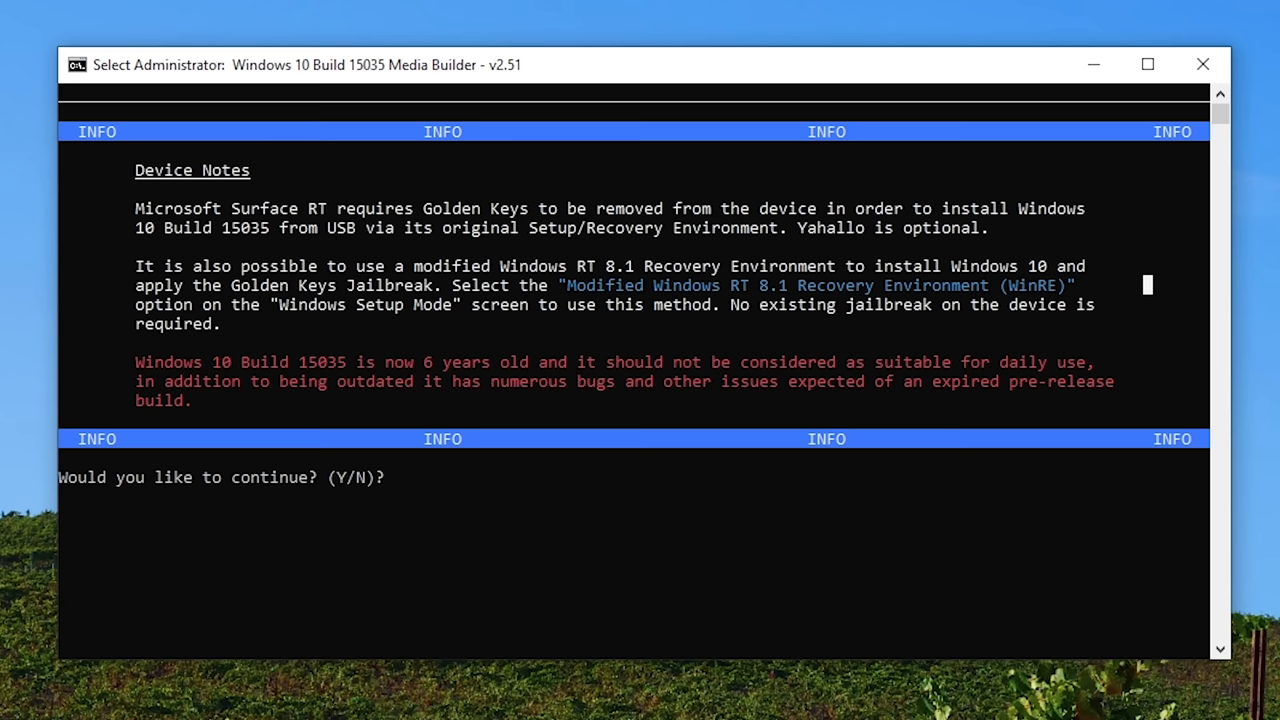
mouse_move(1110, 420)
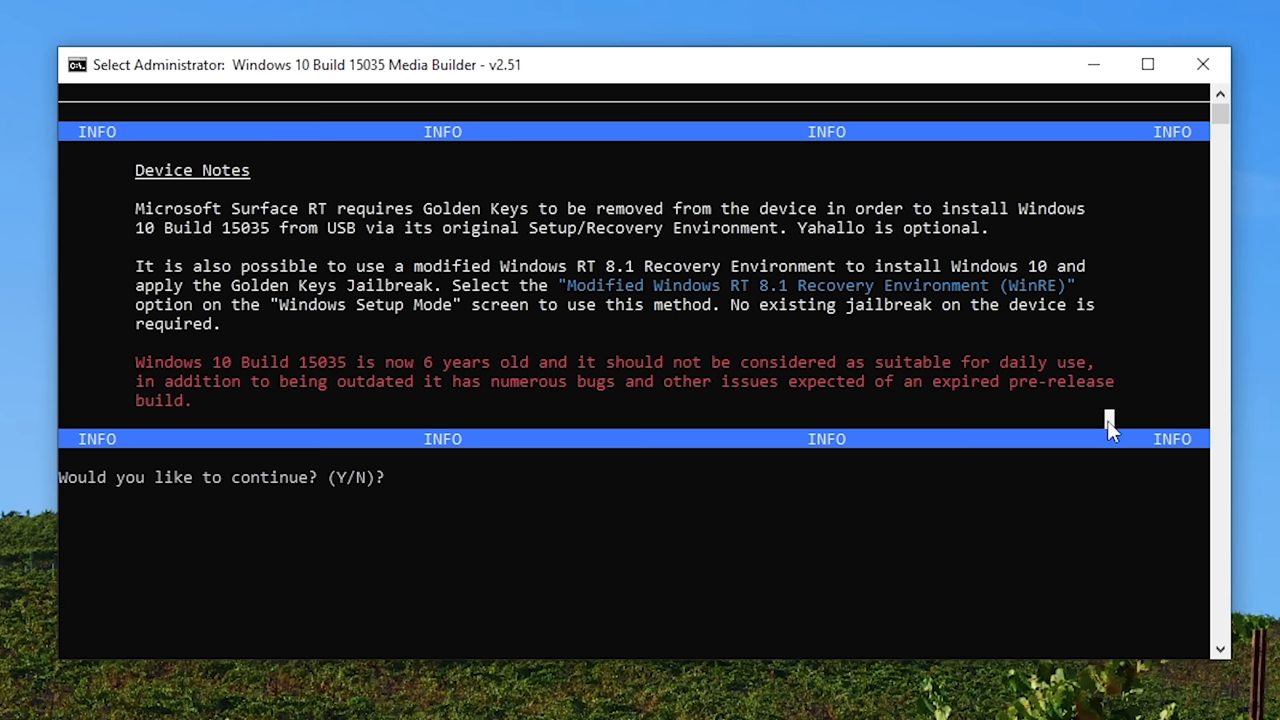
type("y")
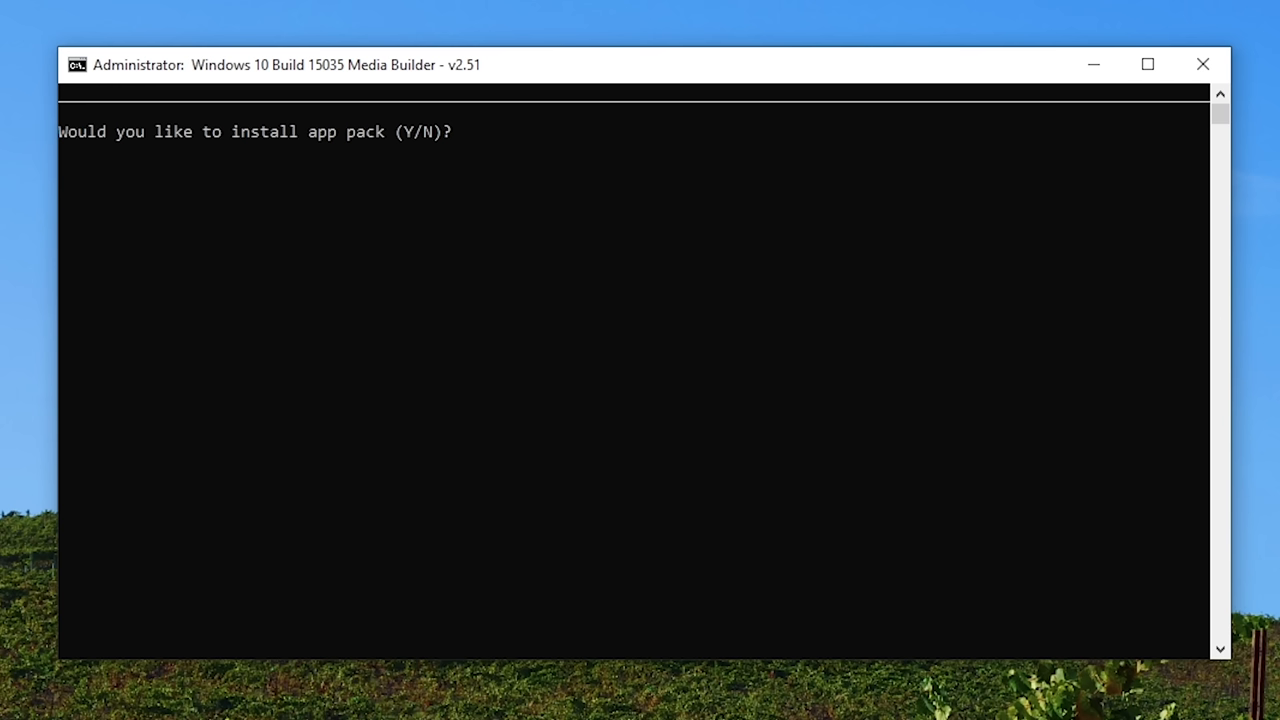
- Pick app pack 2 (Standard) and answer y to the BitLocker, Cortana and Defender prompts
type("y")
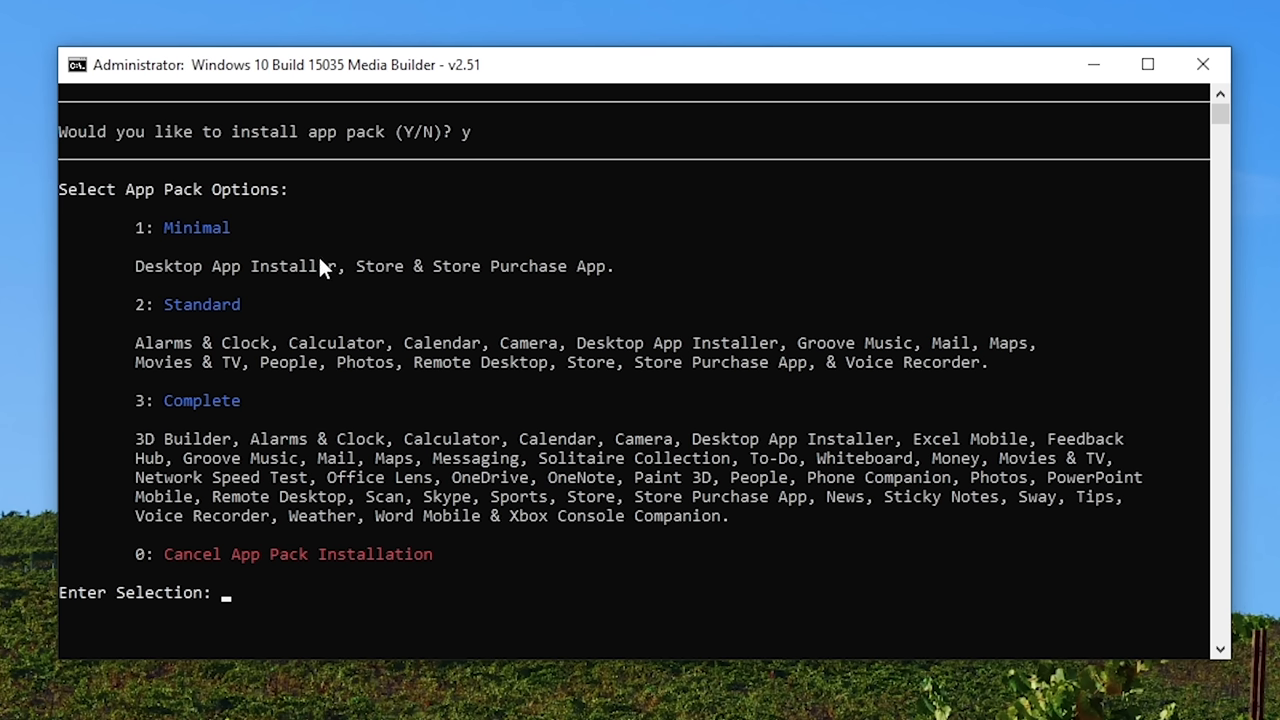
mouse_move(1048, 708)
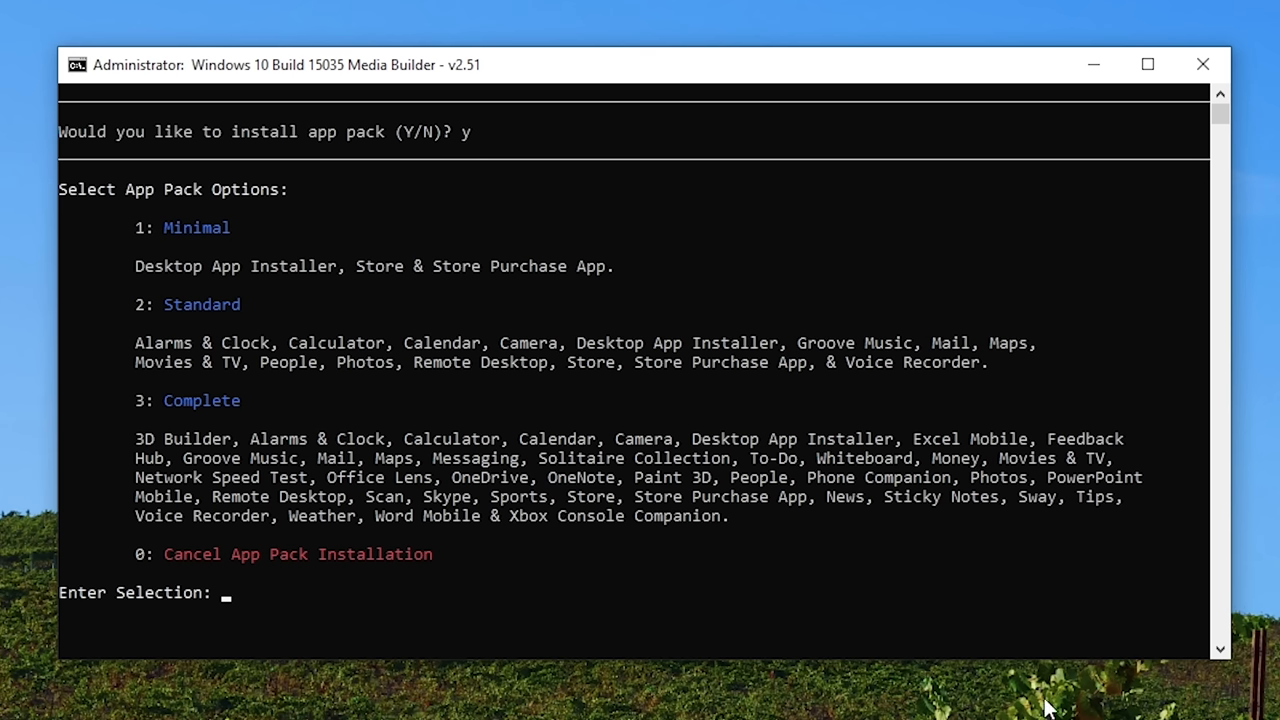
type("2")
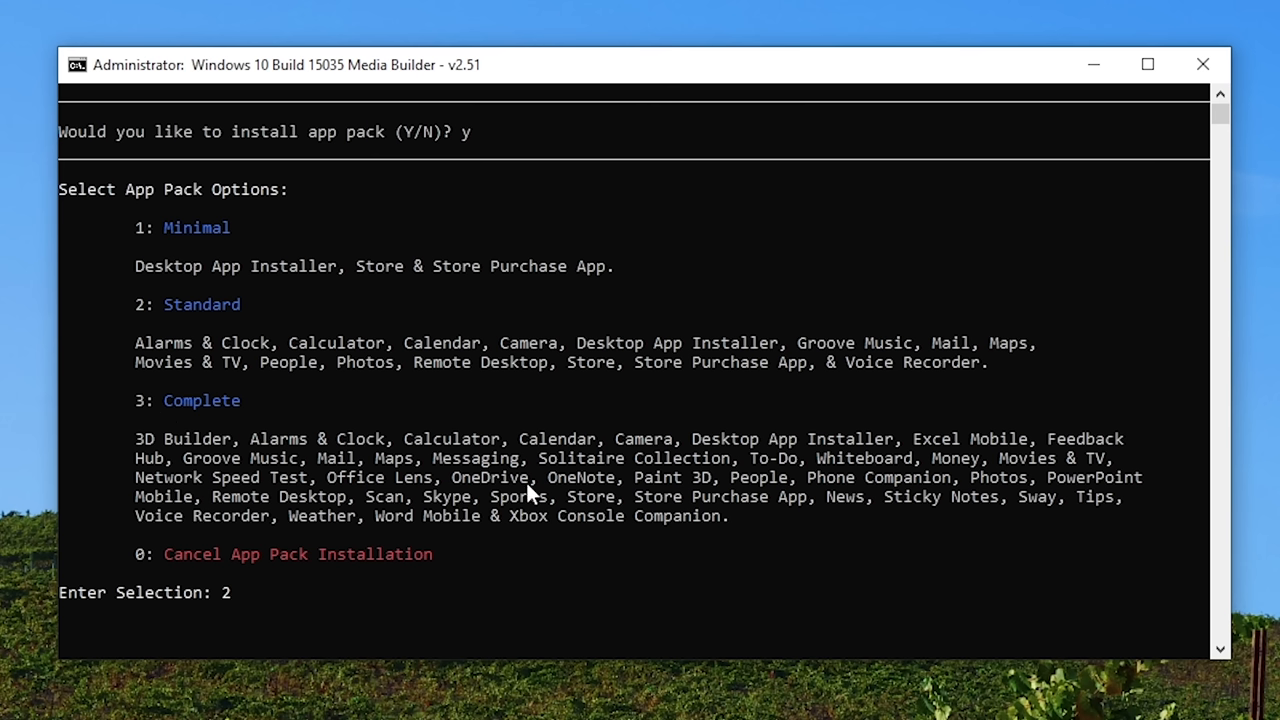
mouse_move(222, 444)
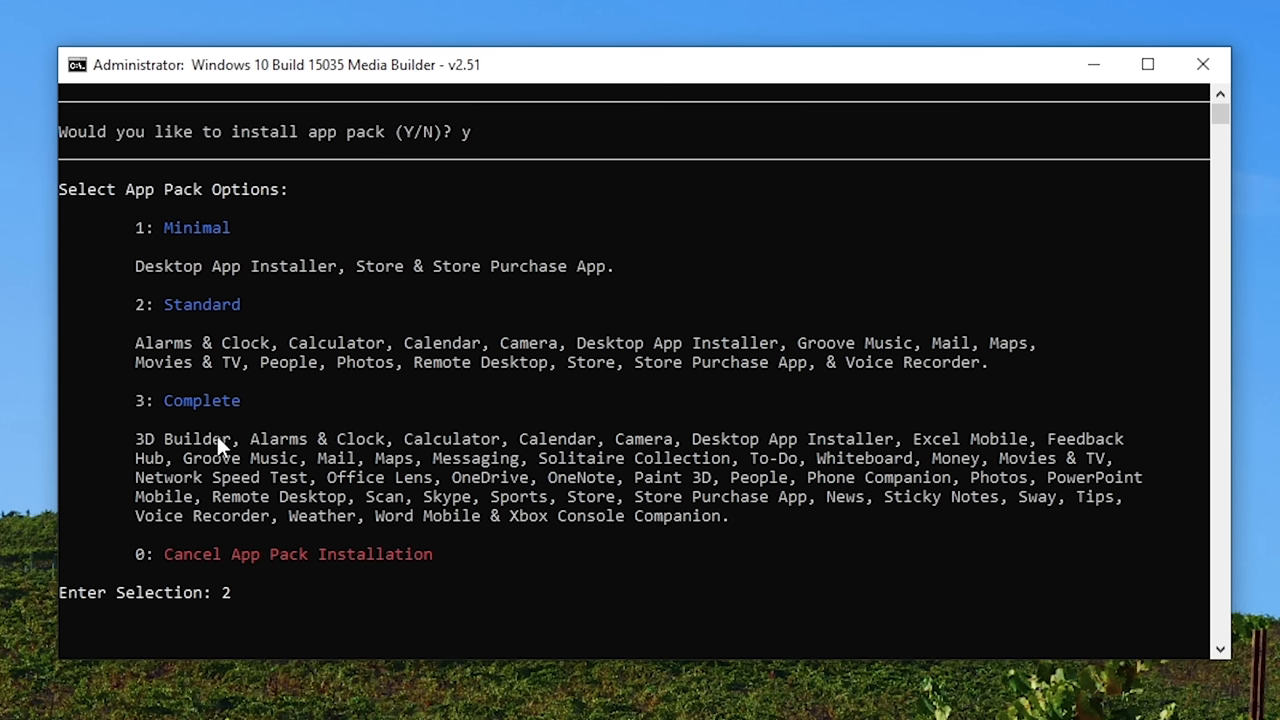
mouse_move(693, 527)
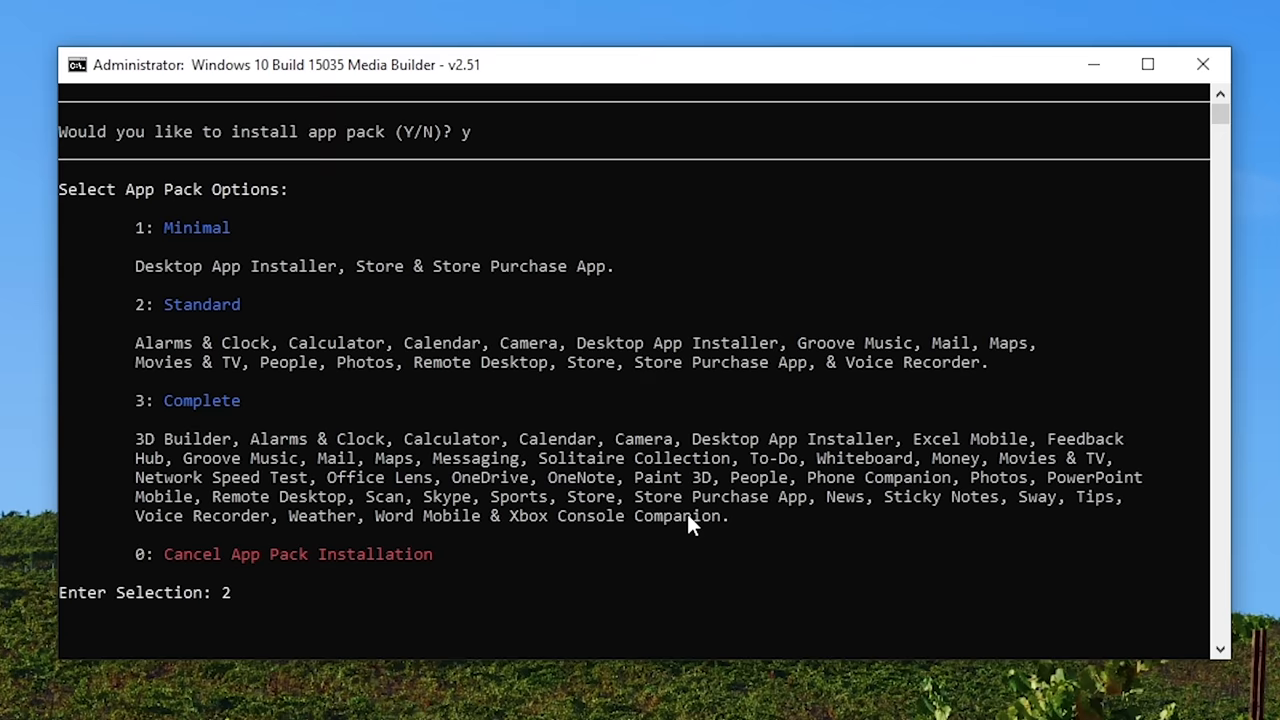
key("enter")
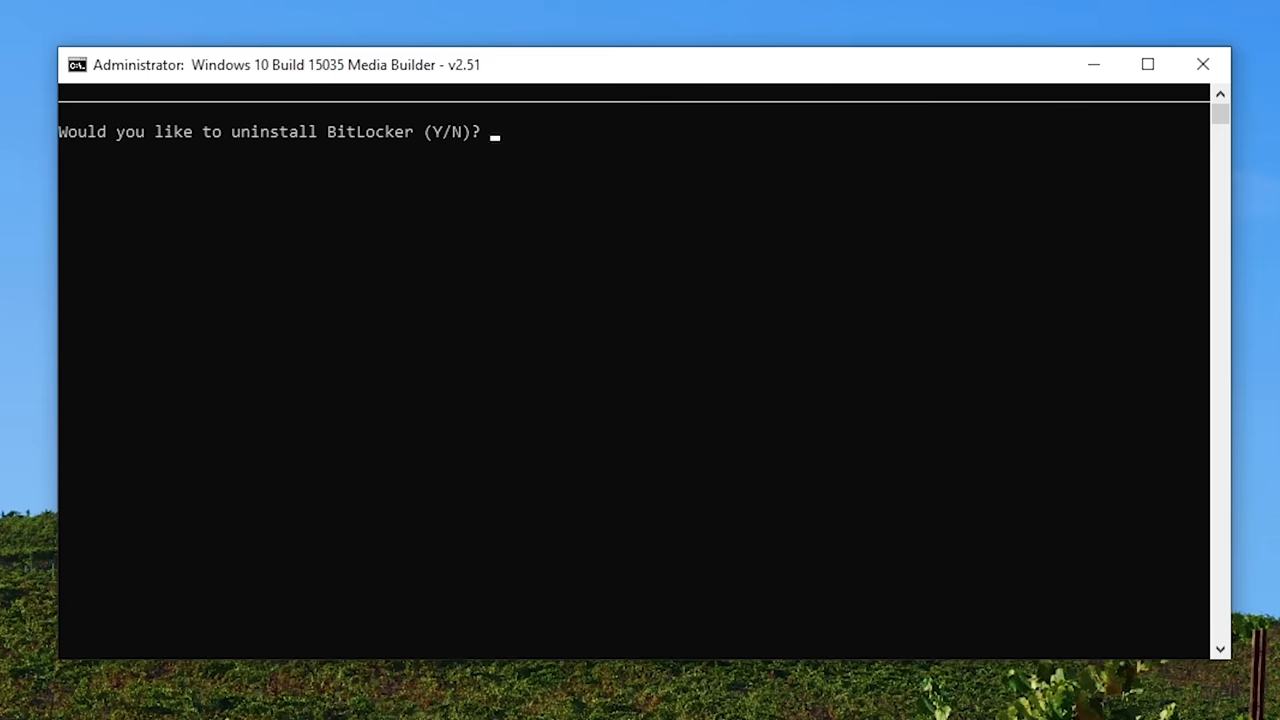
type("y")
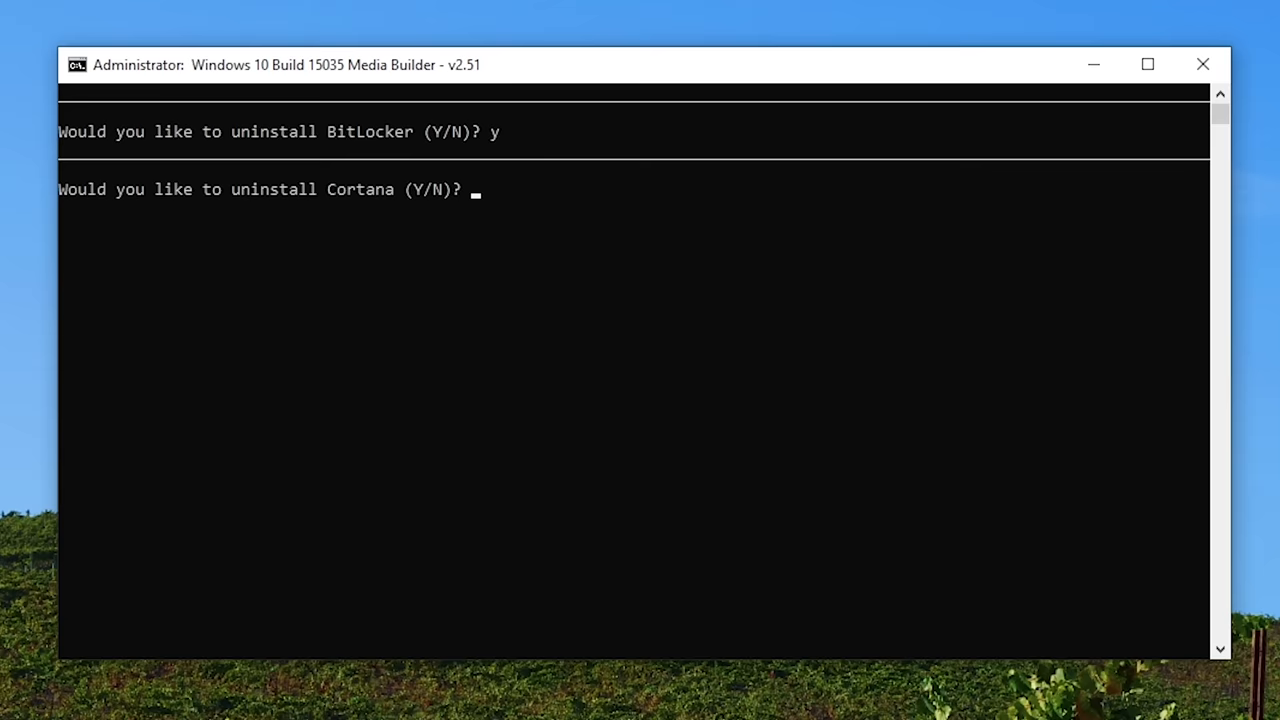
type("y")
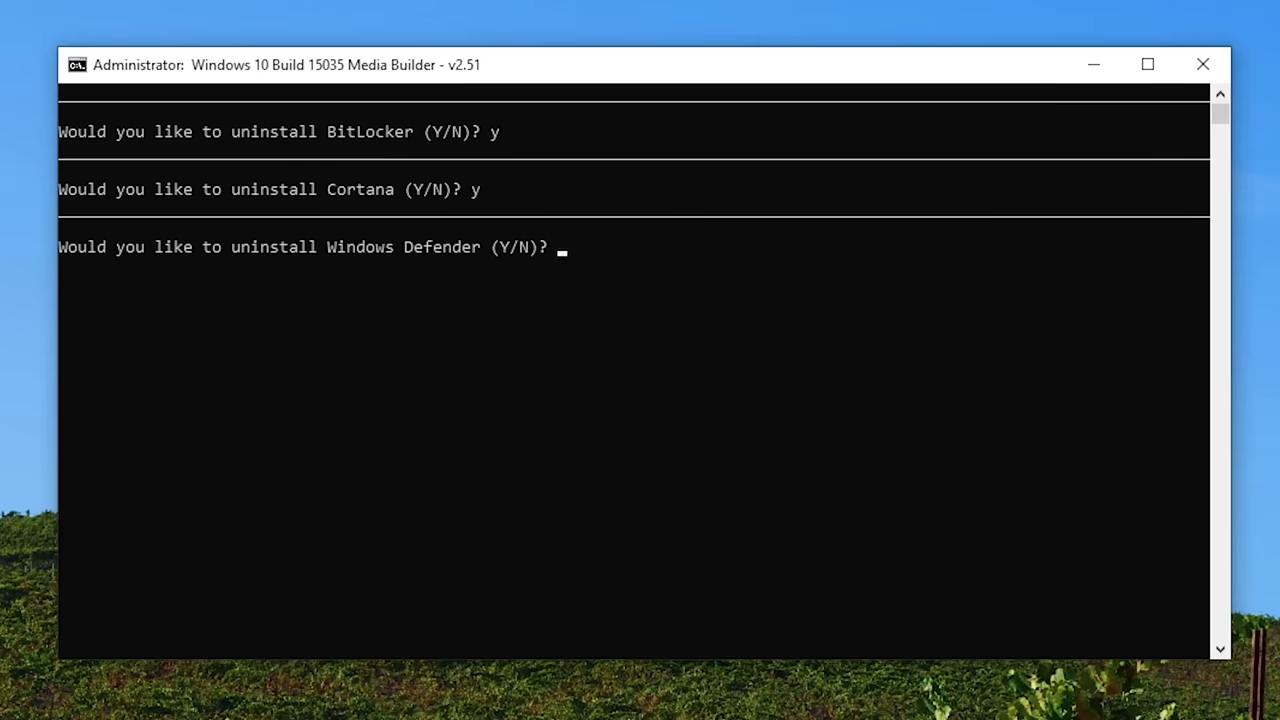
type("y")
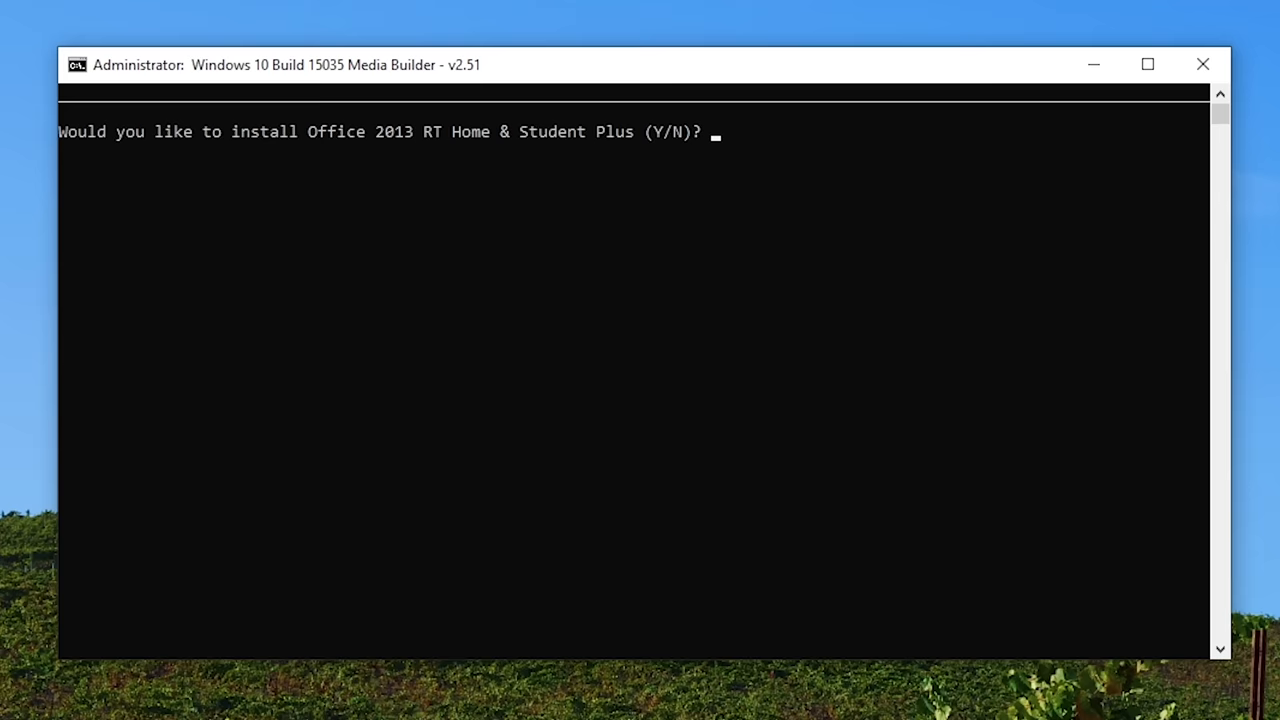
- Accept Office 2013 RT (y), keep English (N), and choose updates option 3
type("y")
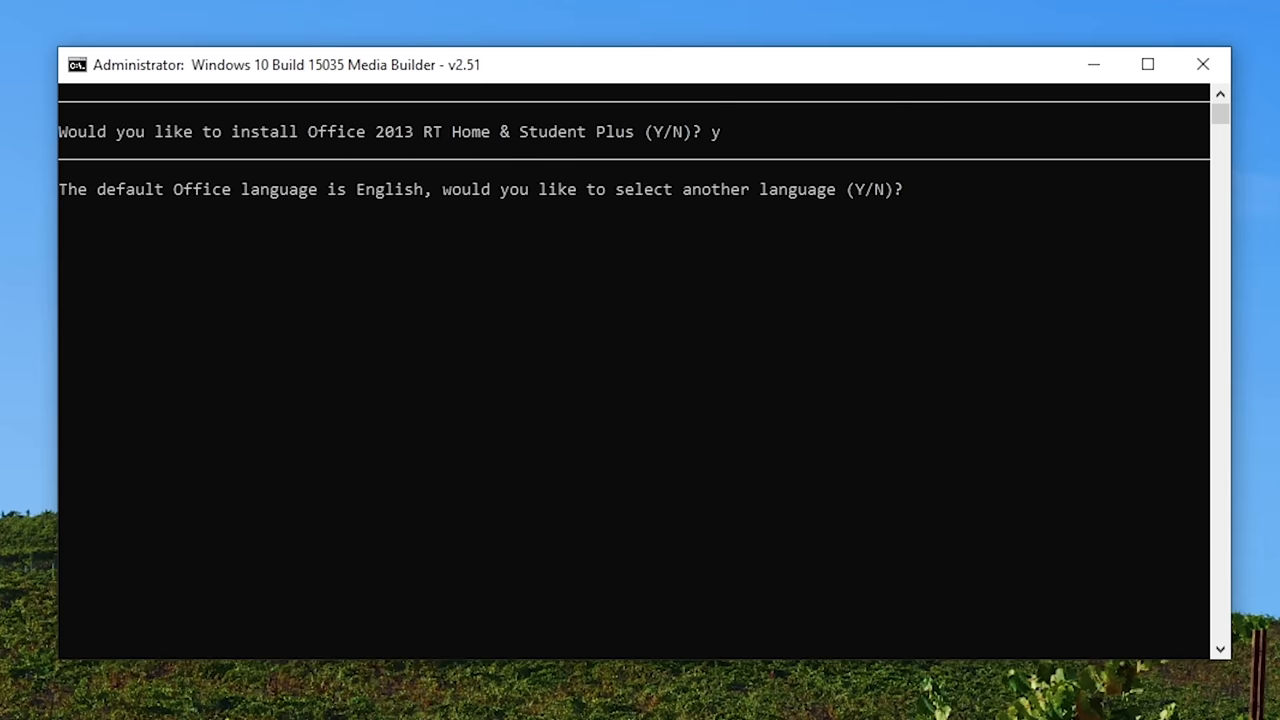
type("N")
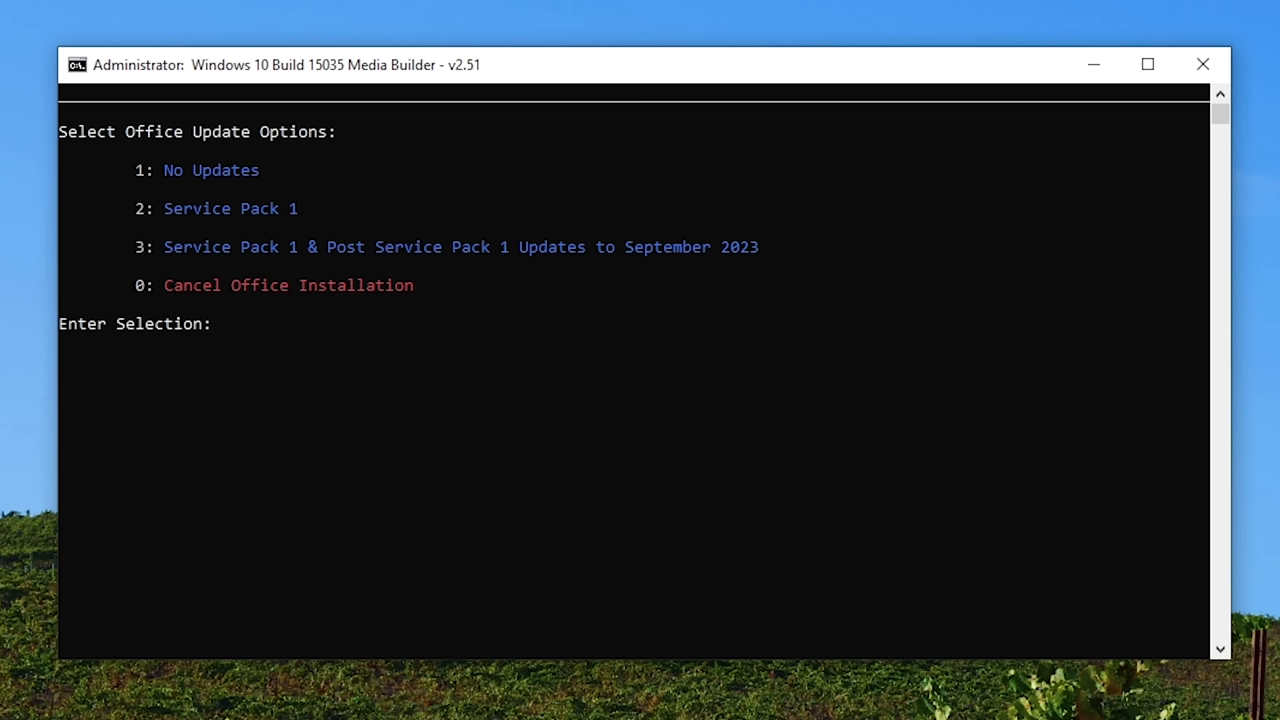
type("3")
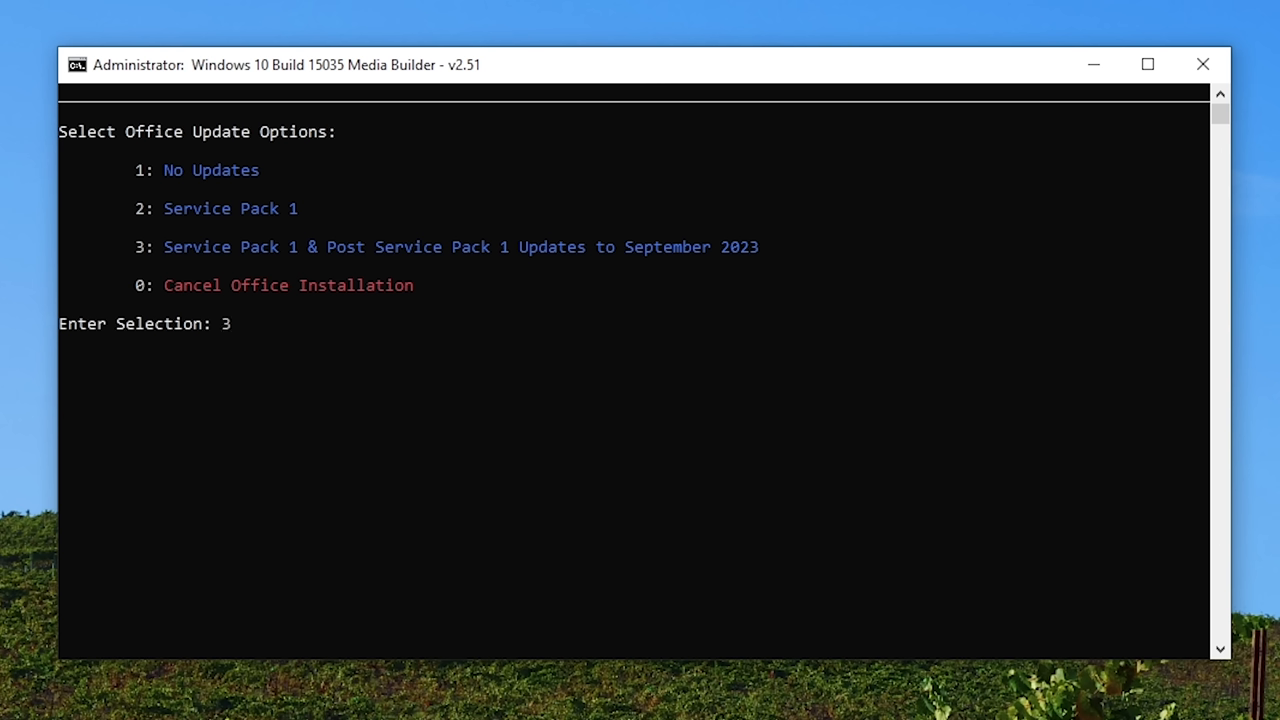
mouse_move(1200, 356)
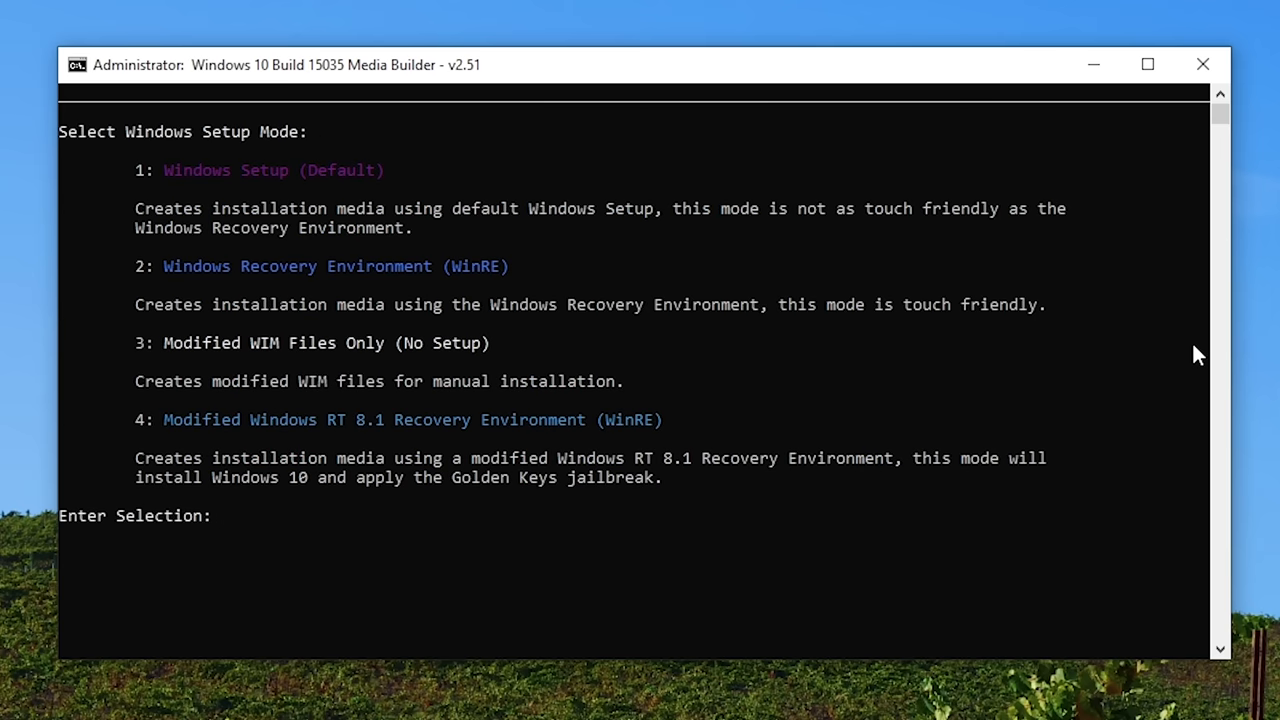
- Enter setup mode 1, Windows Setup (Default), in place of 4
type("4")
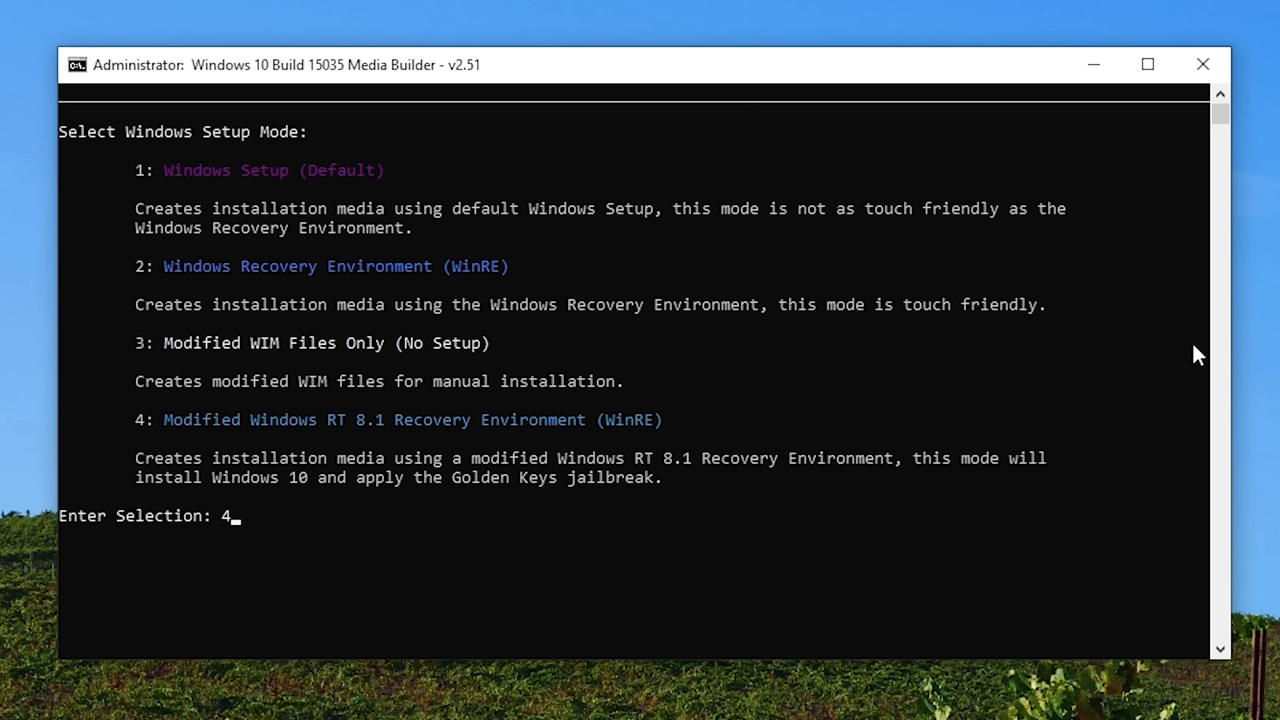
mouse_move(480, 502)
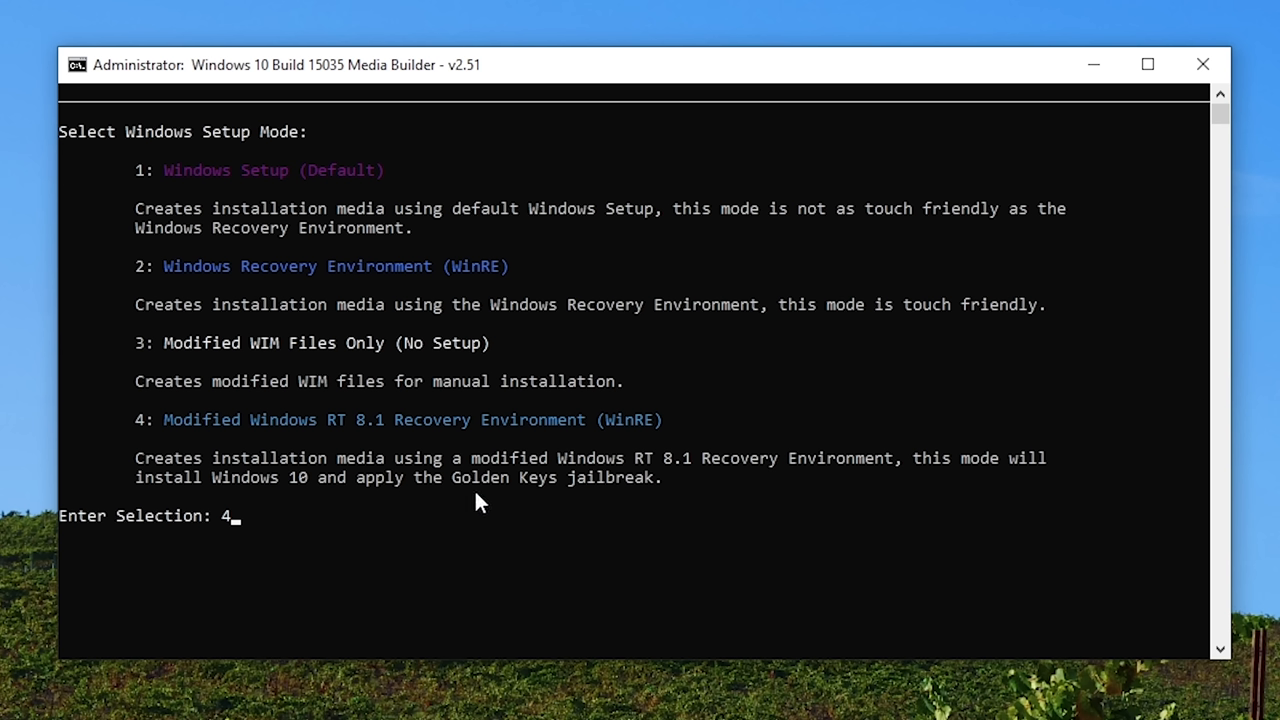
type("1")
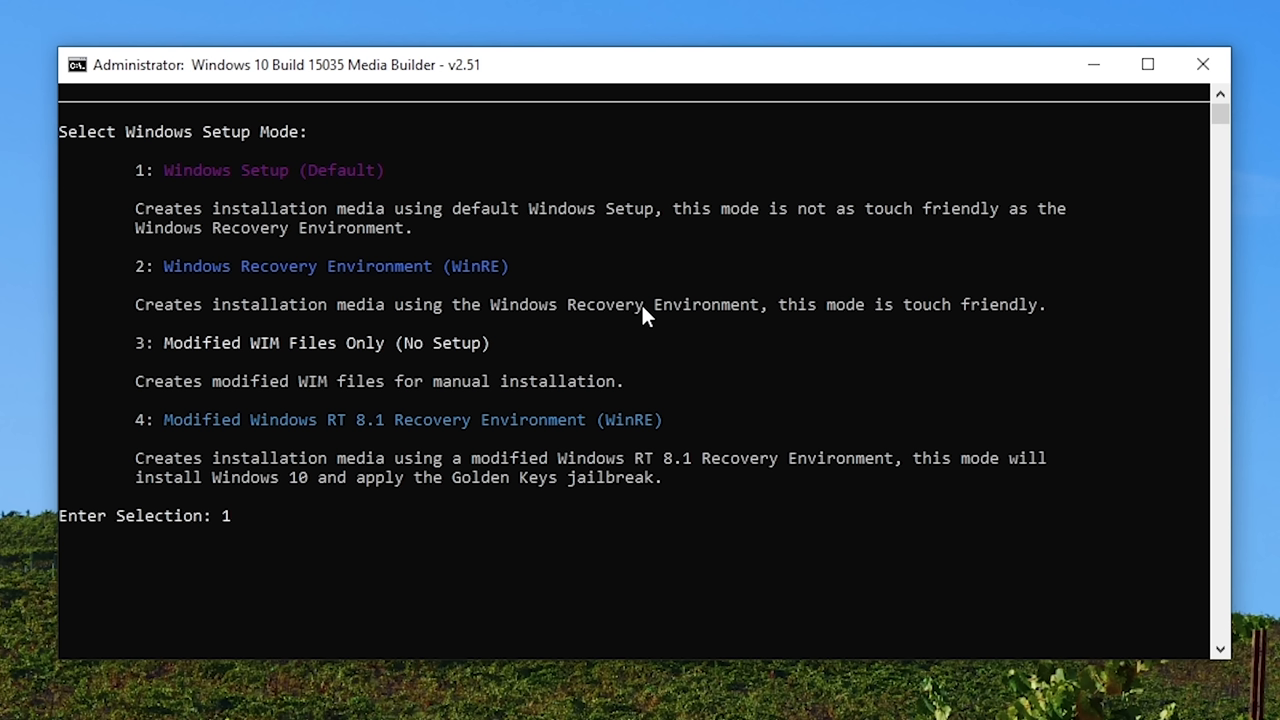
mouse_move(547, 249)
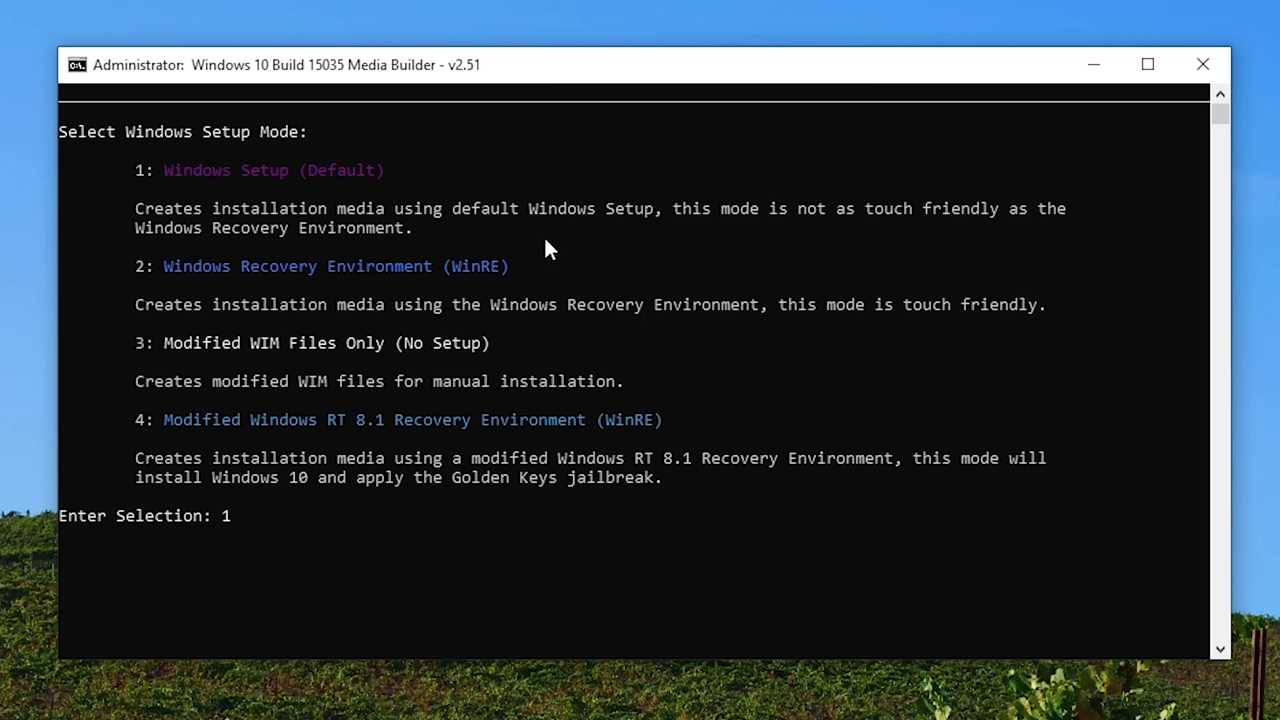
mouse_move(424, 223)
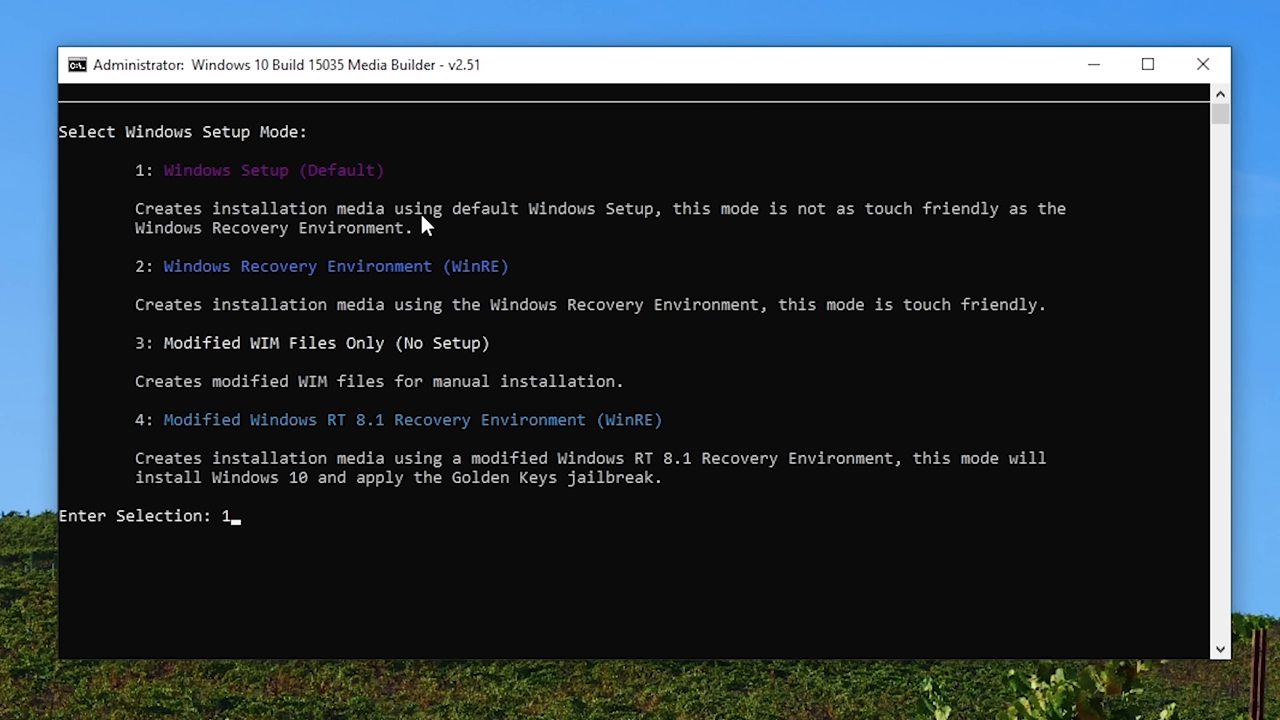
mouse_move(322, 200)
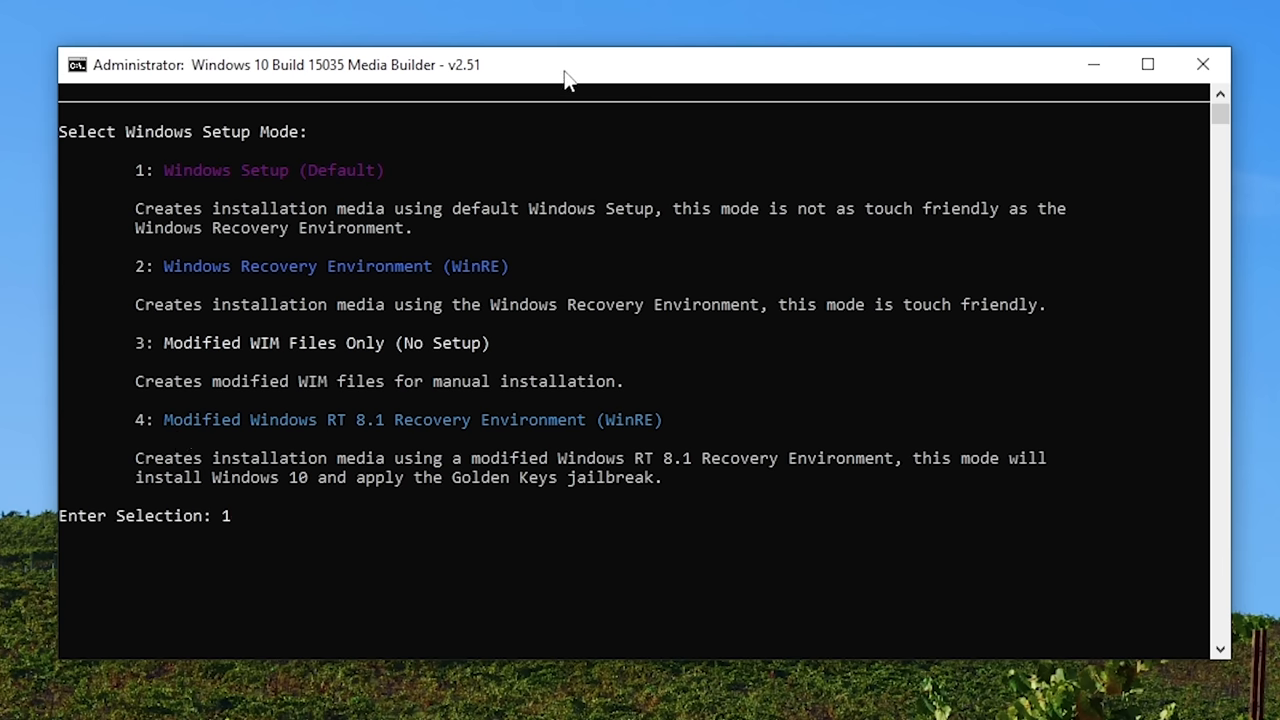
key("enter")
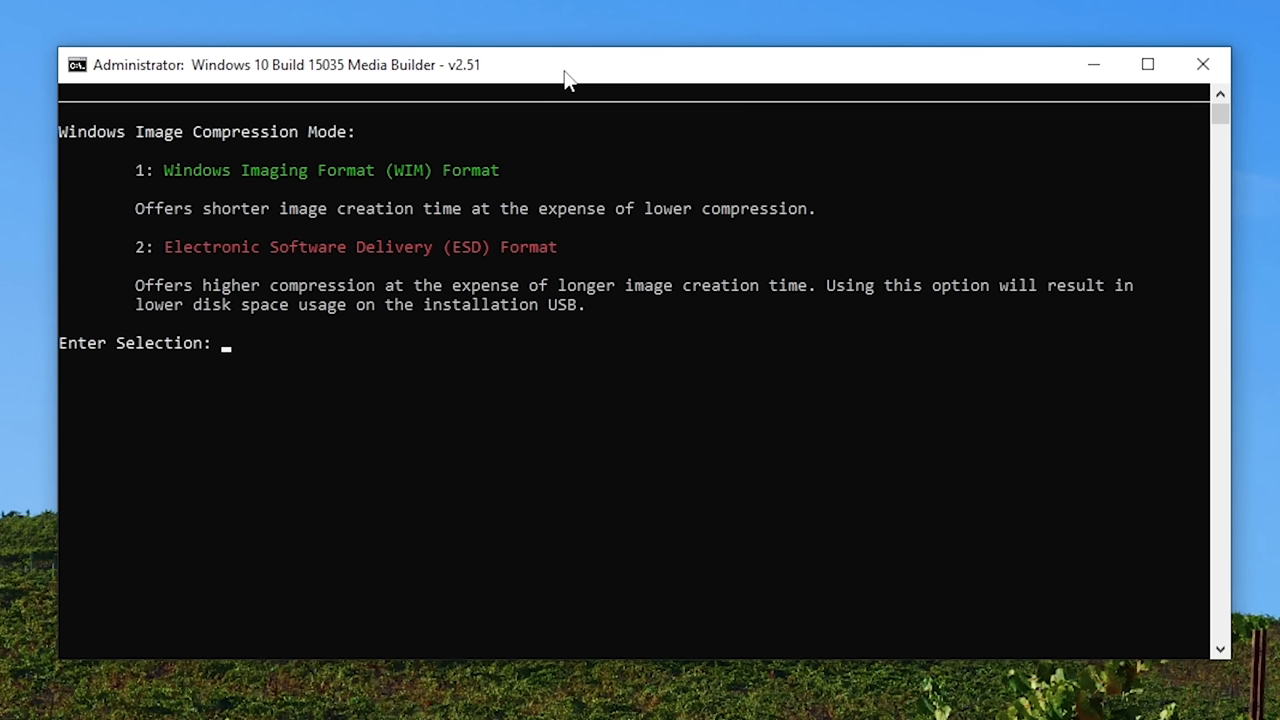
- Choose image format 1 (WIM) and confirm the summary with y to export
type("1")
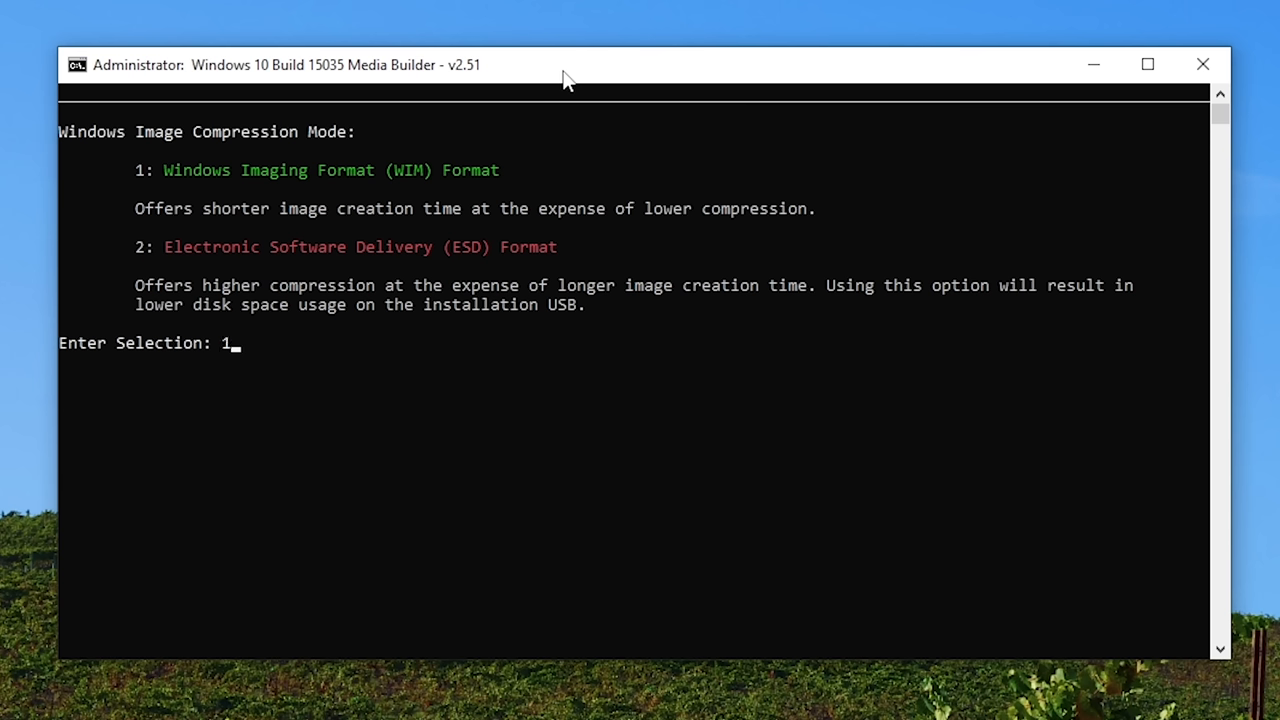
key("enter")
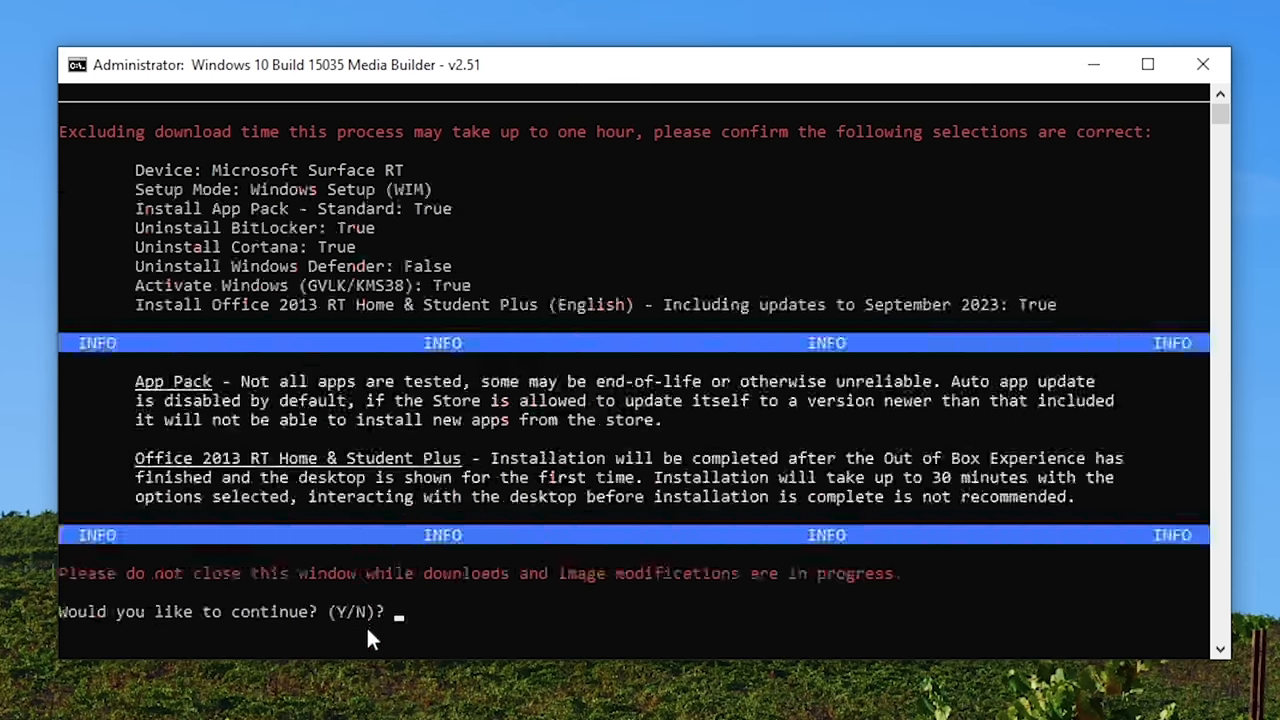
mouse_move(903, 486)
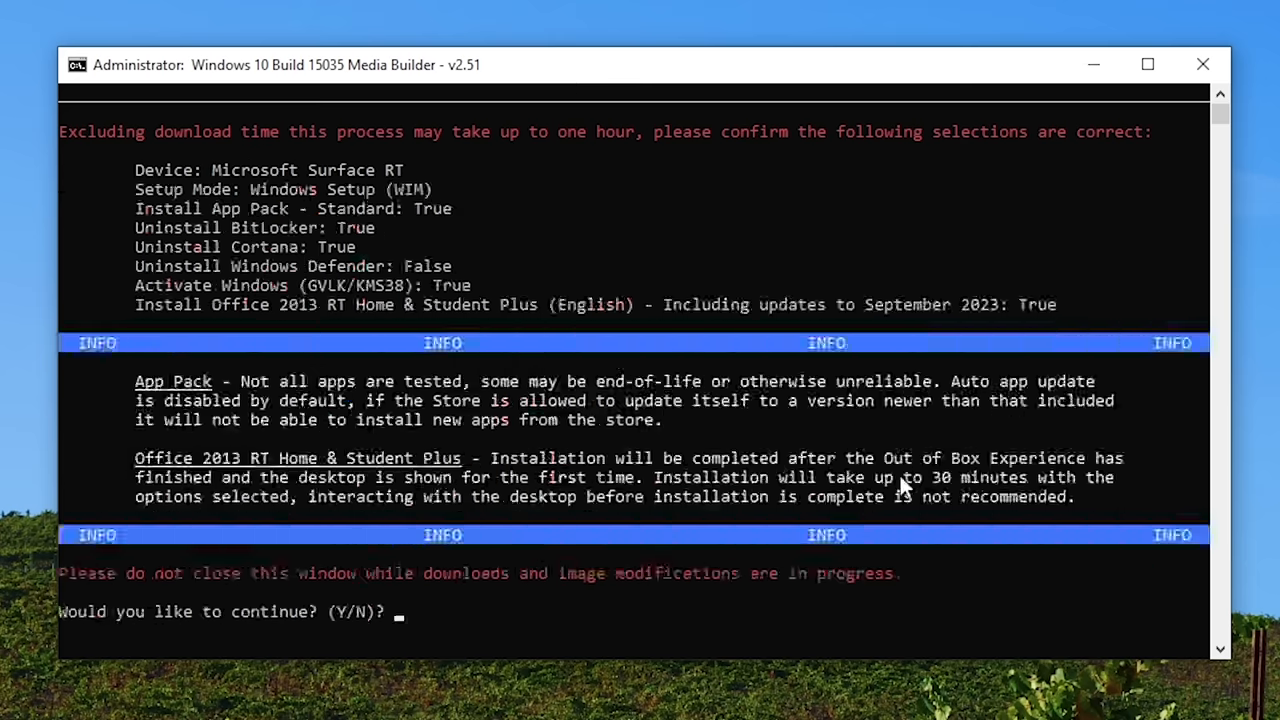
type("y")
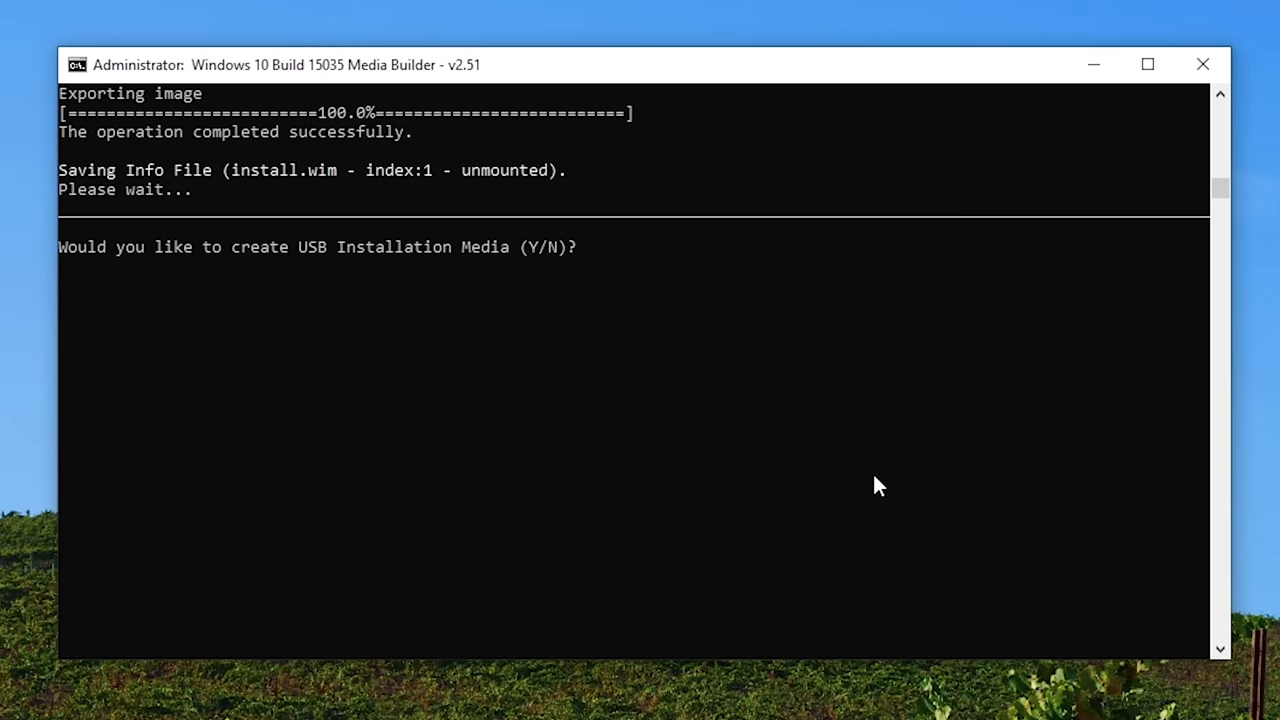
- Create USB media on drive K with y confirmations, then return to the main menu
type("y")
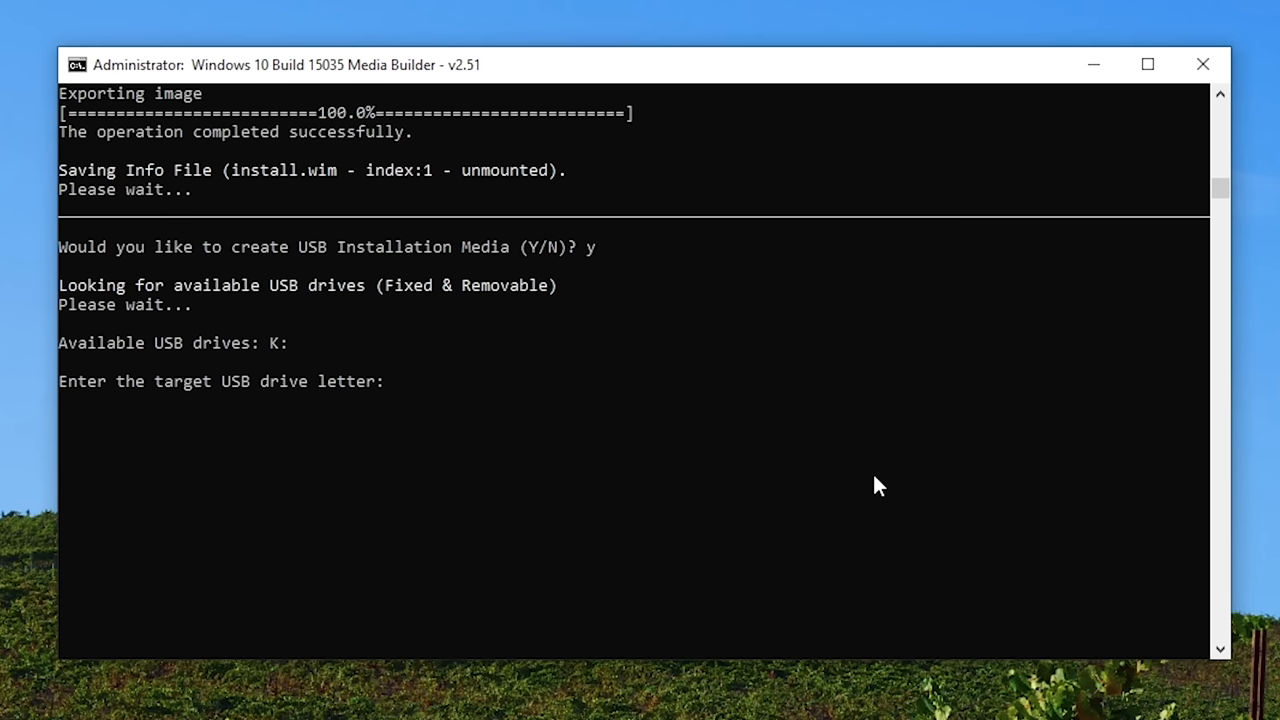
type("k")
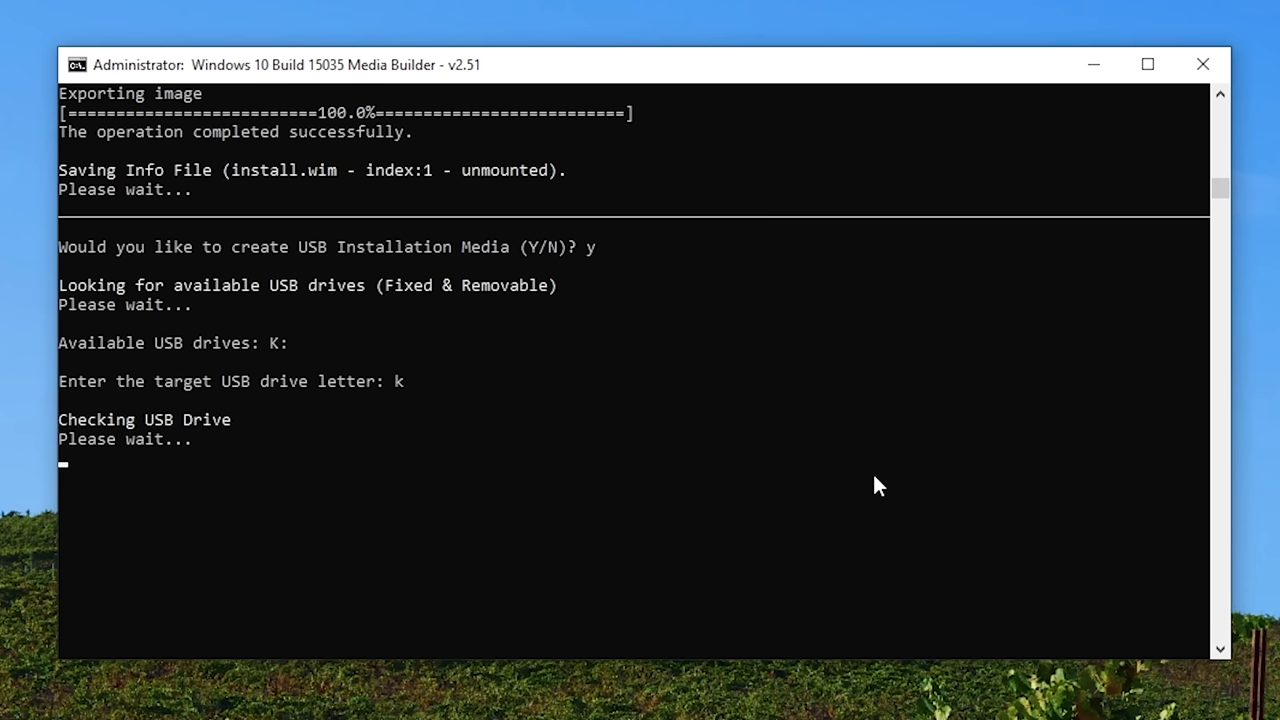
type("y")
type("n")
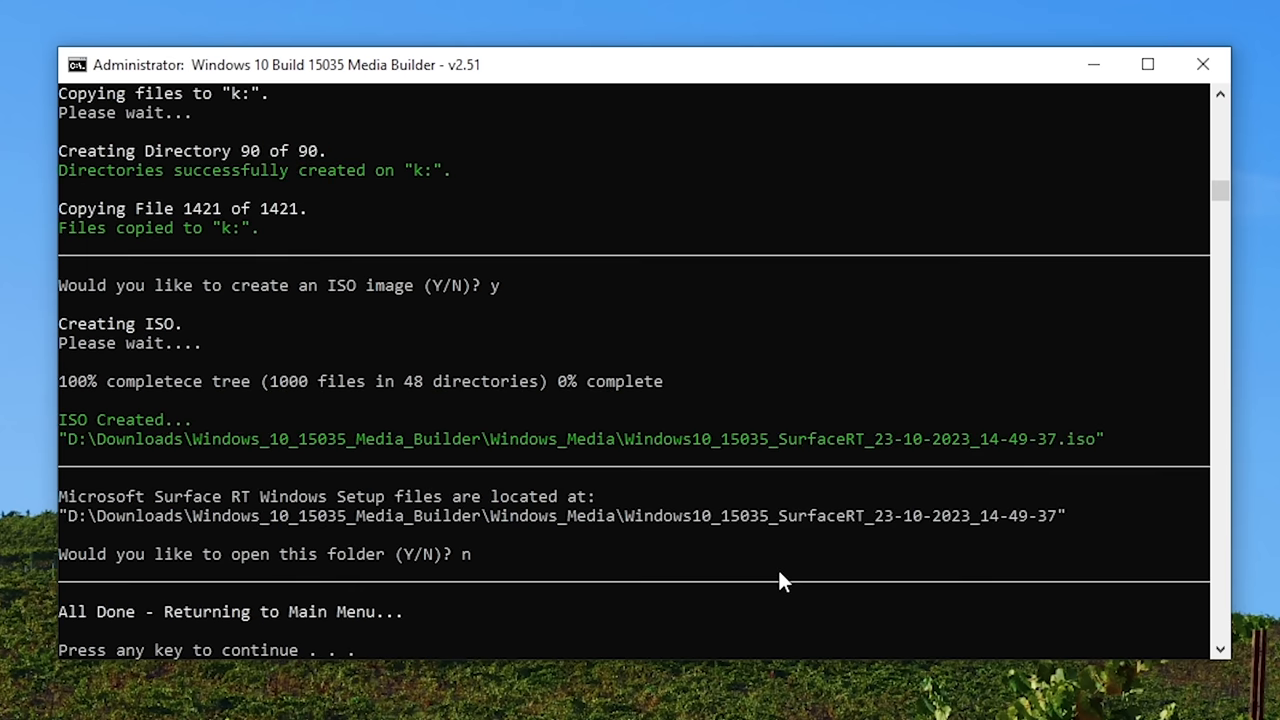
key("enter")
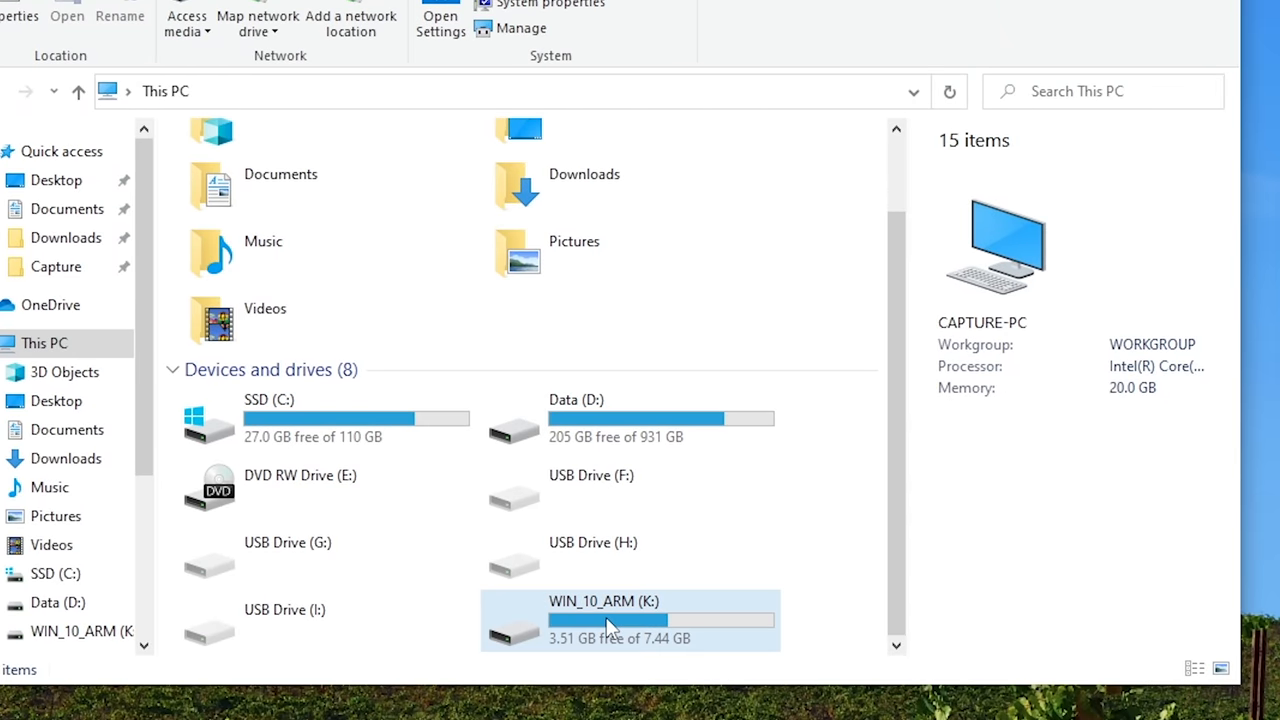
double_click(630, 620)
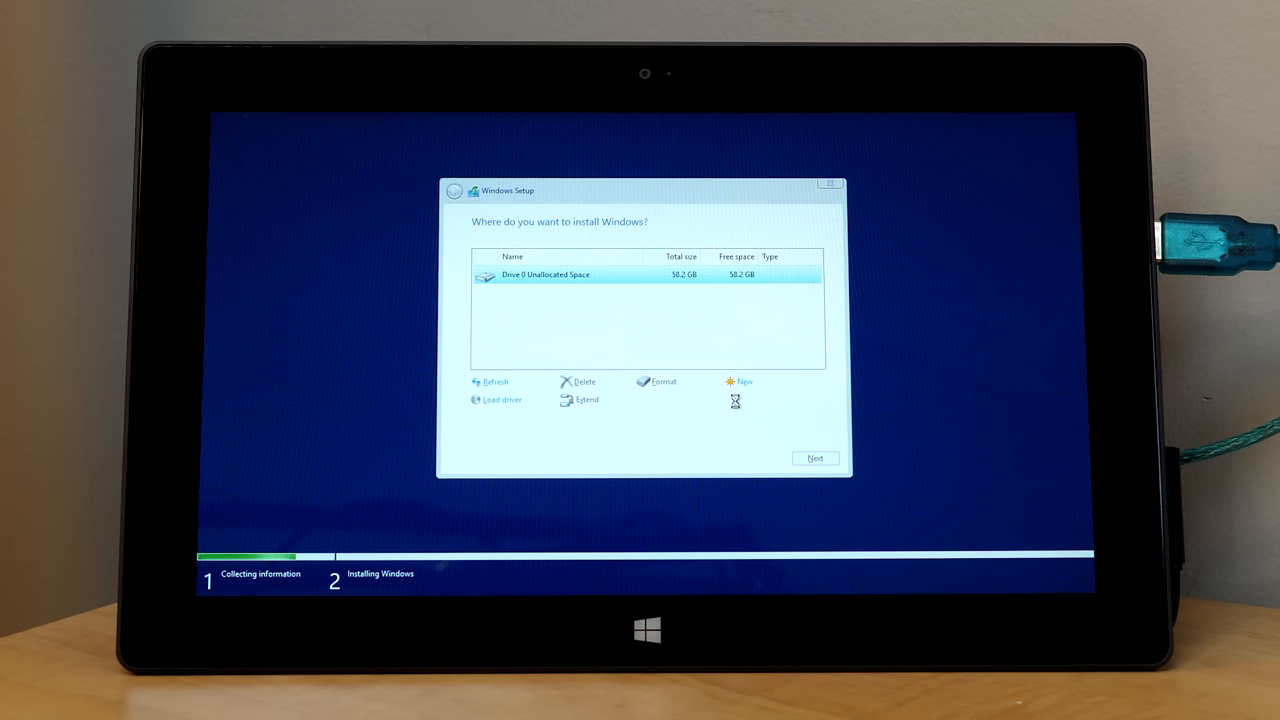
- Install Windows on Drive 0 Unallocated Space
left_click(814, 458)
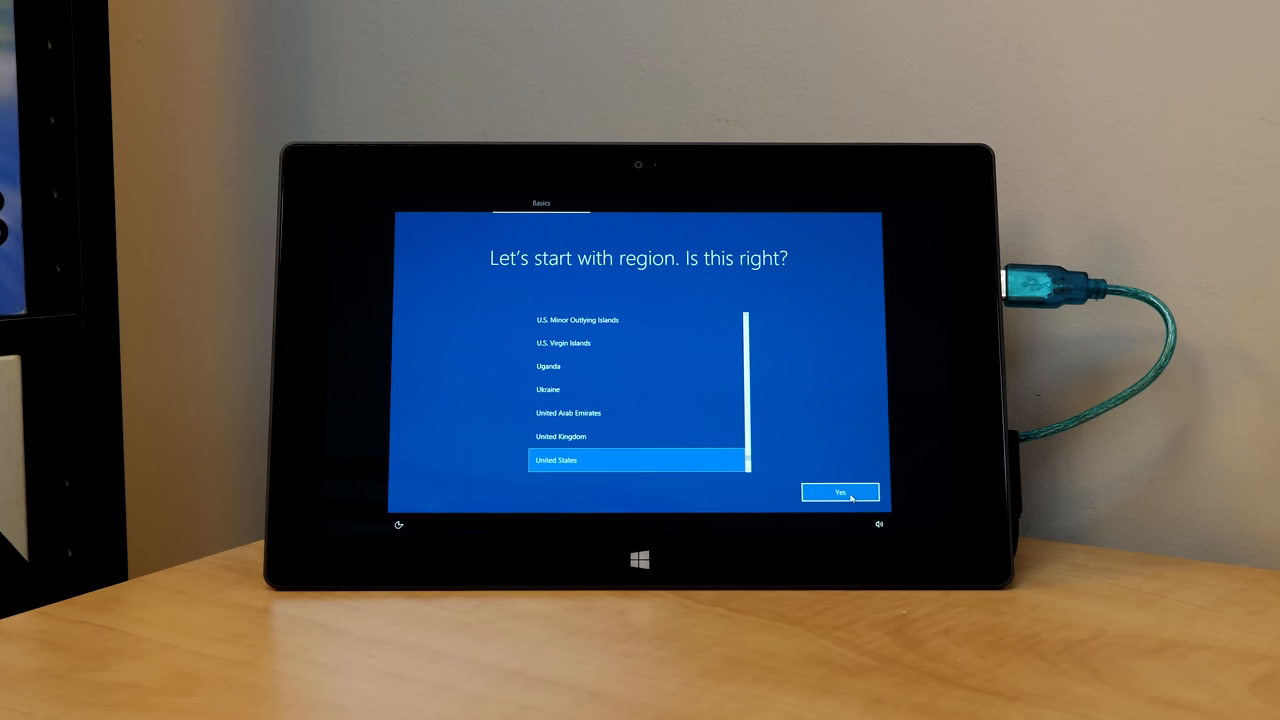
- Confirm United States as region, answer the Cortana prompt, and accept privacy settings
left_click(840, 492)
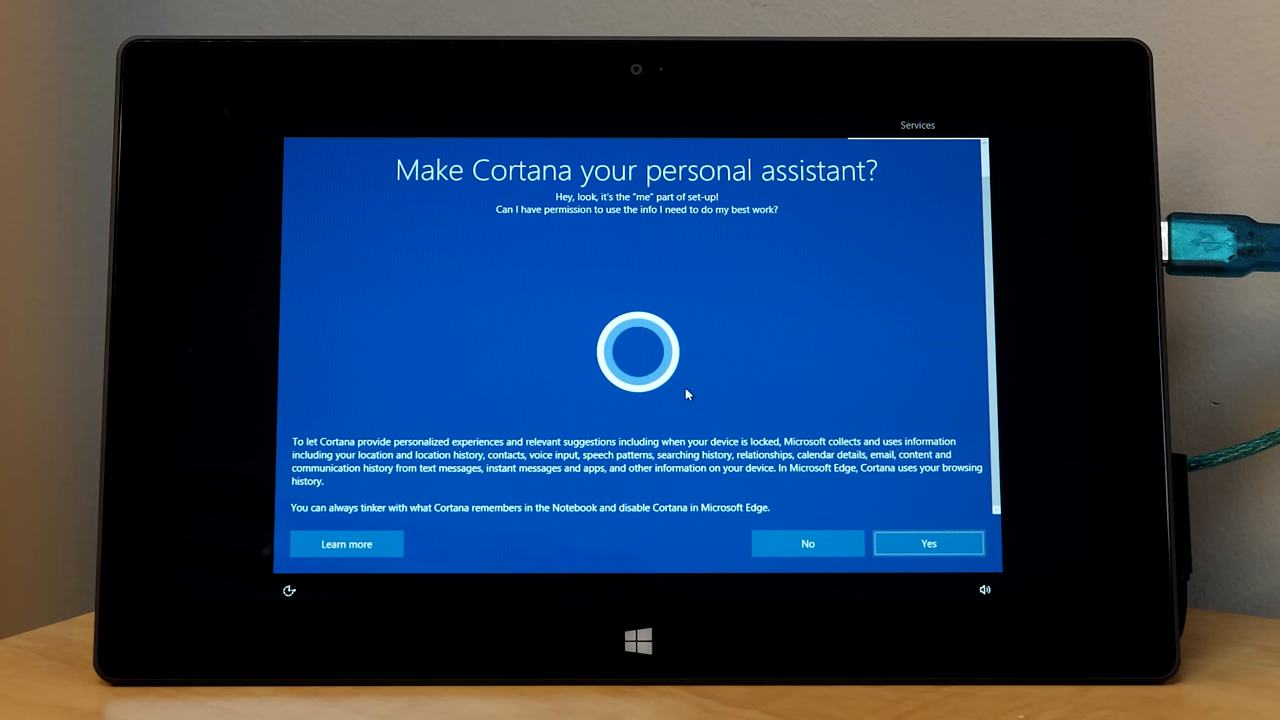
left_click(927, 543)
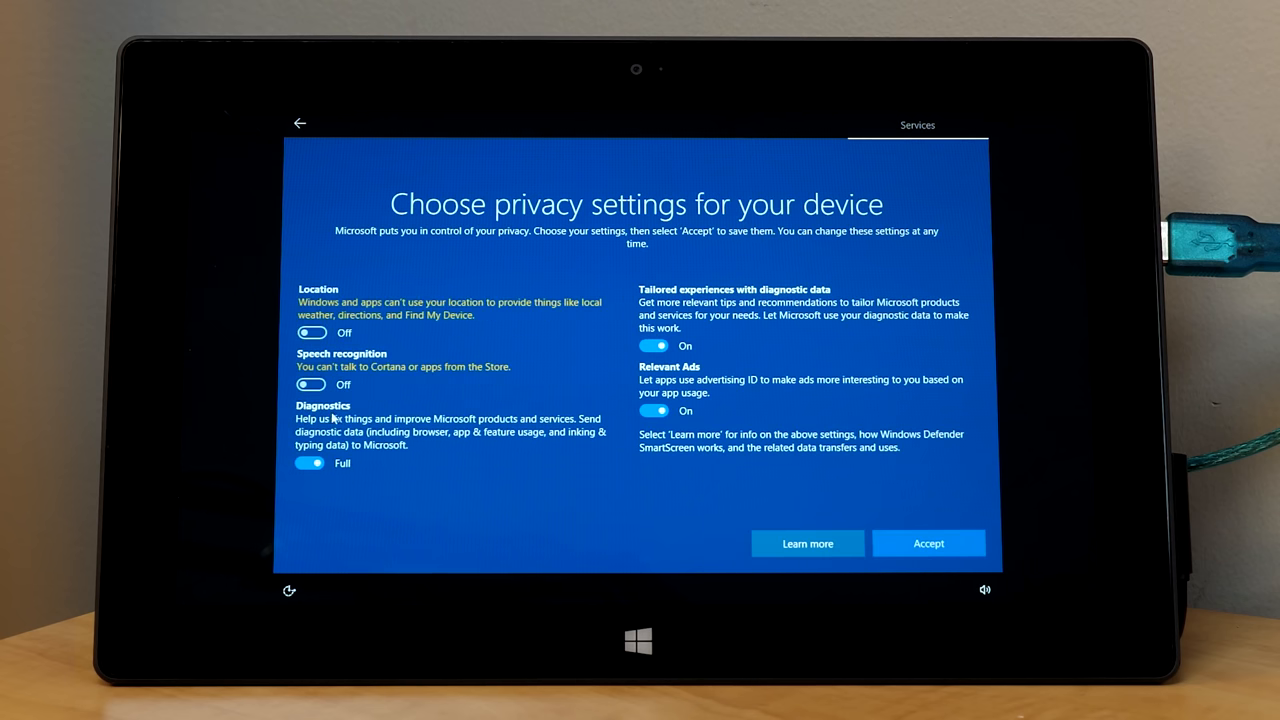
left_click(927, 543)
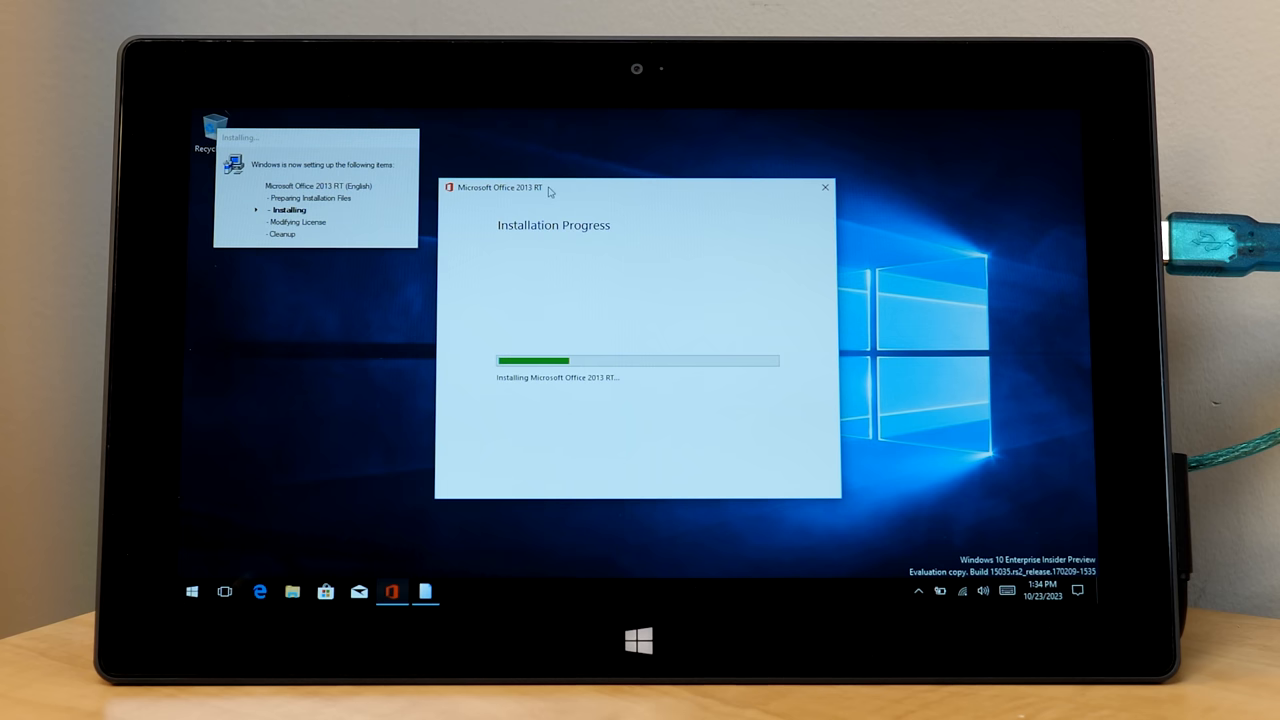
mouse_move(908, 398)
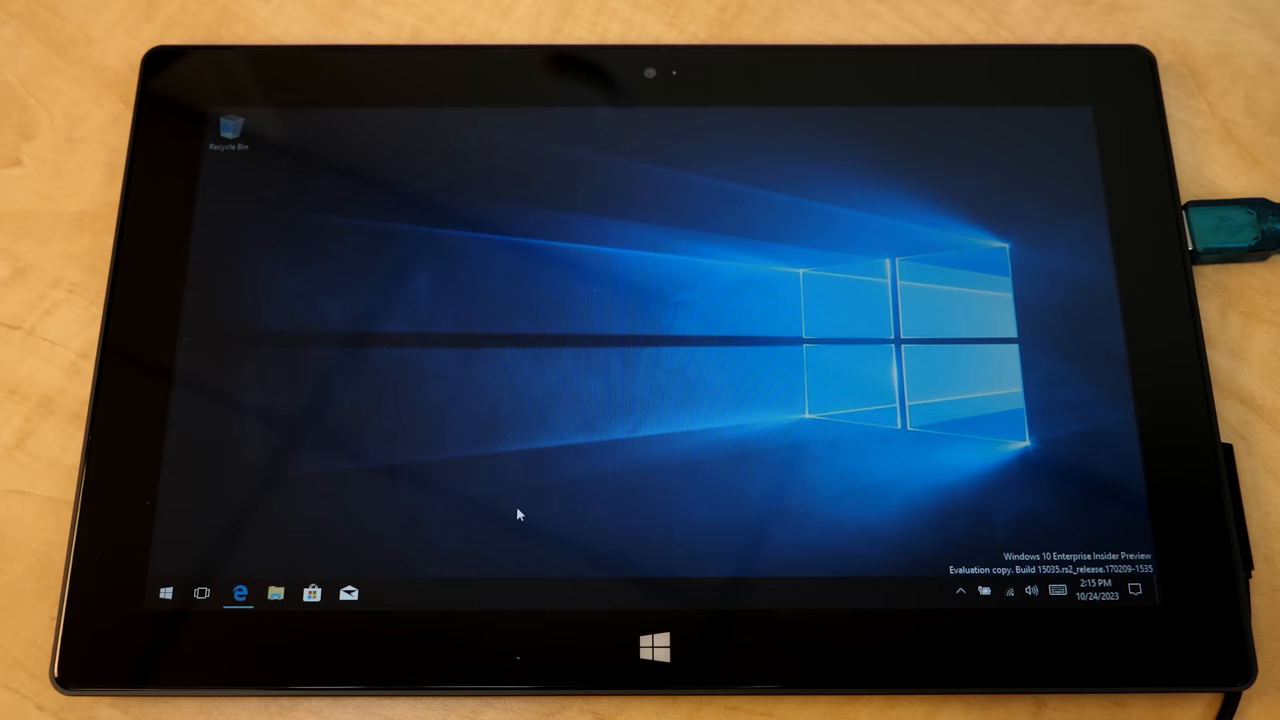
mouse_move(295, 534)
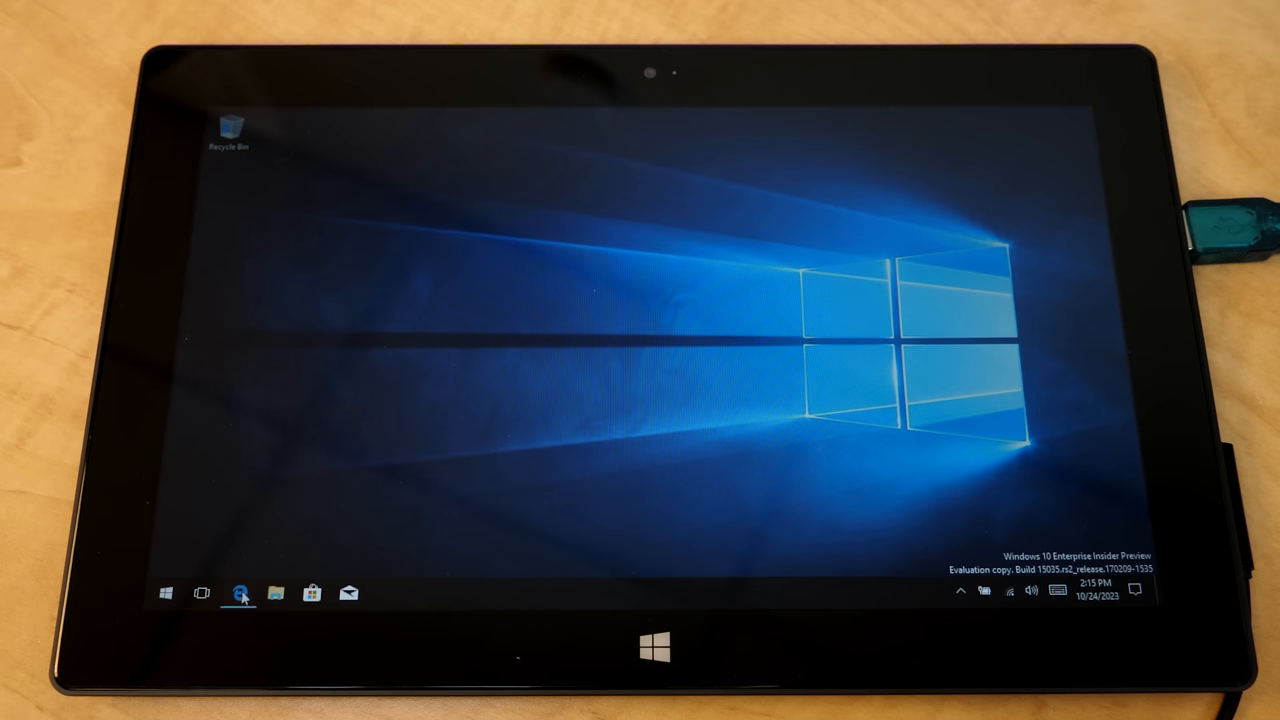
- Launch Edge and select the registry fix text under Fixing Some Known Issues
left_click(239, 593)
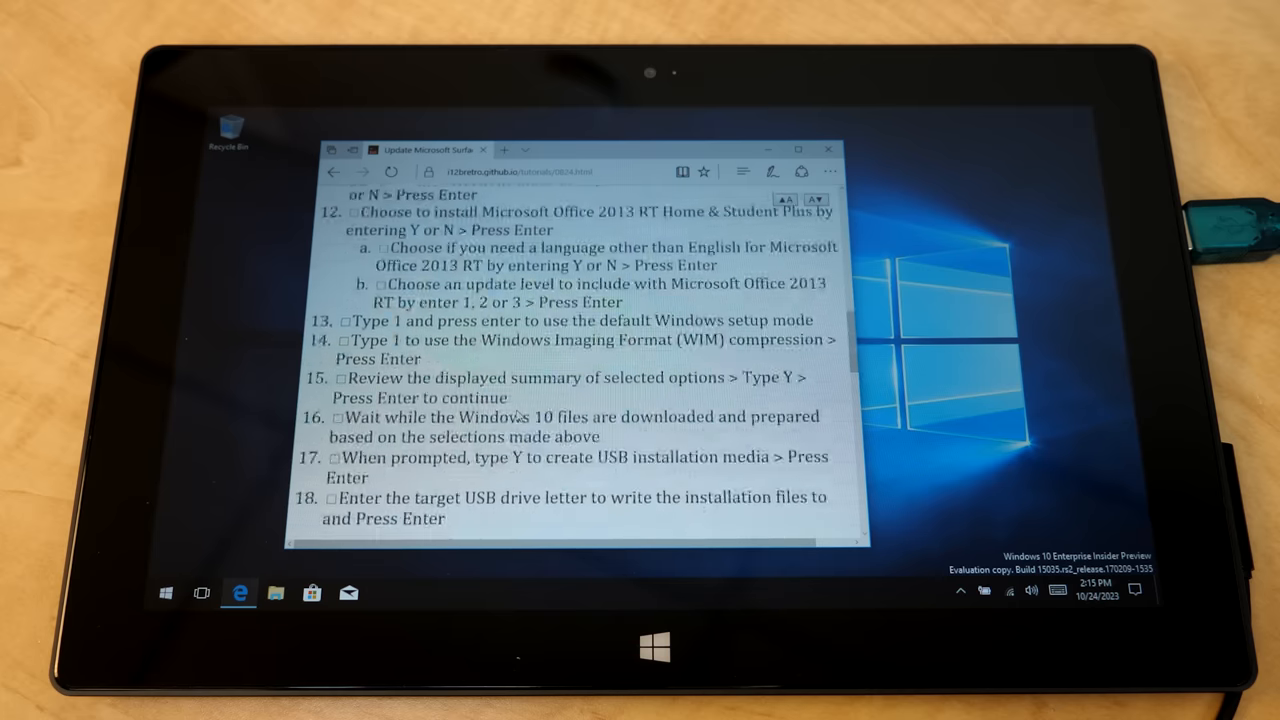
scroll("down", 3)
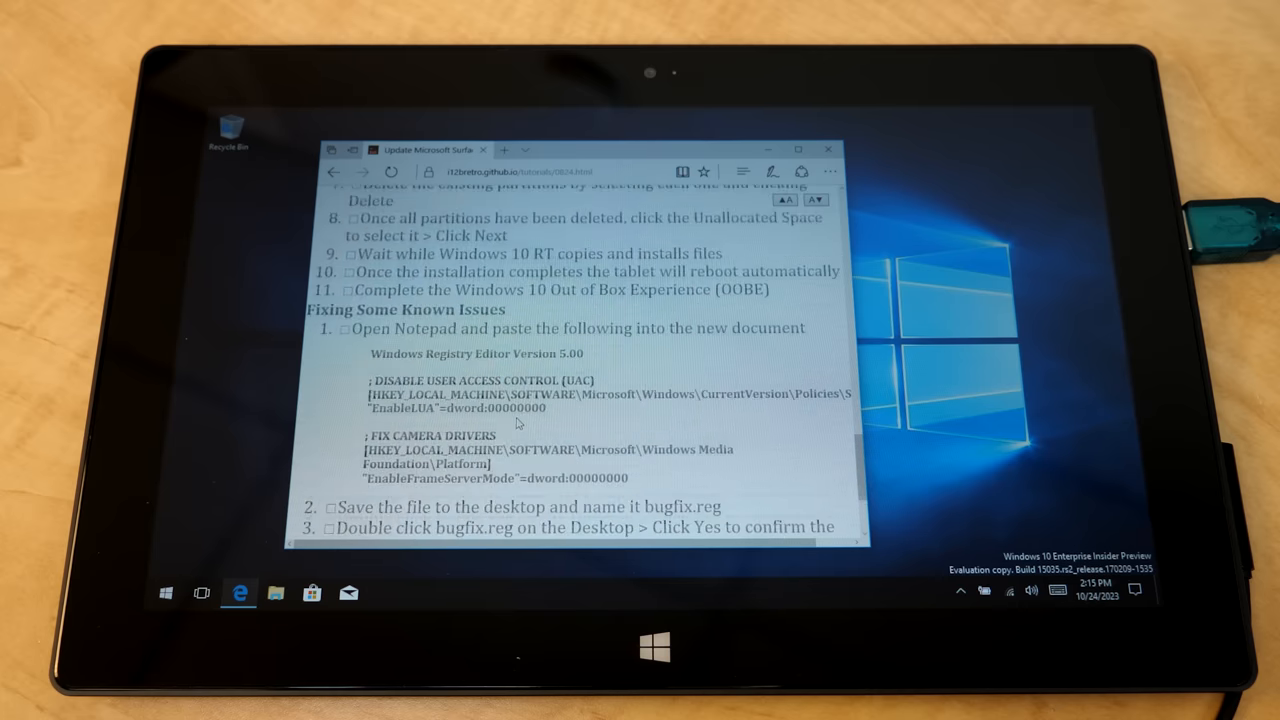
scroll("down", 3)
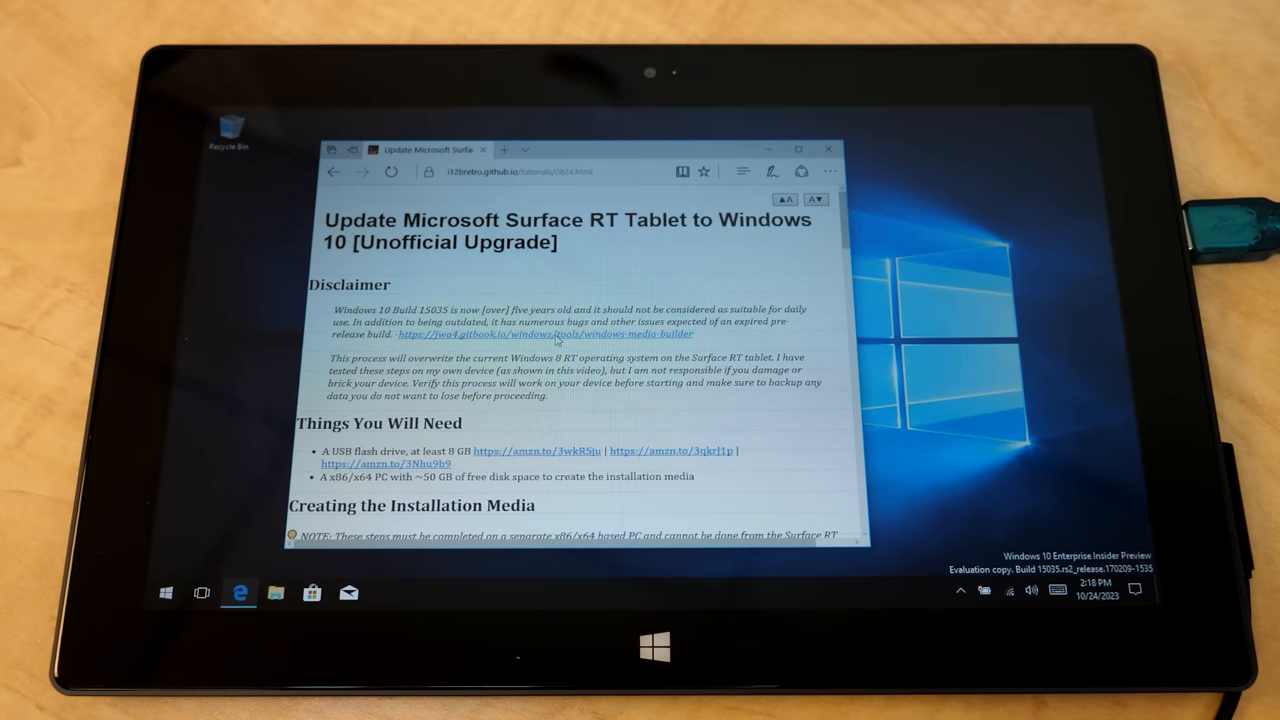
scroll("down", 3)
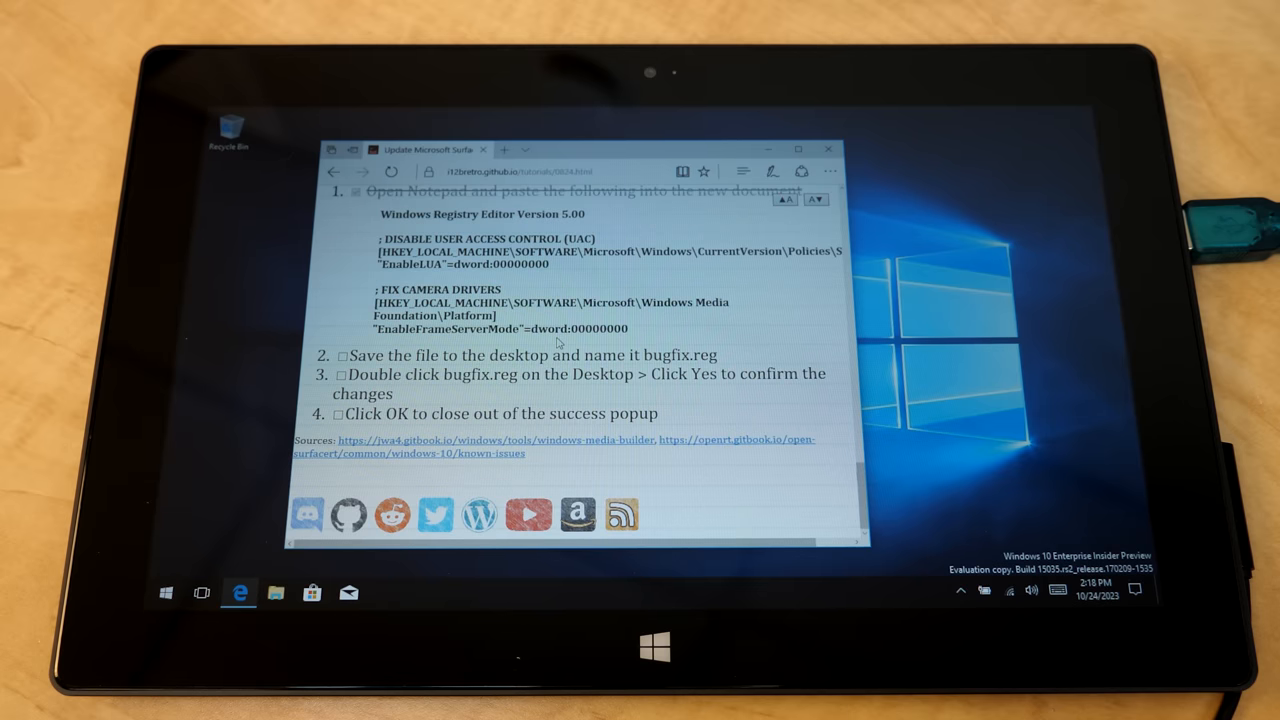
scroll("up", 3)
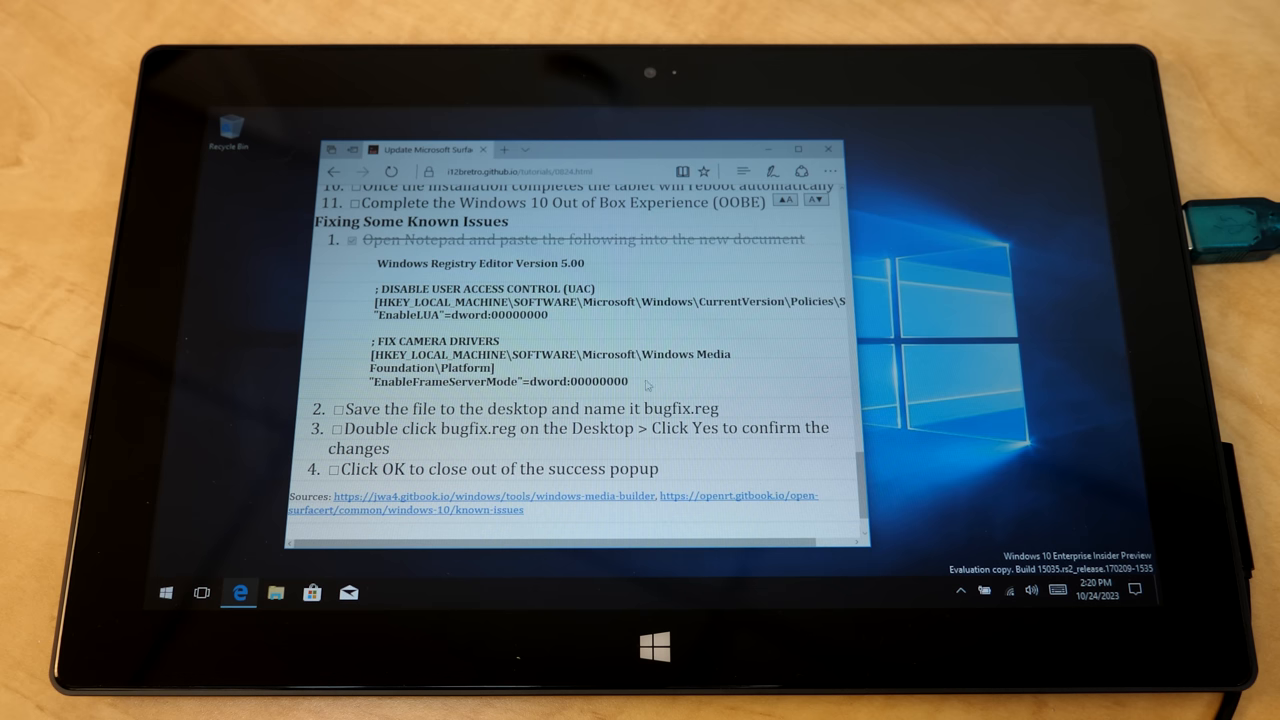
mouse_move(497, 369)
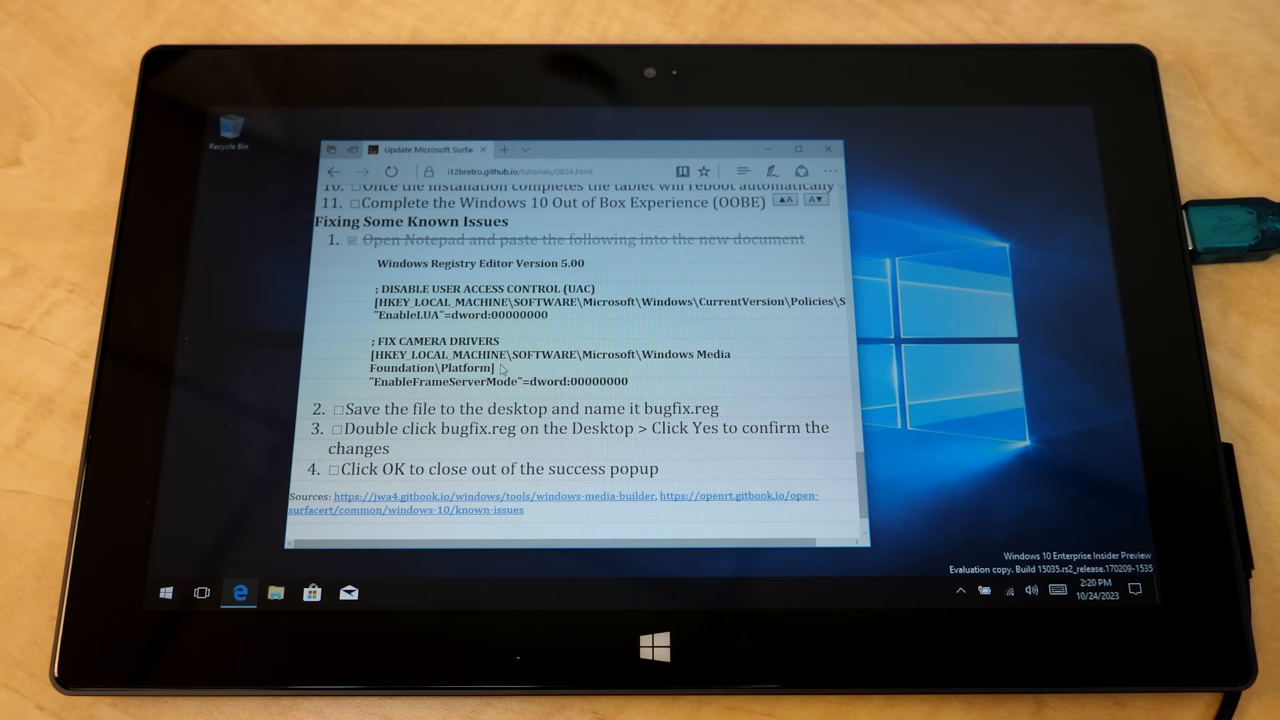
mouse_move(637, 383)
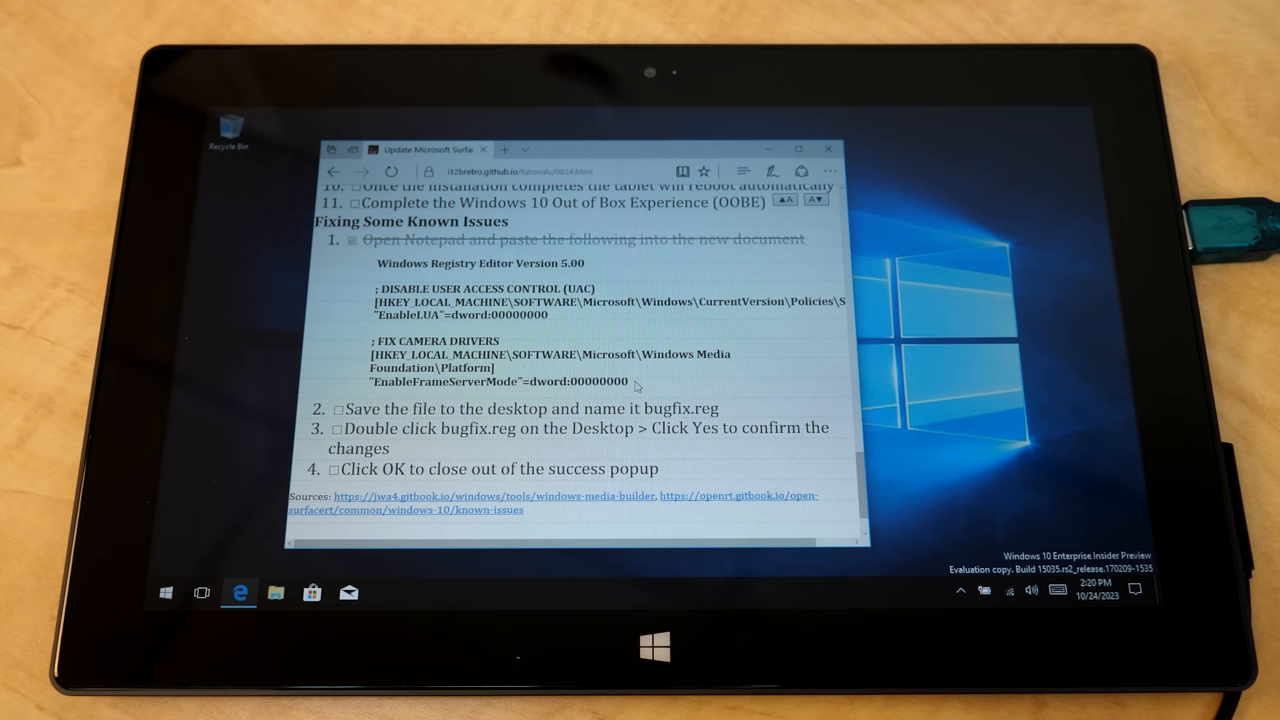
left_click_drag(371, 340, 630, 381)
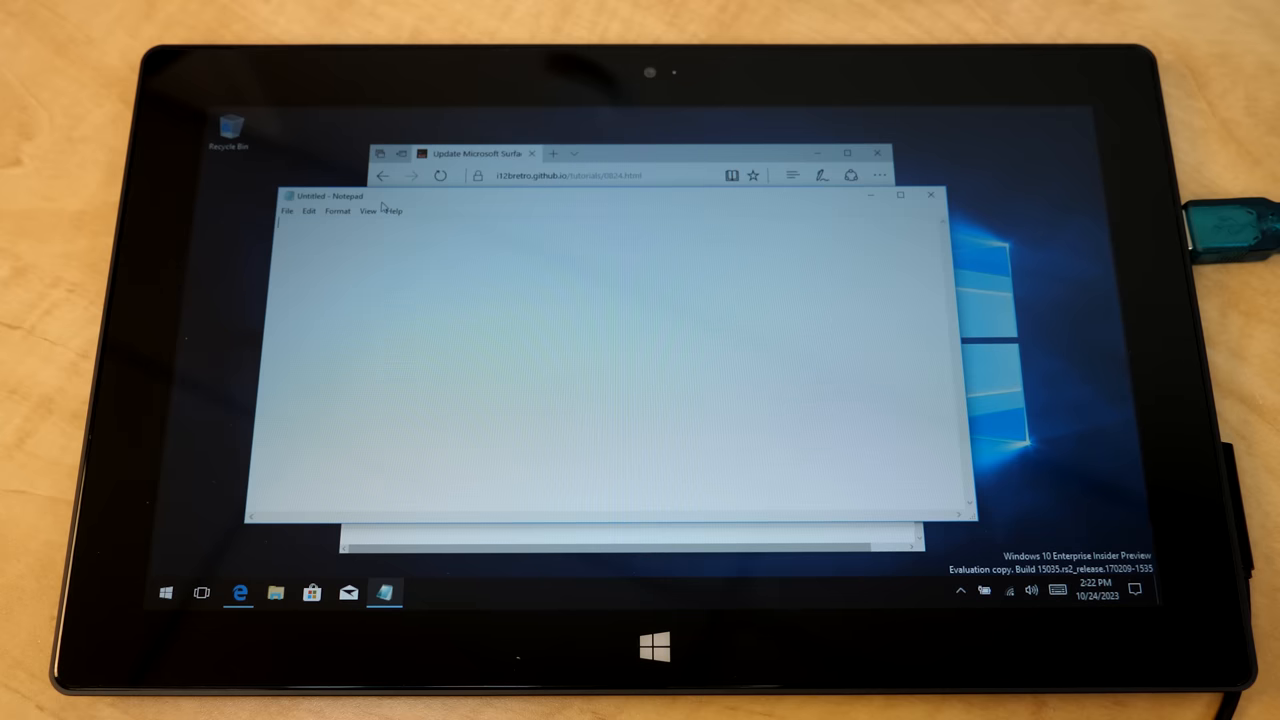
- Save the pasted registry fix as a .reg file, close Notepad and Edge, and open Start
left_click(308, 210)
type("reg.reg")
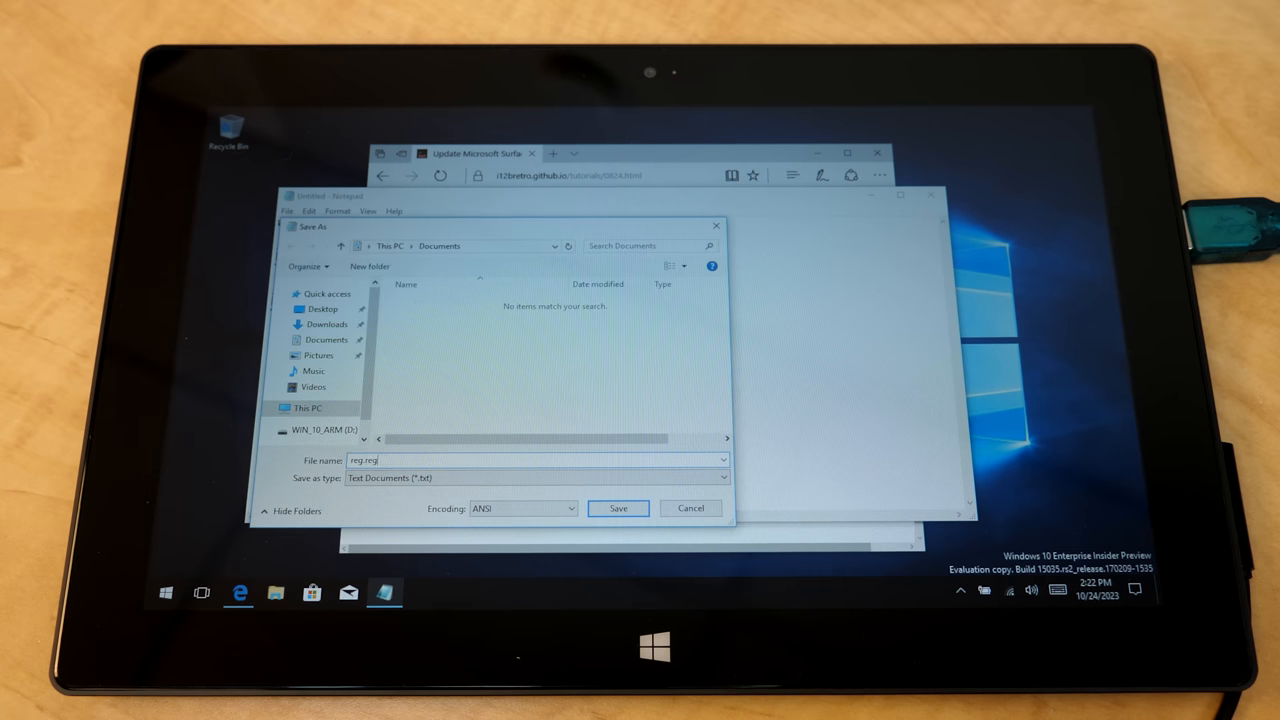
left_click(618, 508)
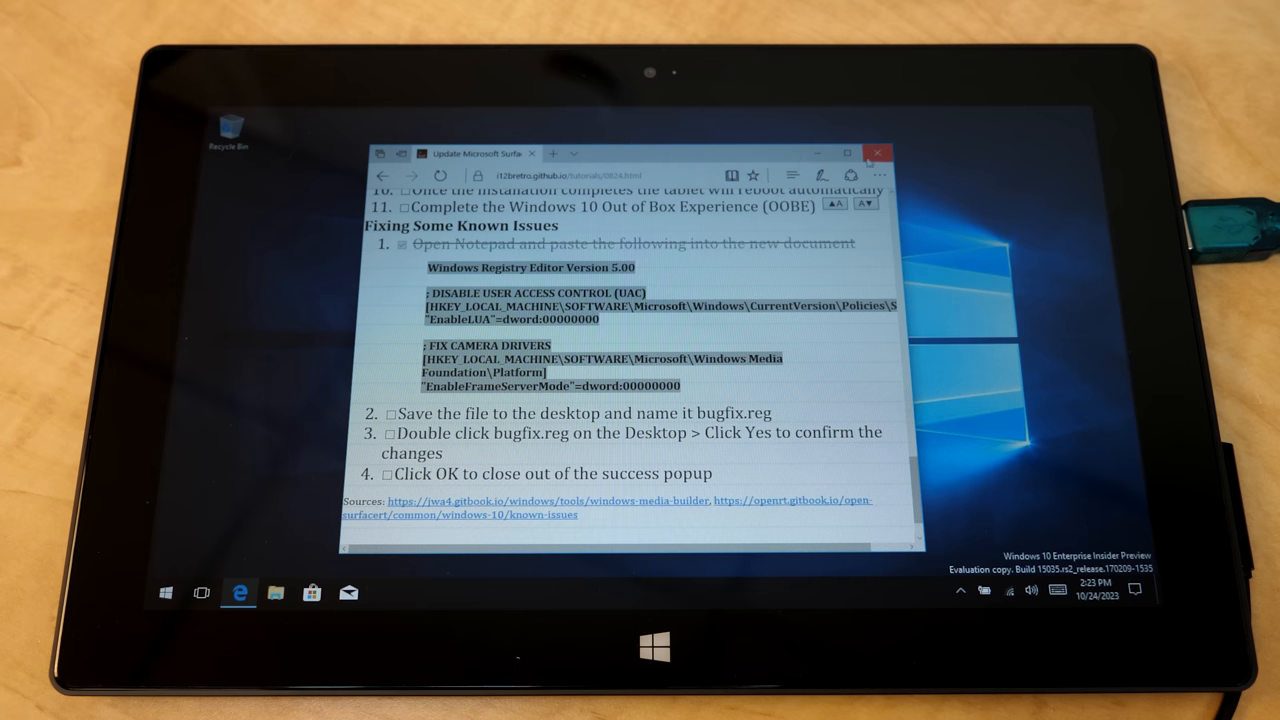
left_click(878, 153)
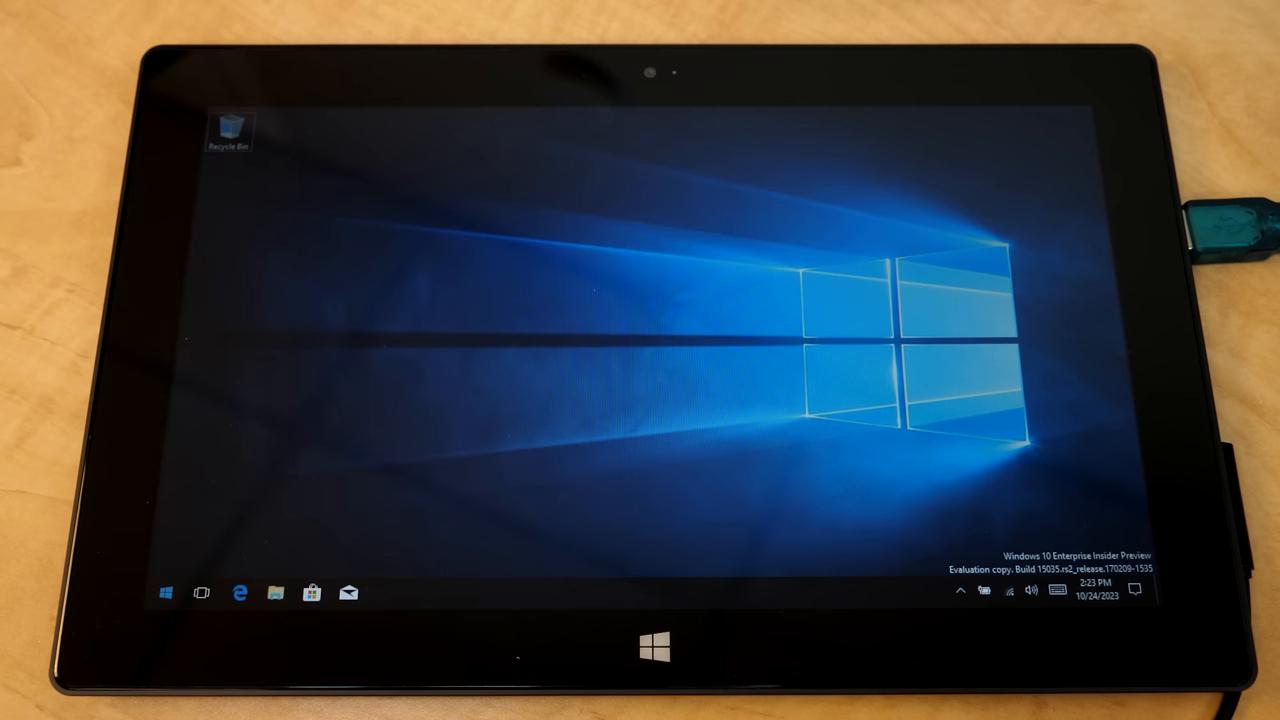
left_click(165, 592)
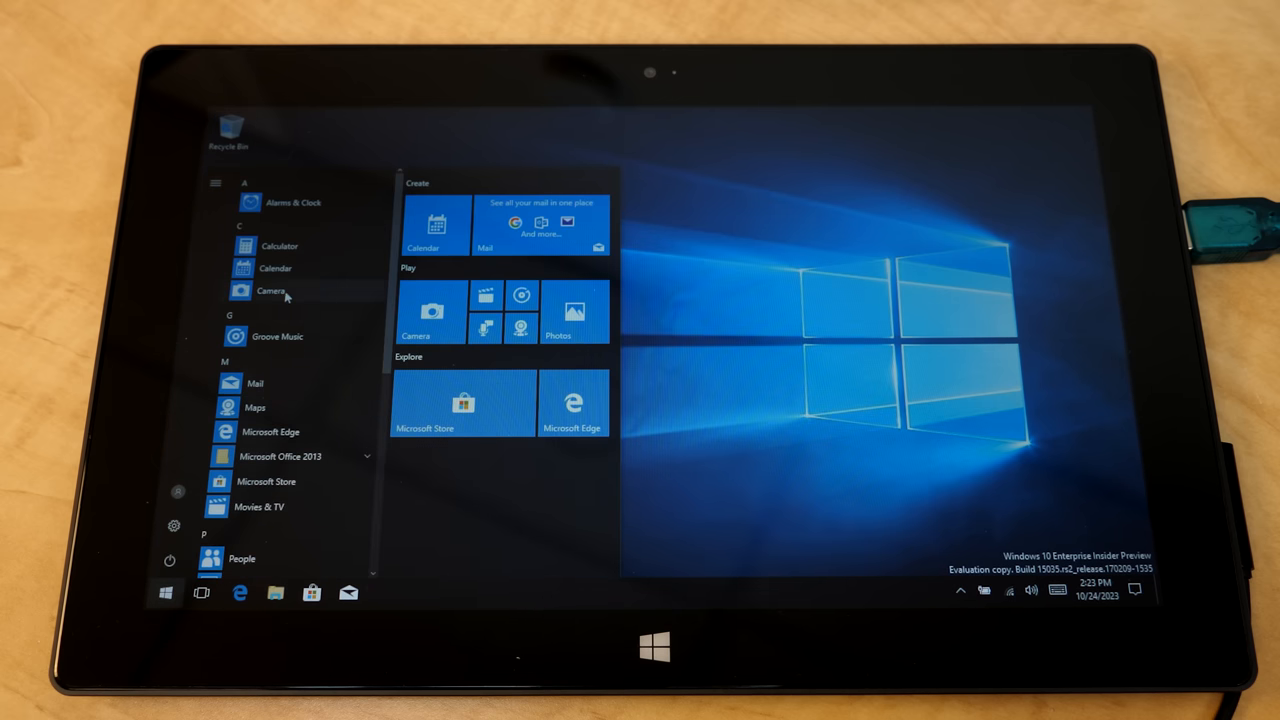
- Launch Camera from Start, confirm its live preview works, then close it
left_click(271, 290)
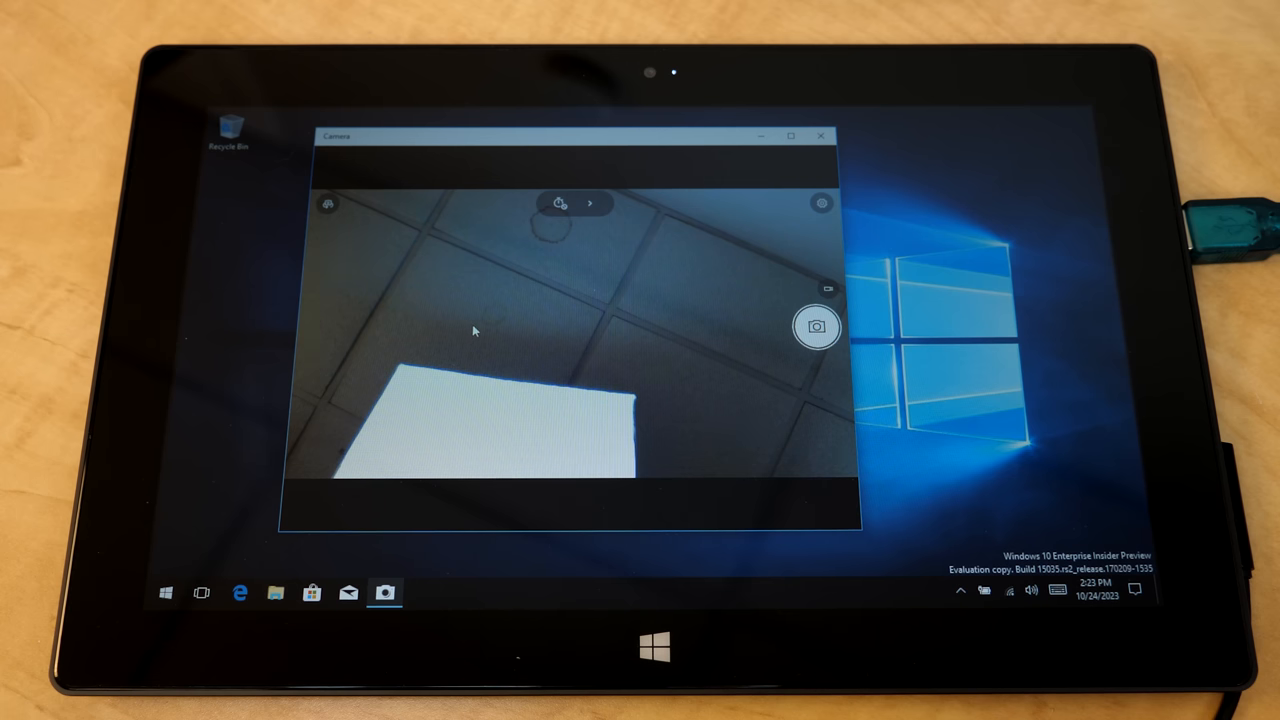
mouse_move(763, 327)
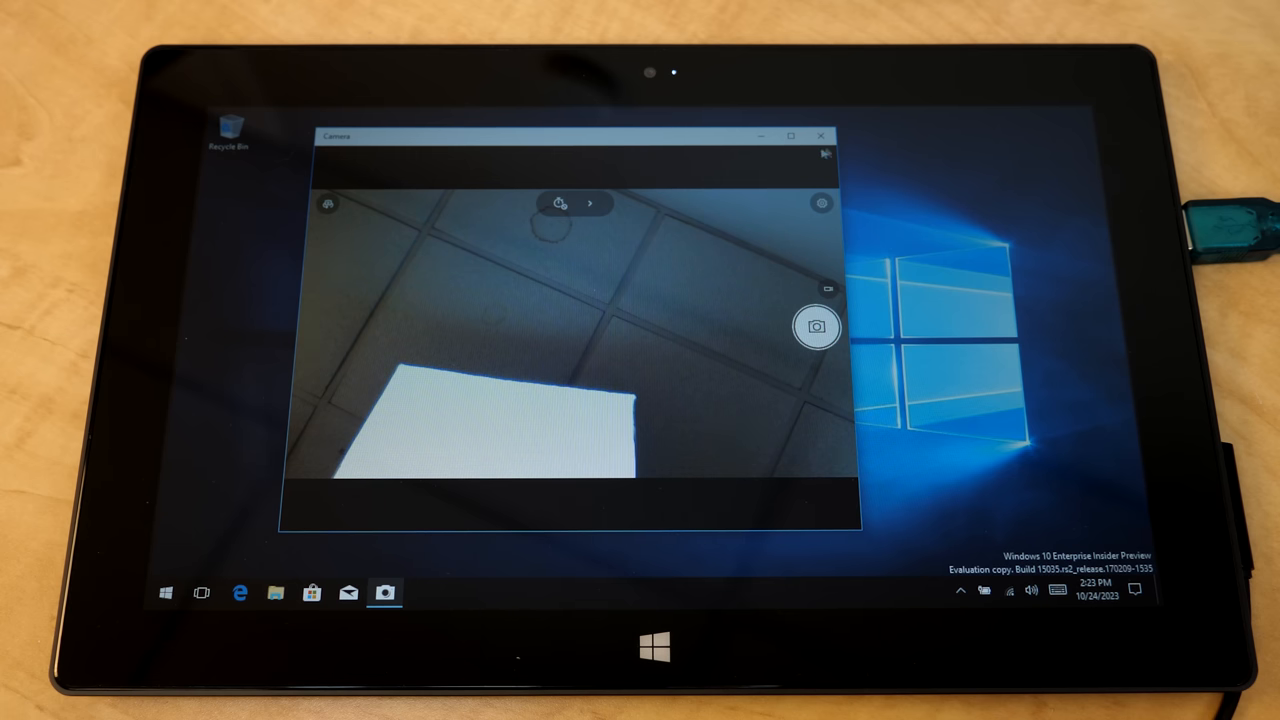
left_click(821, 135)
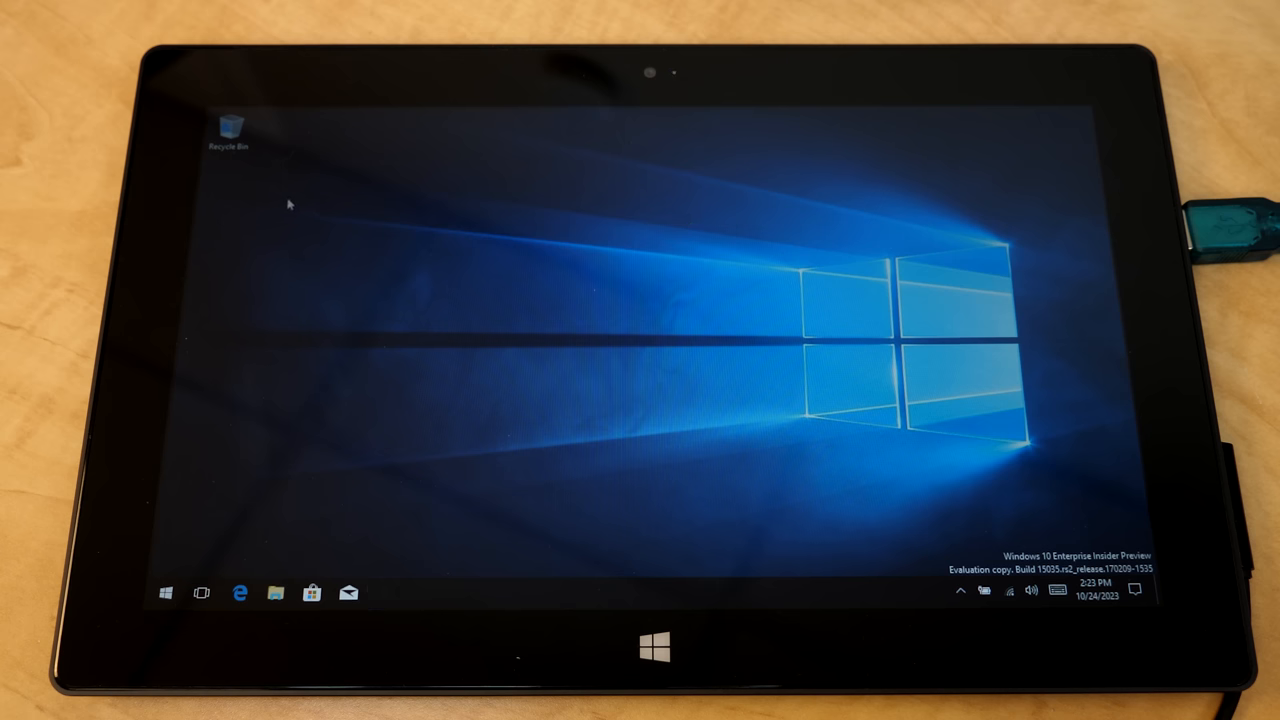
mouse_move(185, 291)
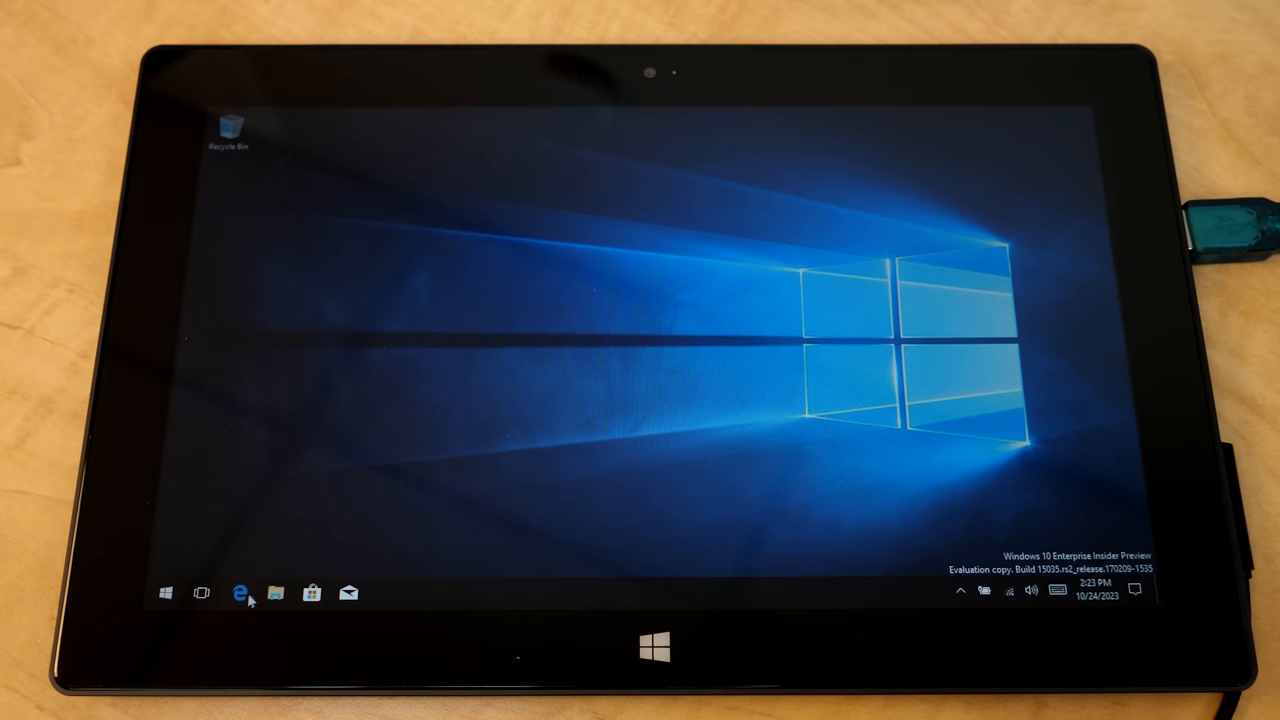
mouse_move(240, 593)
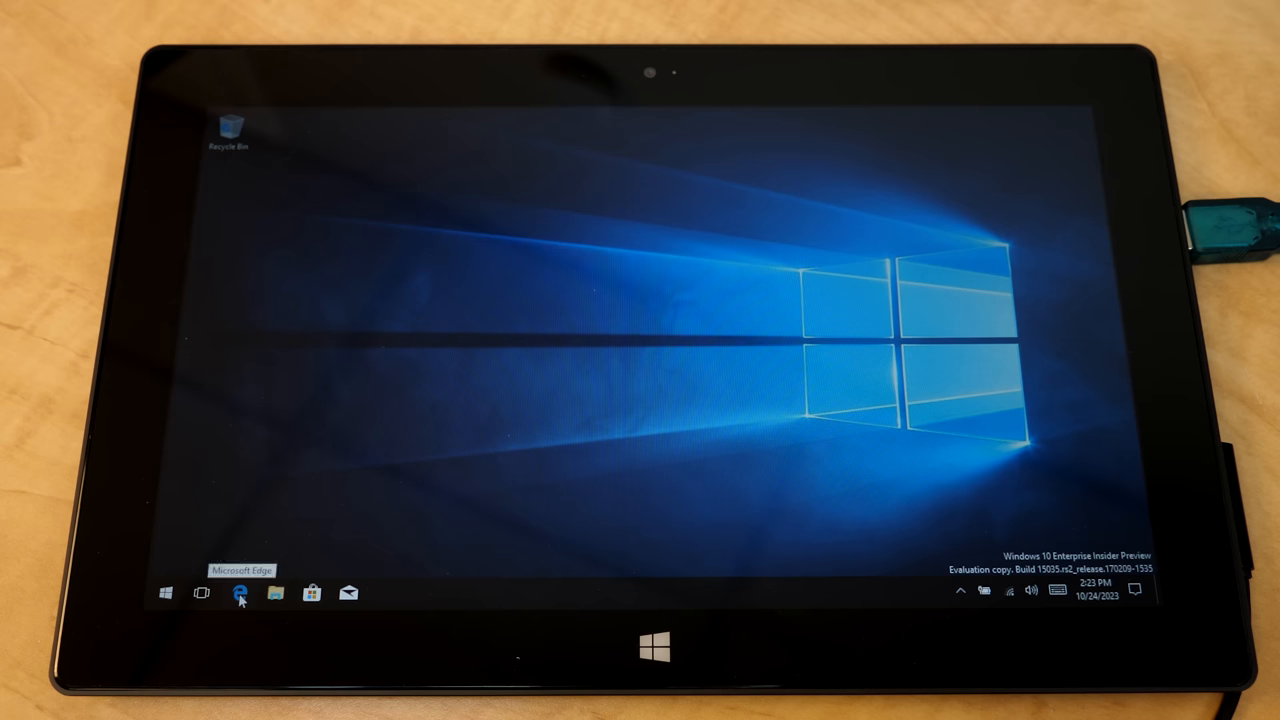
- Launch Edge and load google.com, declining the suggestion to switch browsers
left_click(238, 592)
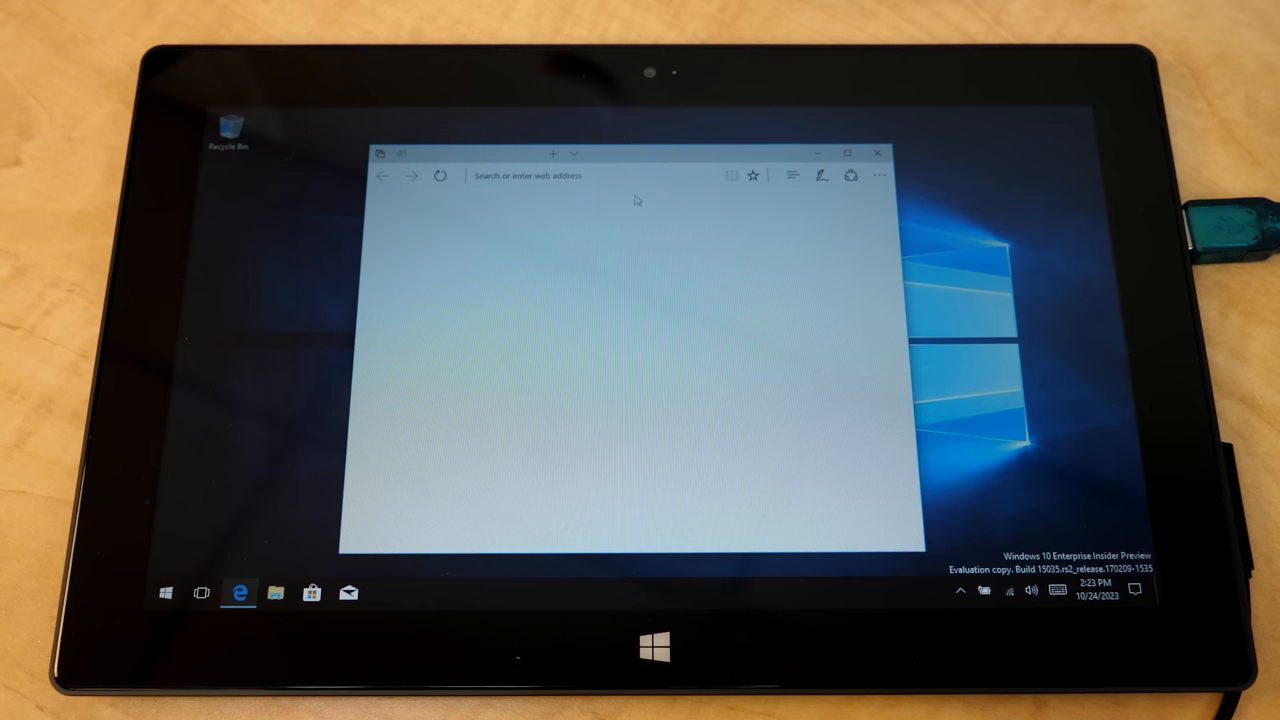
left_click(527, 175)
type("g")
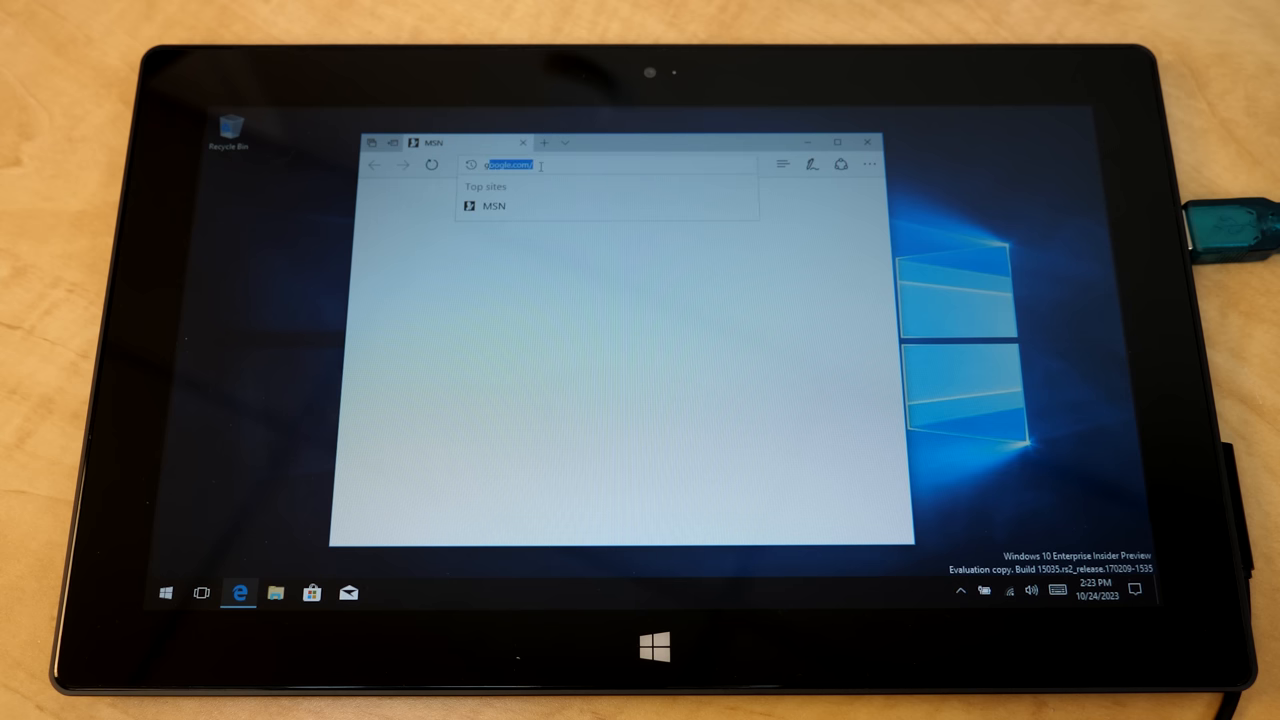
key("Enter")
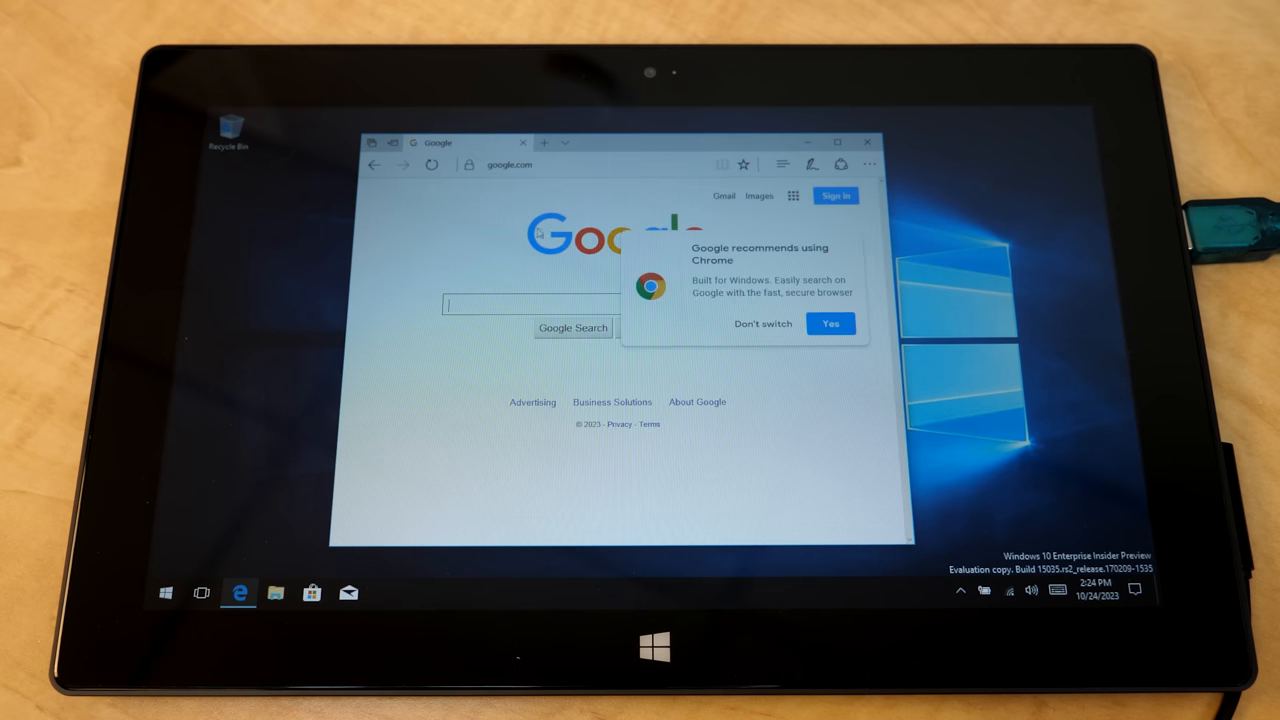
left_click(763, 323)
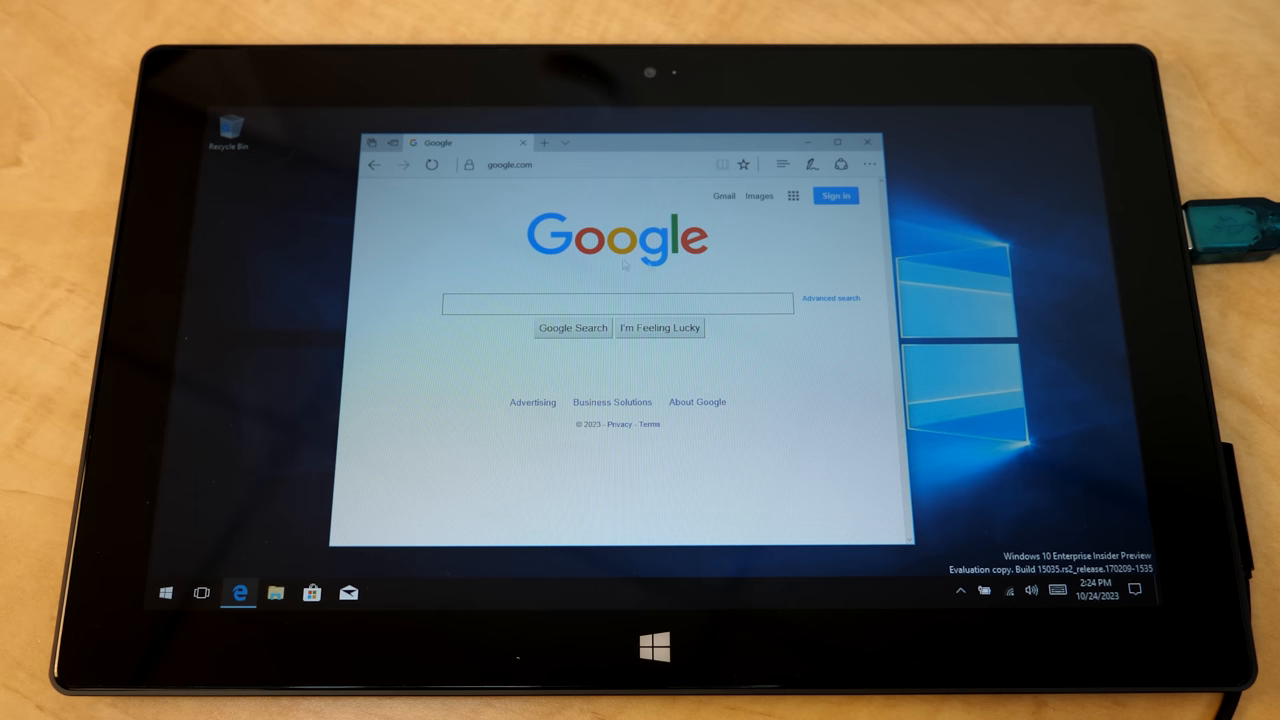
- Search Google for 'michael mjd', then close Edge
left_click(617, 302)
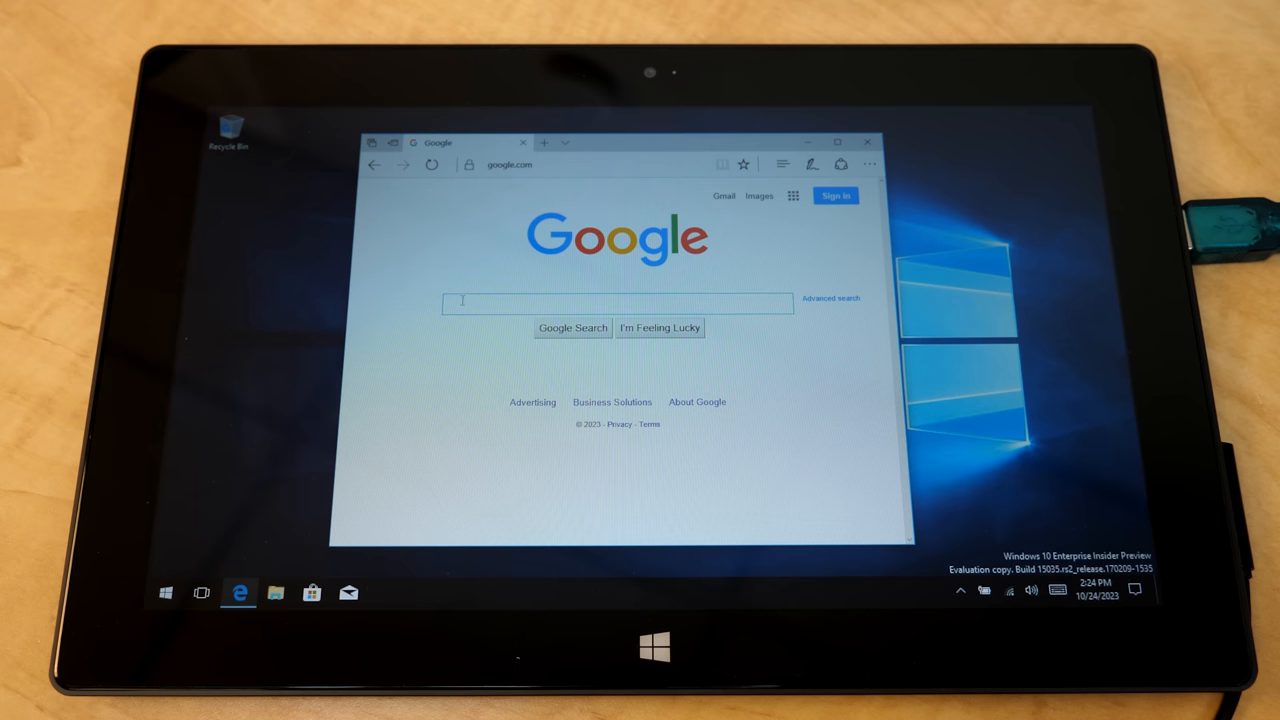
type("michael mjd")
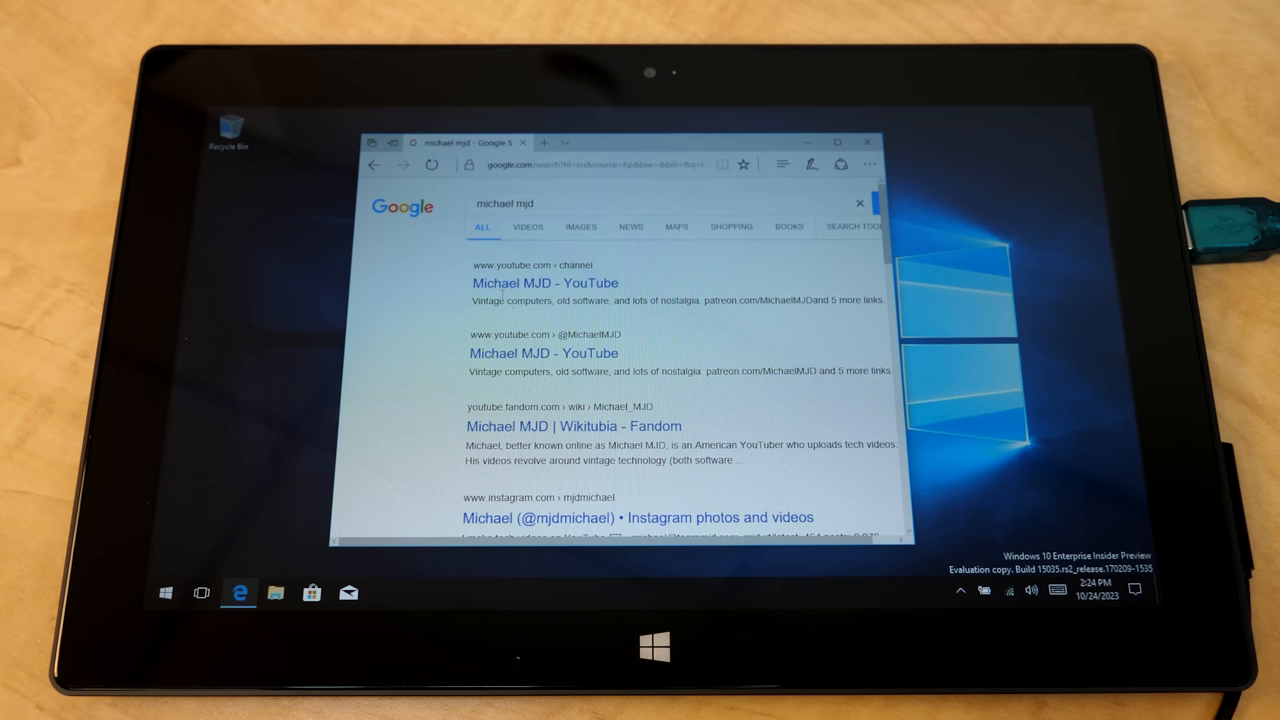
left_click(544, 283)
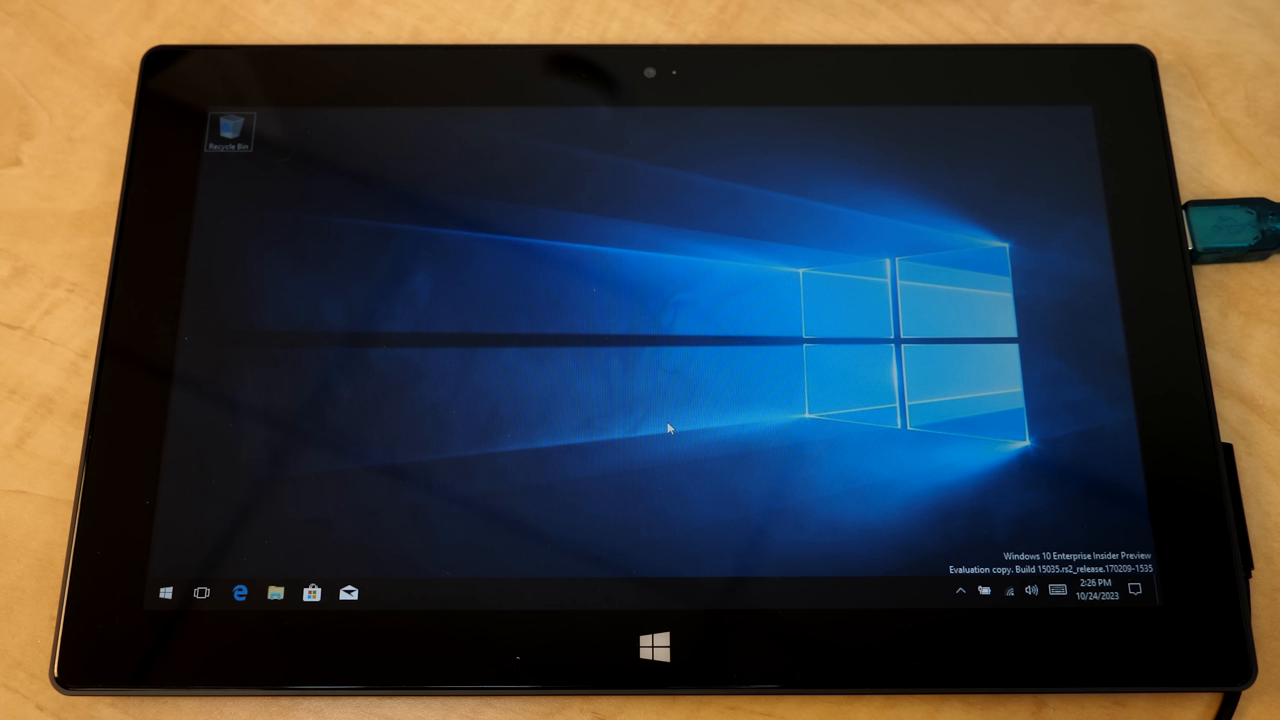
mouse_move(648, 158)
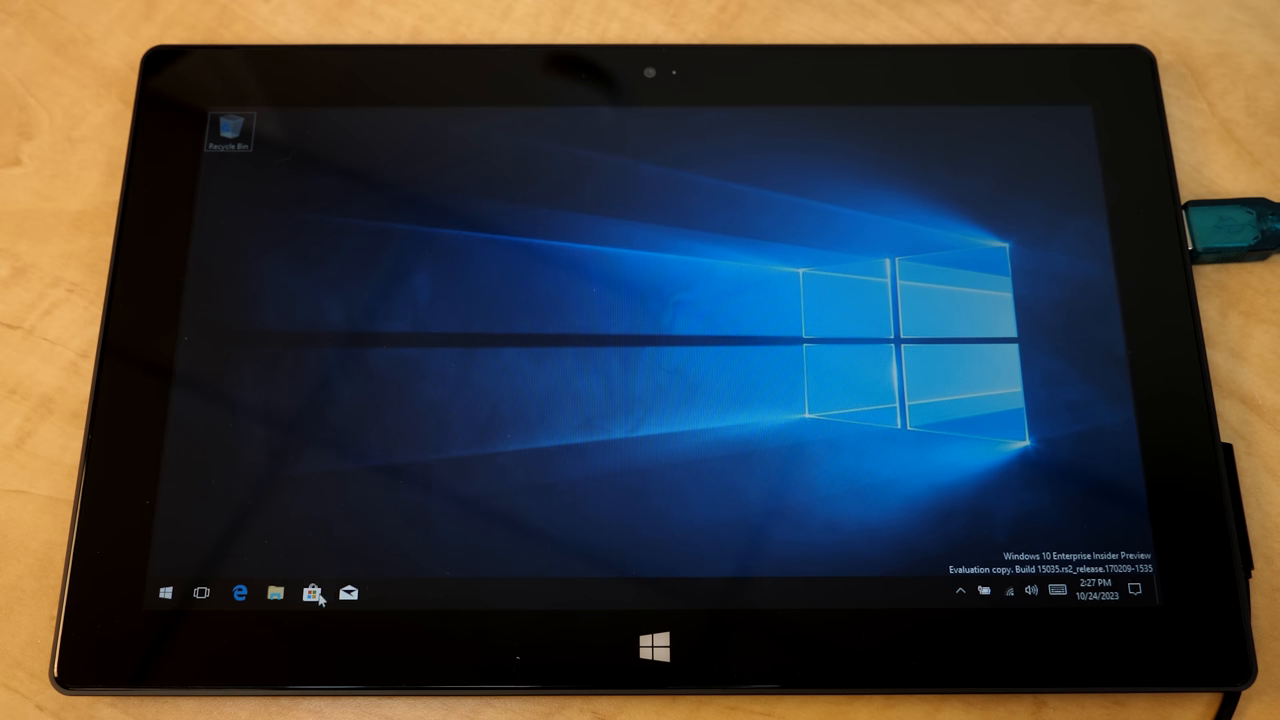
- Open Microsoft Store, maximize its window, and browse the Most popular games chart
left_click(312, 592)
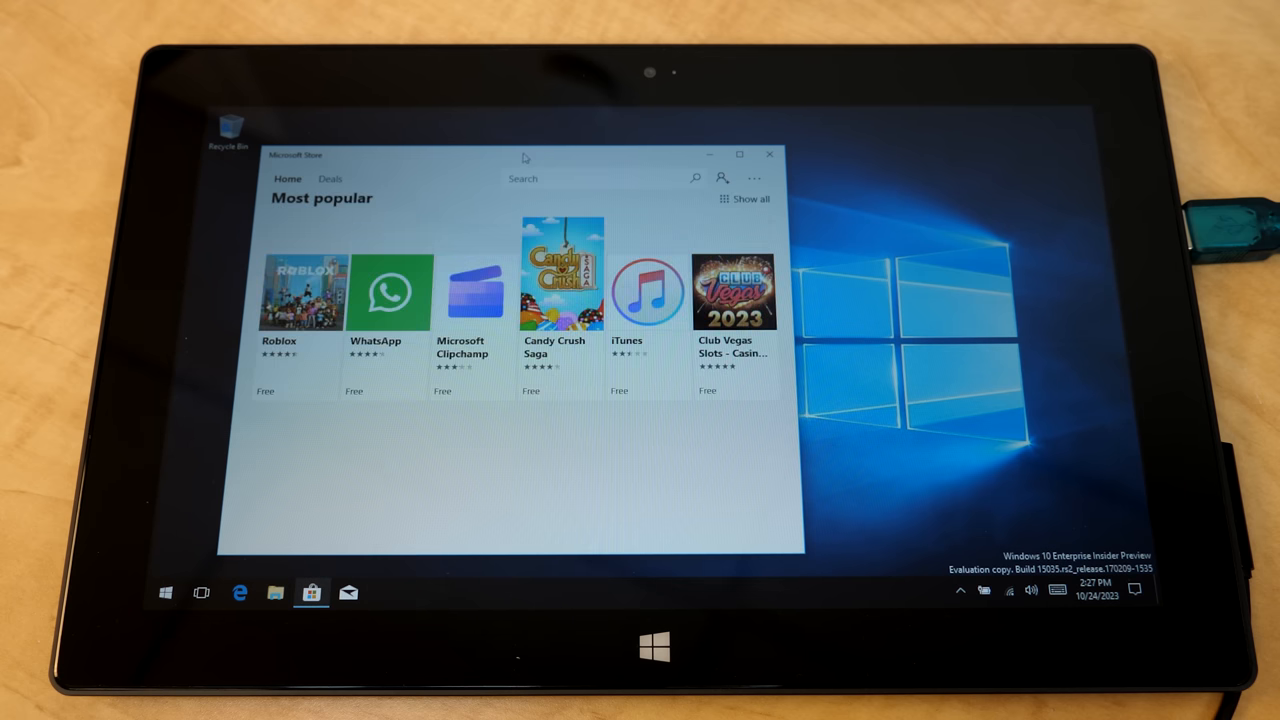
left_click_drag(525, 155, 595, 158)
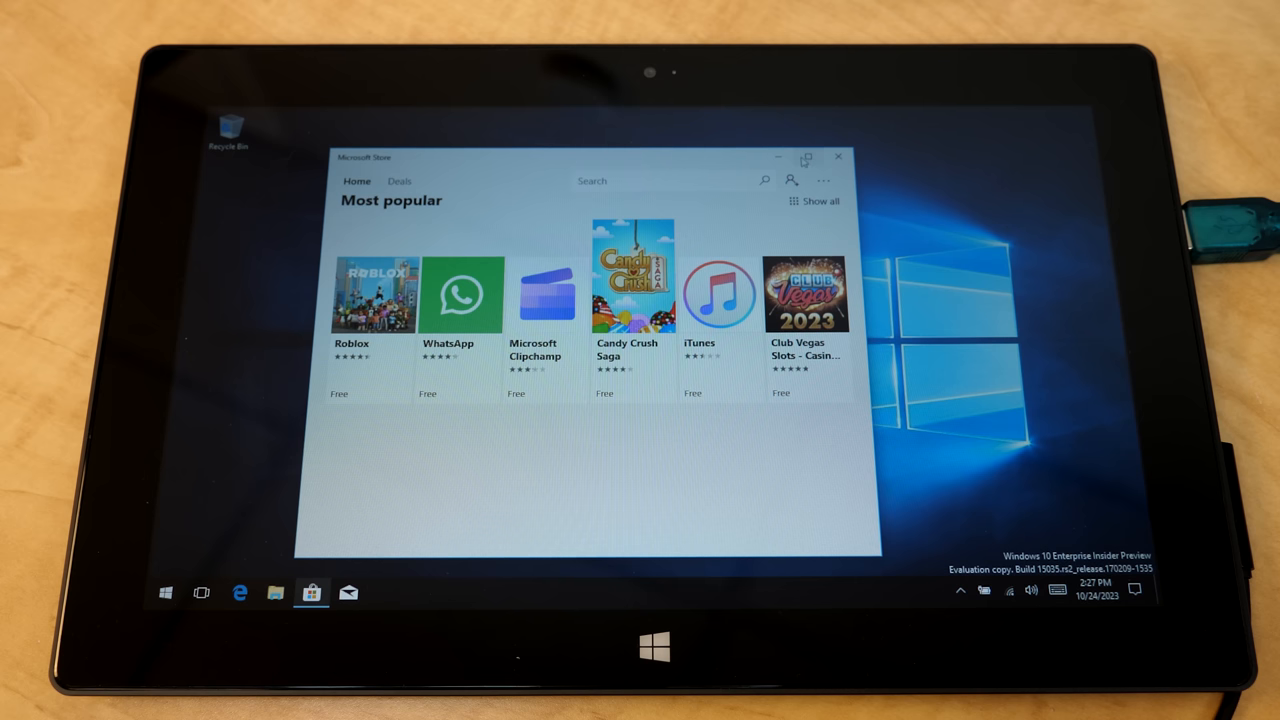
mouse_move(806, 158)
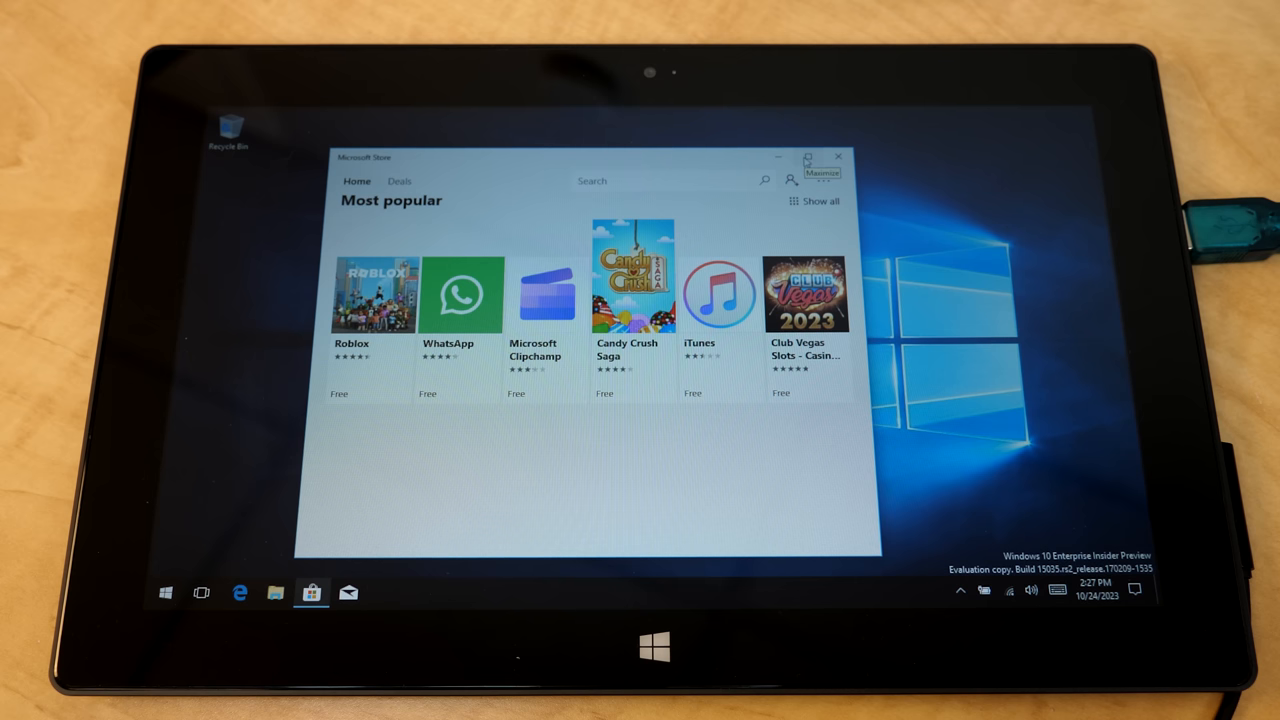
left_click(810, 157)
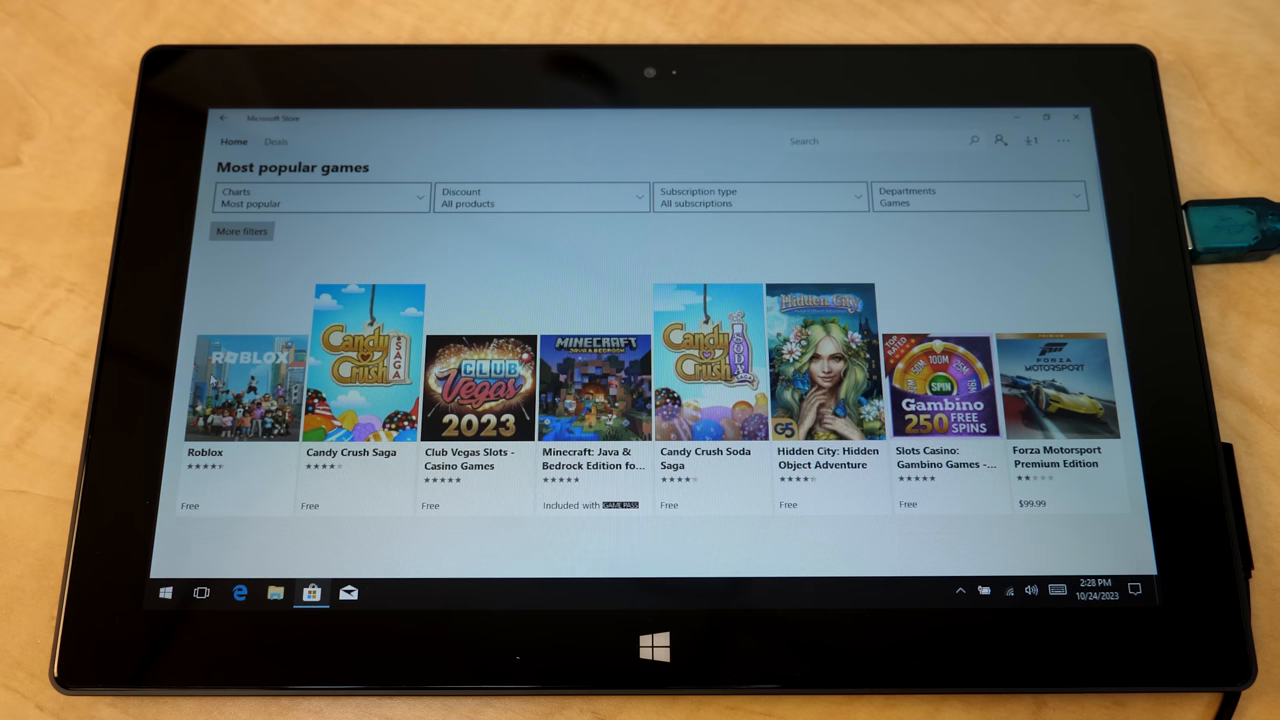
left_click(320, 197)
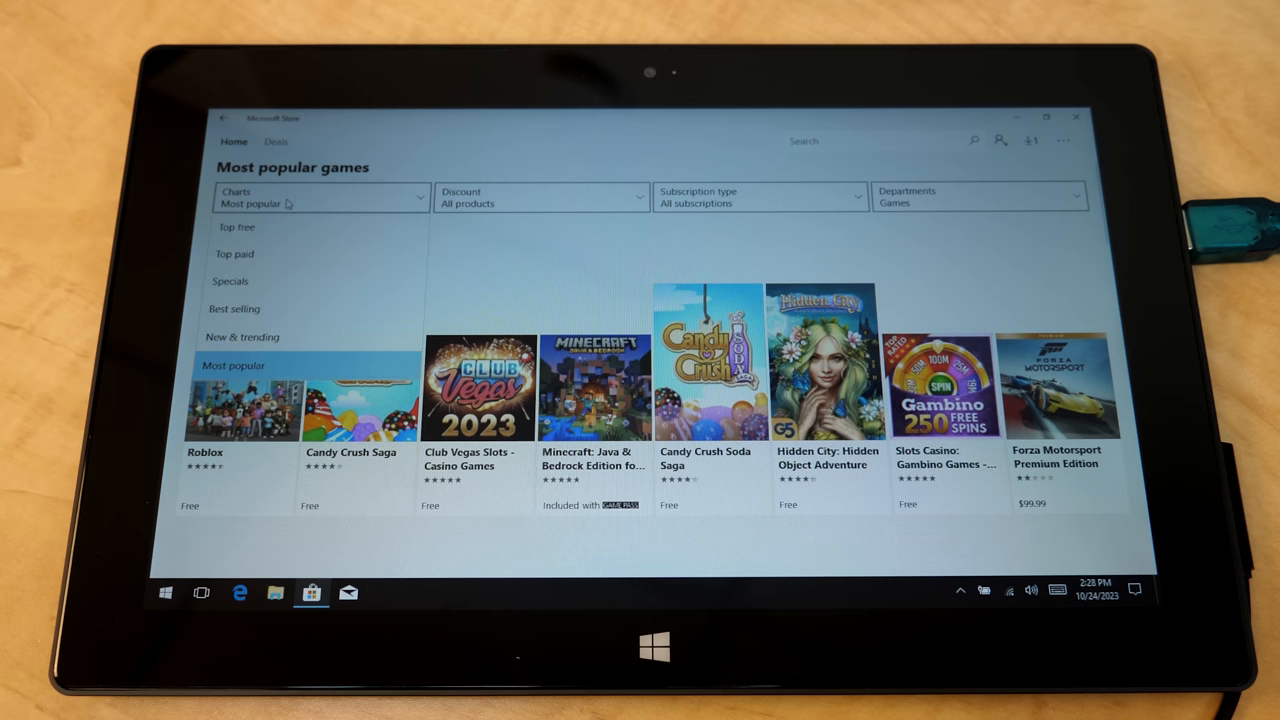
left_click(320, 197)
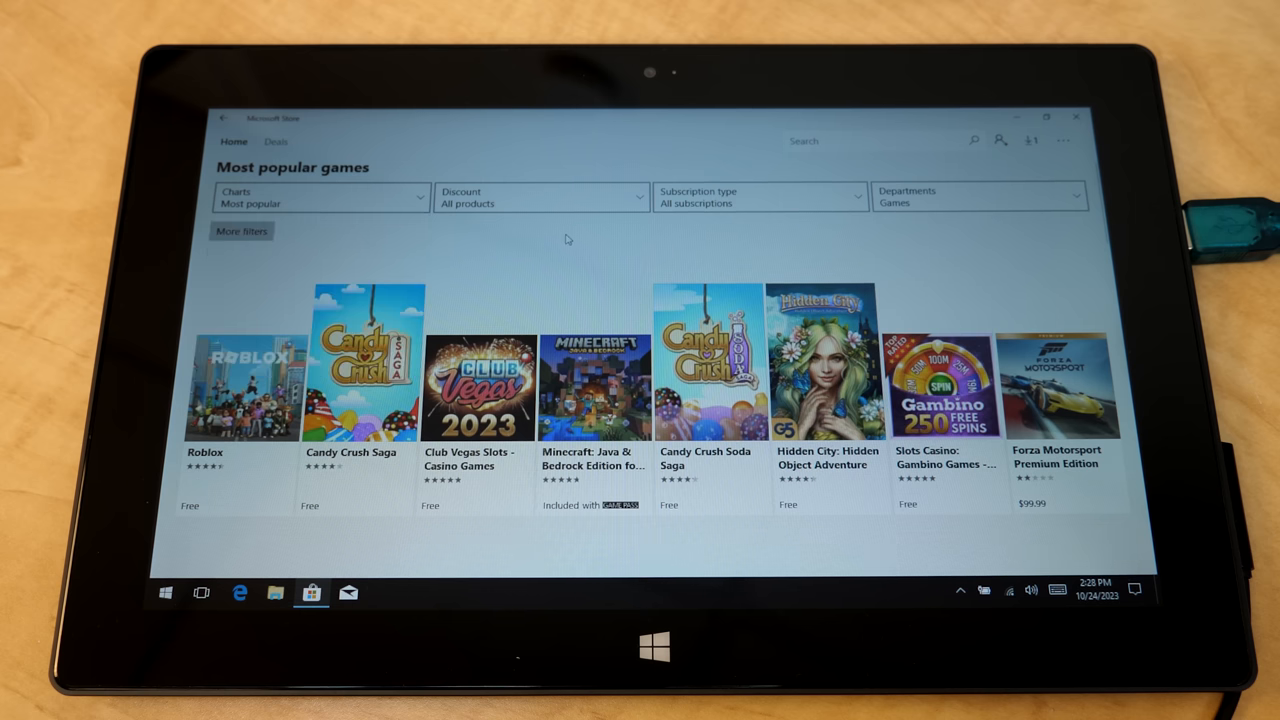
scroll("down", 3)
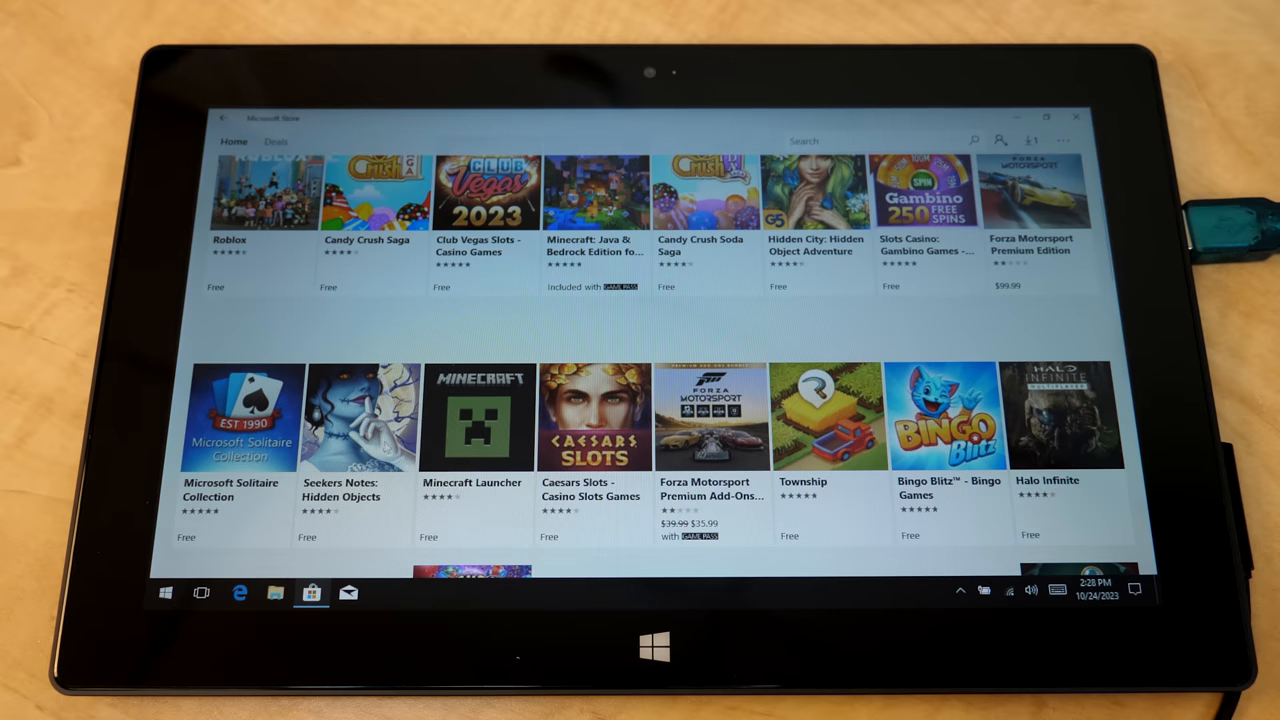
mouse_move(290, 405)
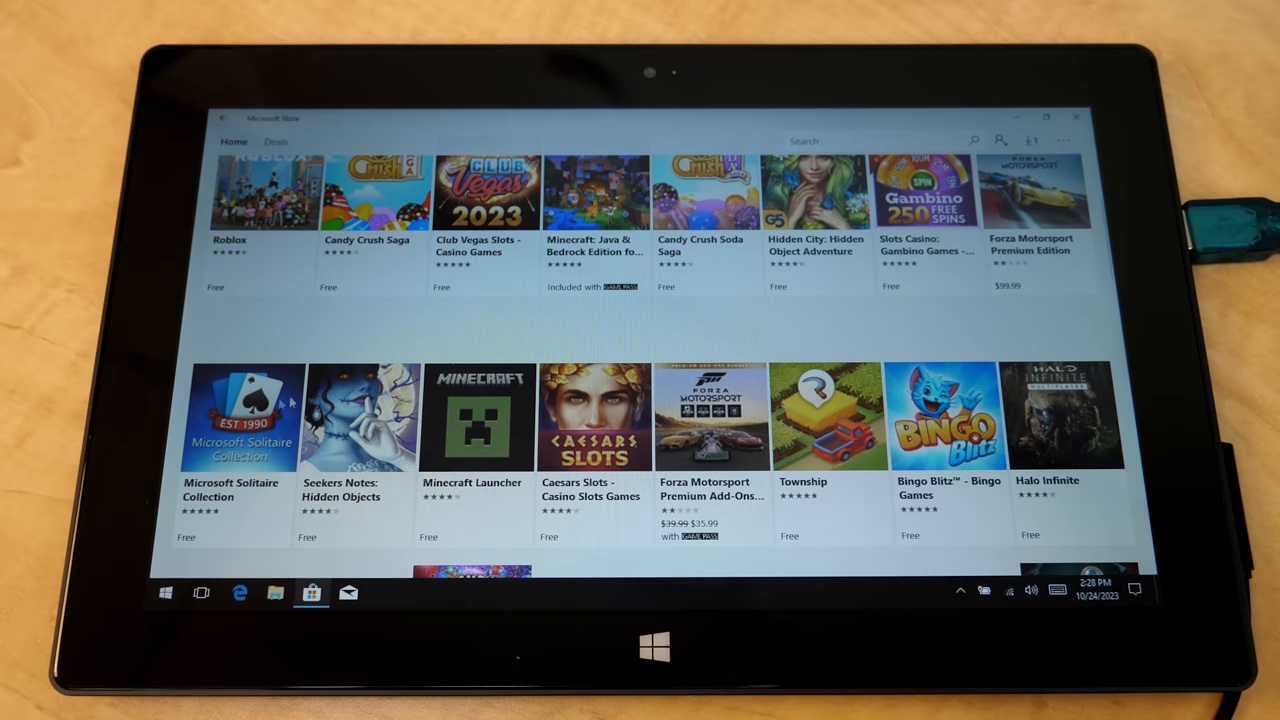
- Get Microsoft Solitaire Collection, completing the two Microsoft account sign-in dialogs
left_click(243, 418)
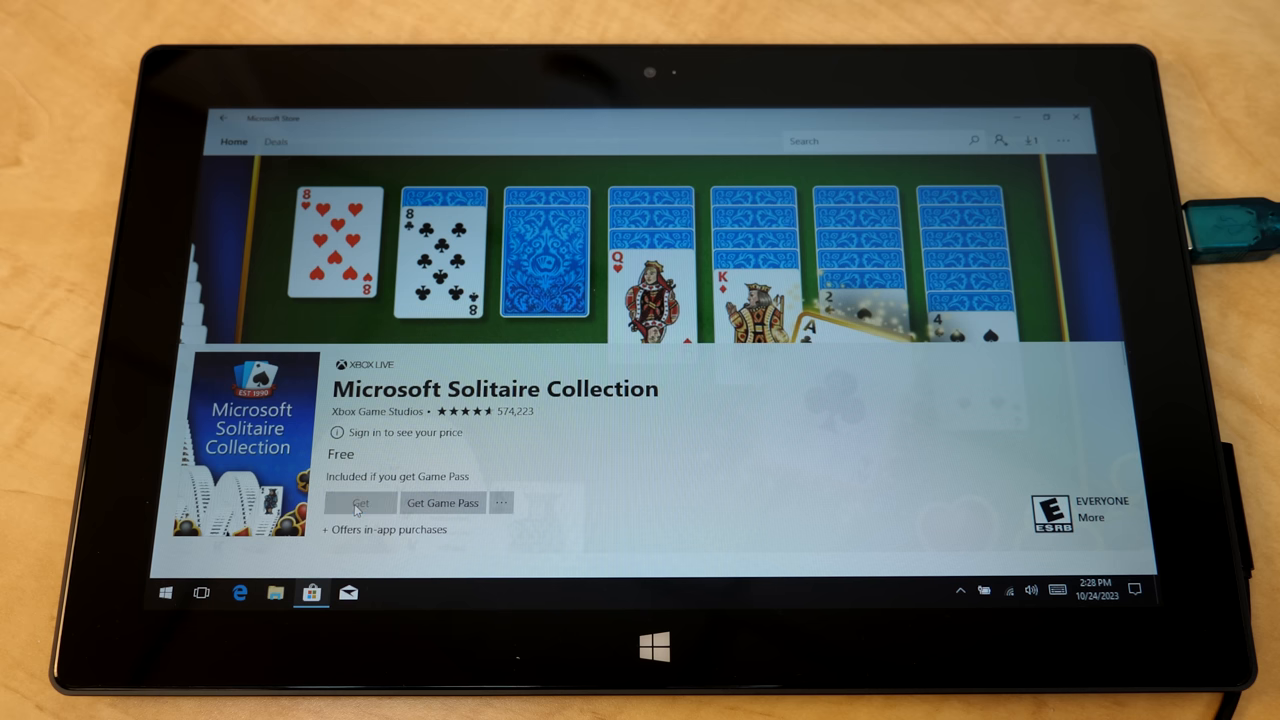
left_click(360, 502)
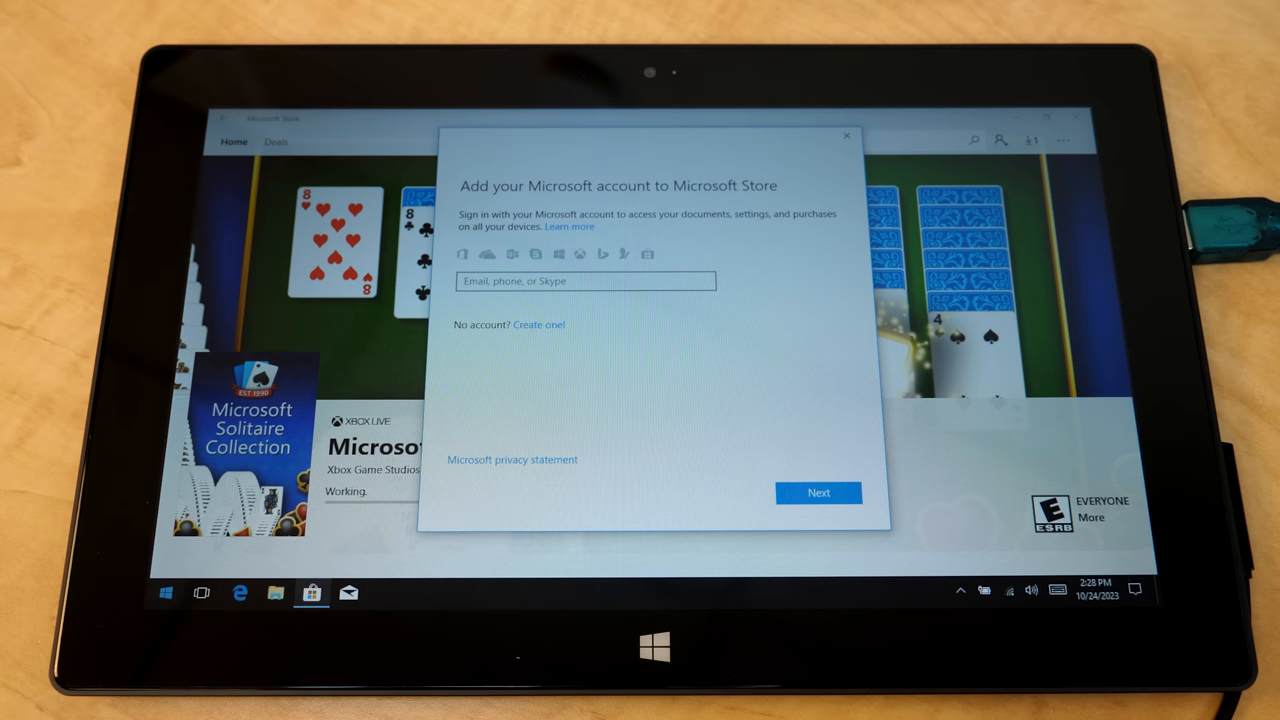
left_click(818, 492)
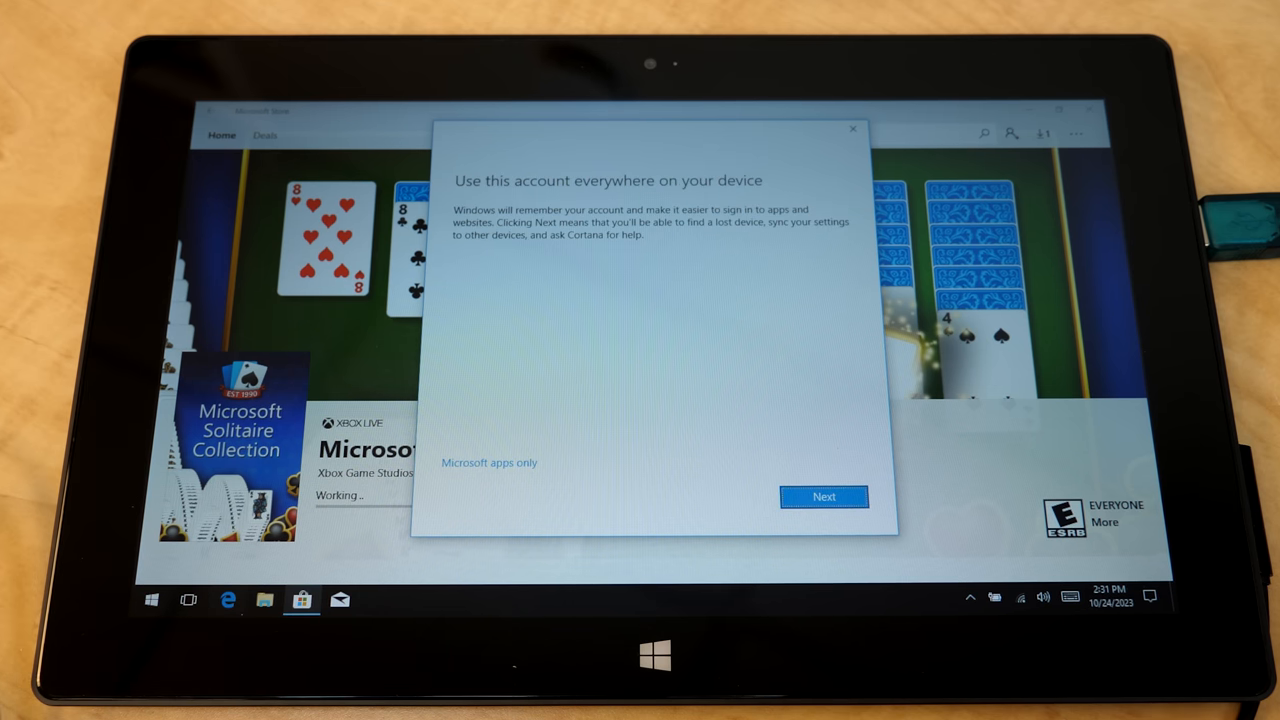
left_click(823, 496)
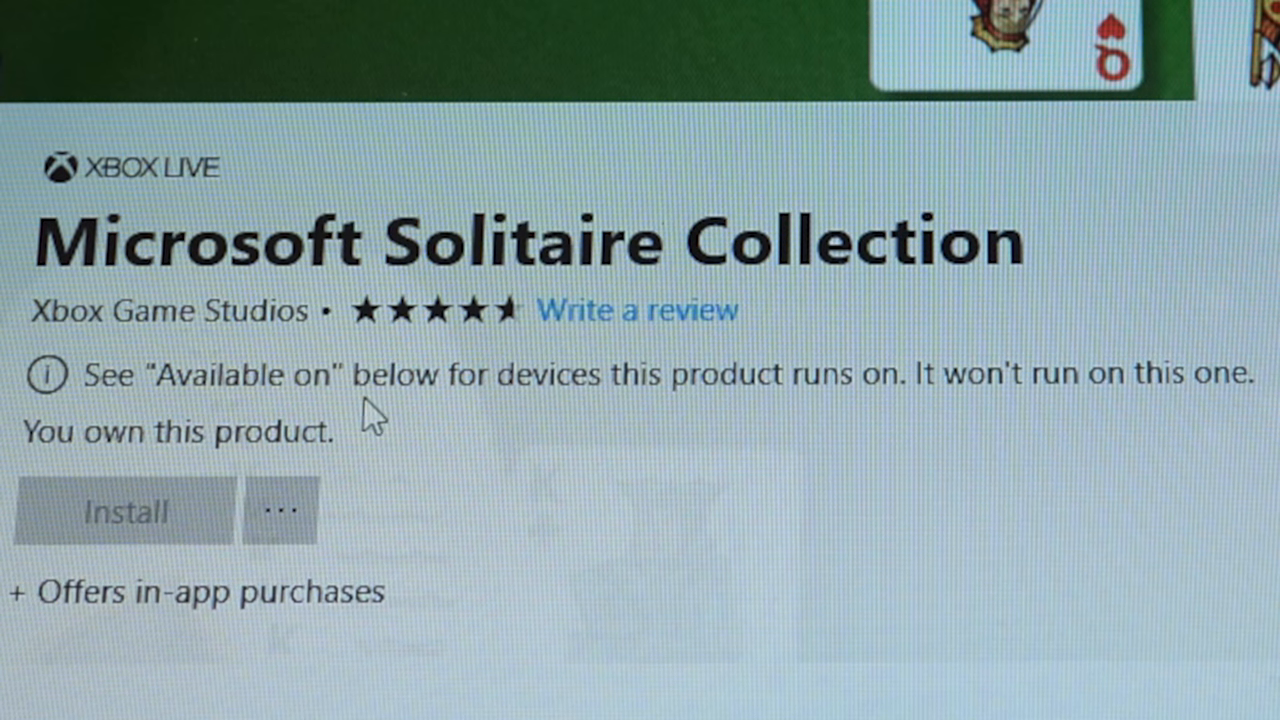
mouse_move(345, 410)
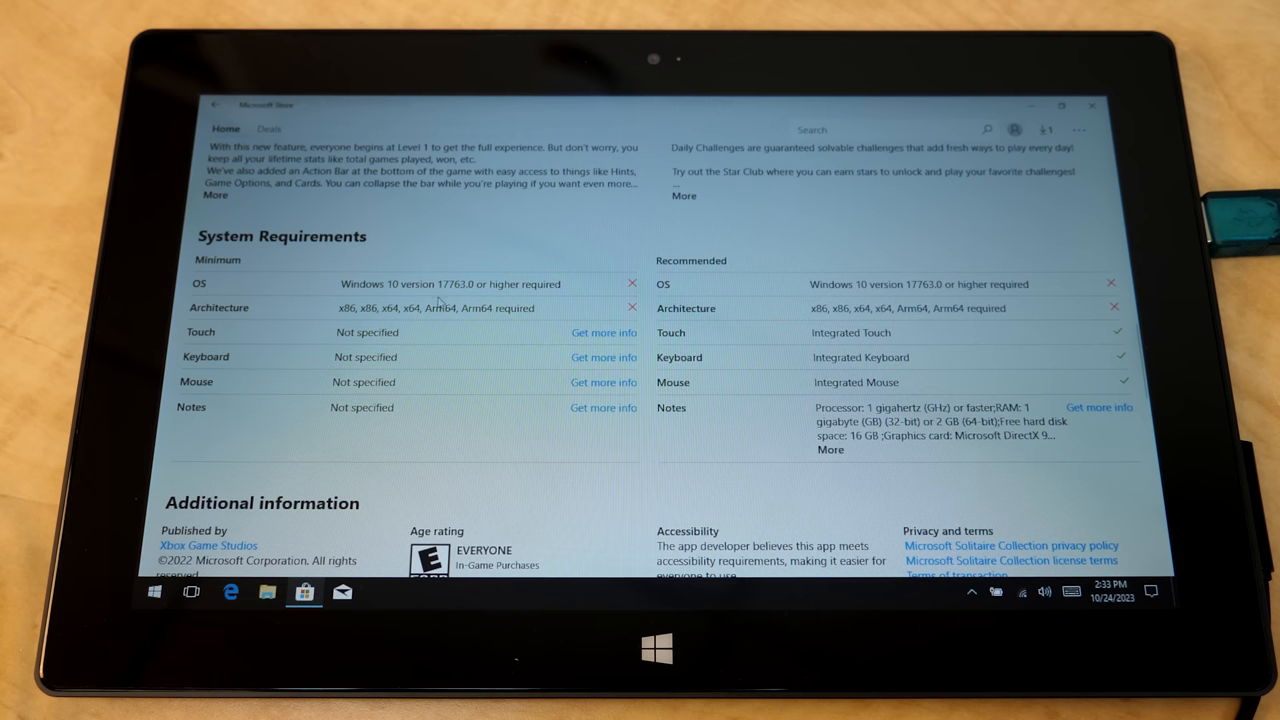
mouse_move(445, 305)
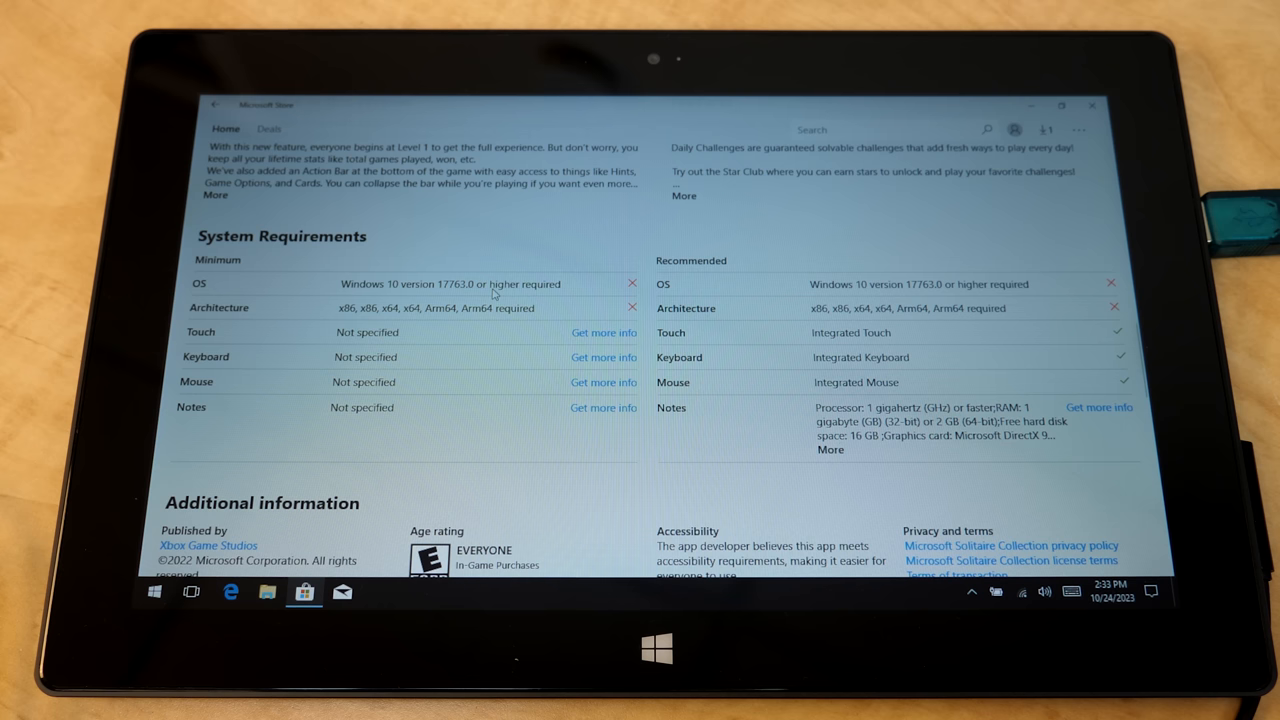
mouse_move(390, 328)
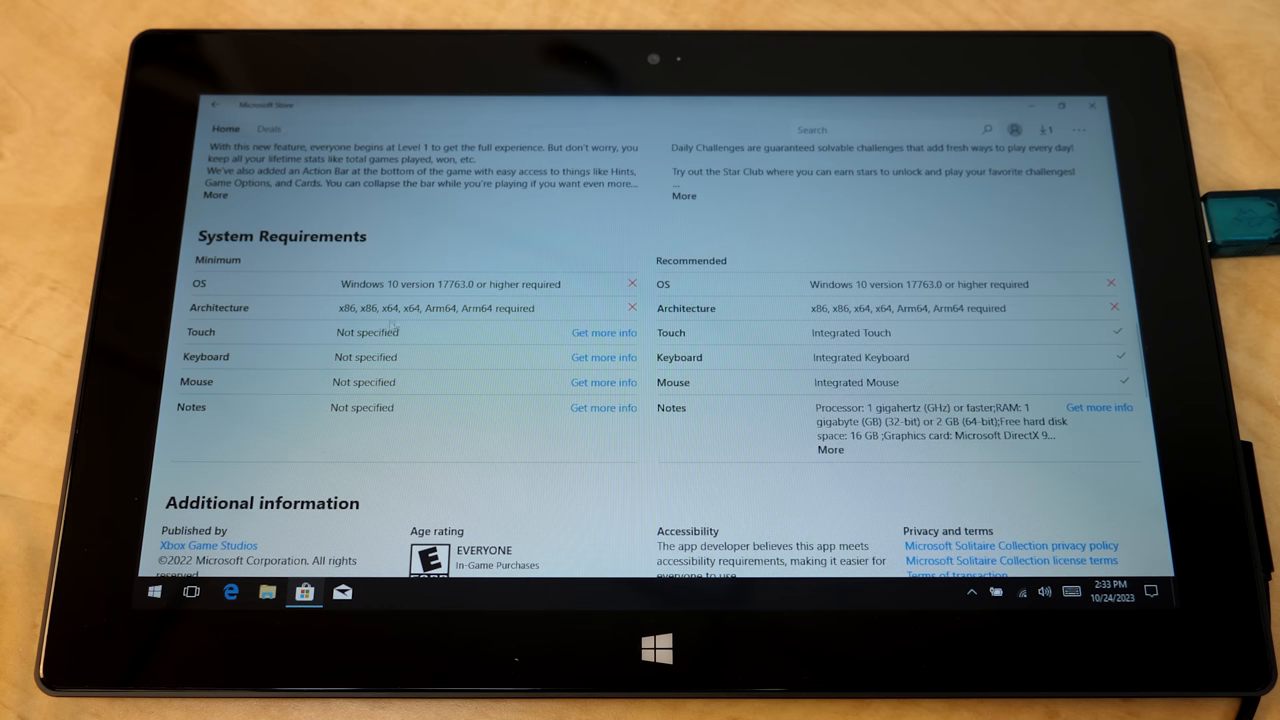
mouse_move(433, 334)
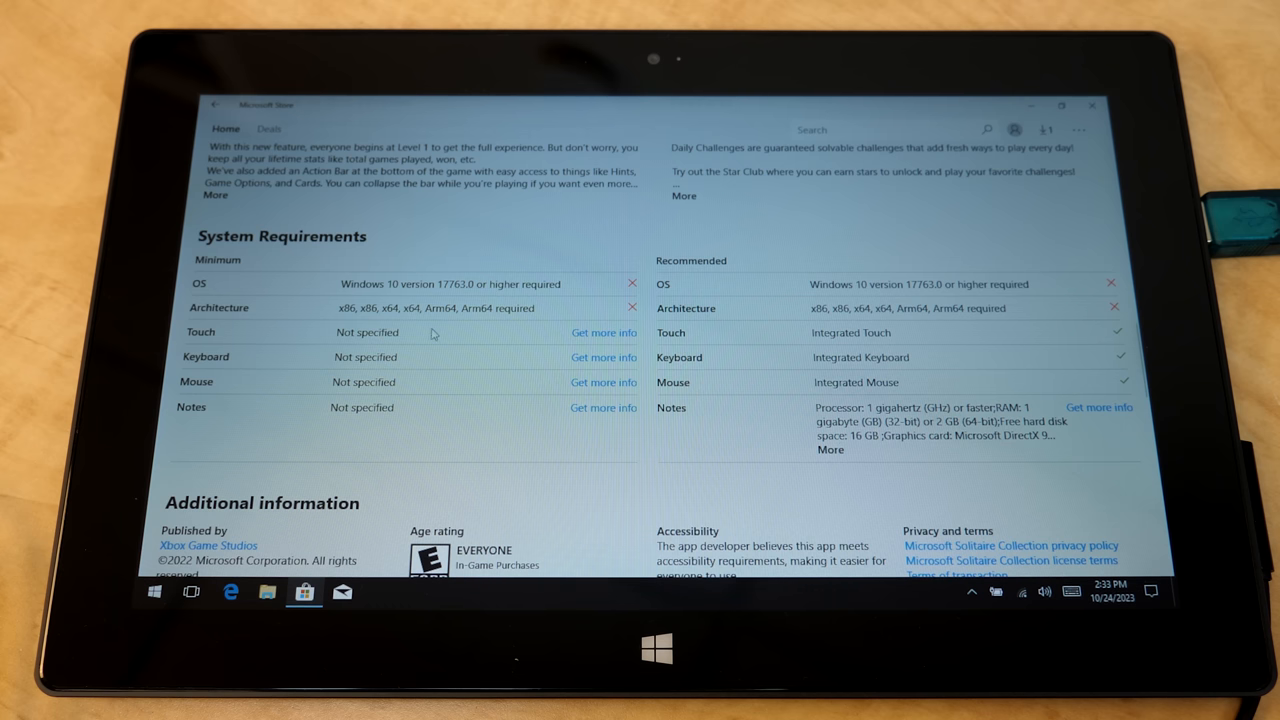
- Scroll Solitaire's System Requirements, revealing the unmet Windows 10 version 17763 requirement
scroll("down", 3)
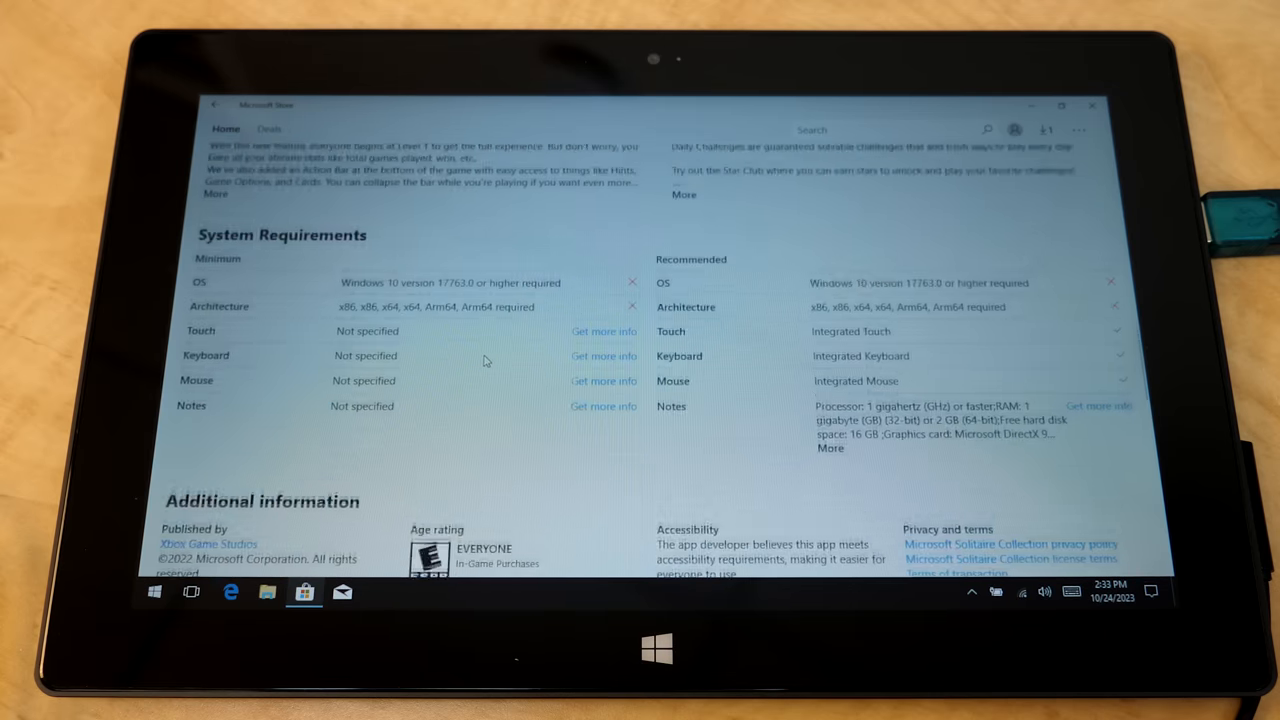
scroll("up", 3)
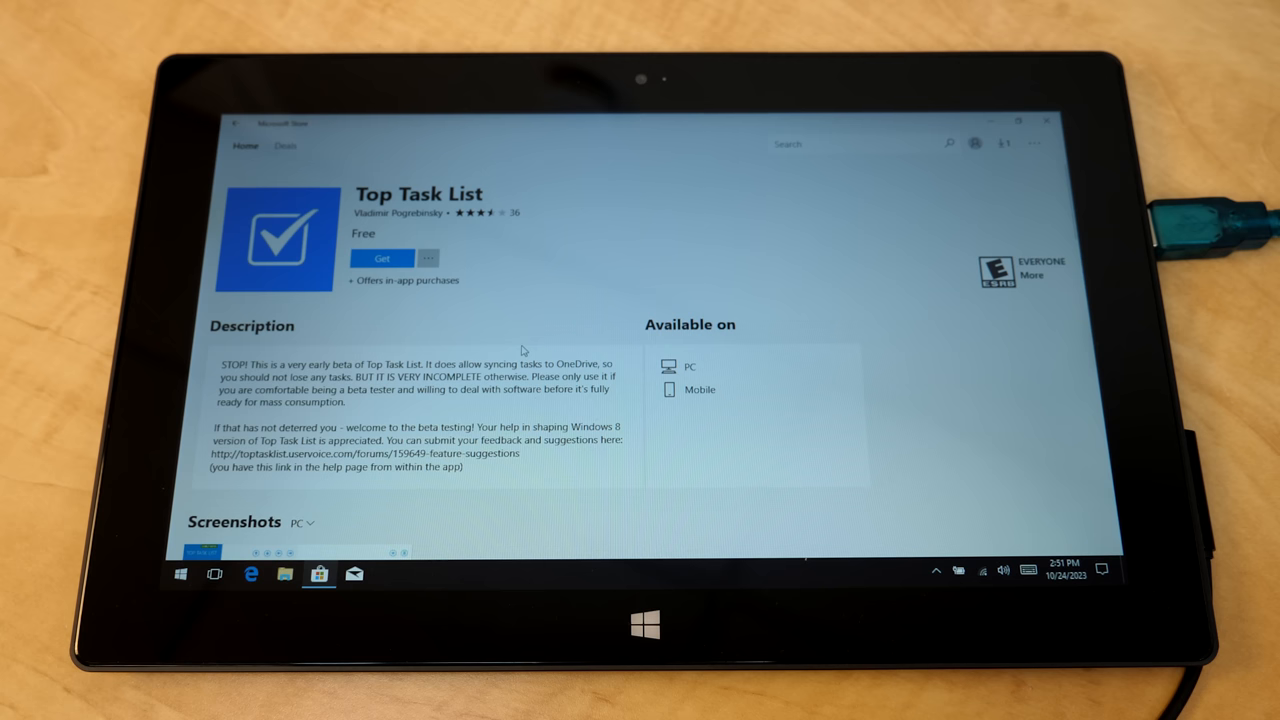
mouse_move(555, 332)
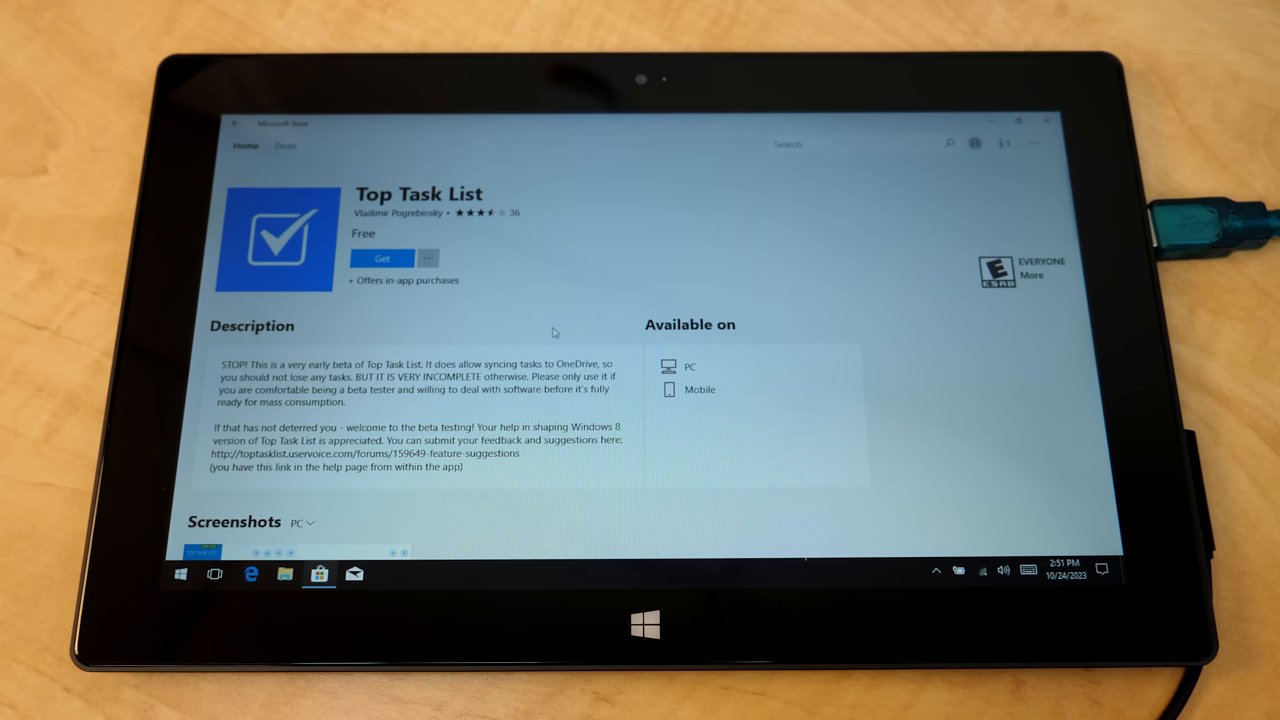
mouse_move(363, 200)
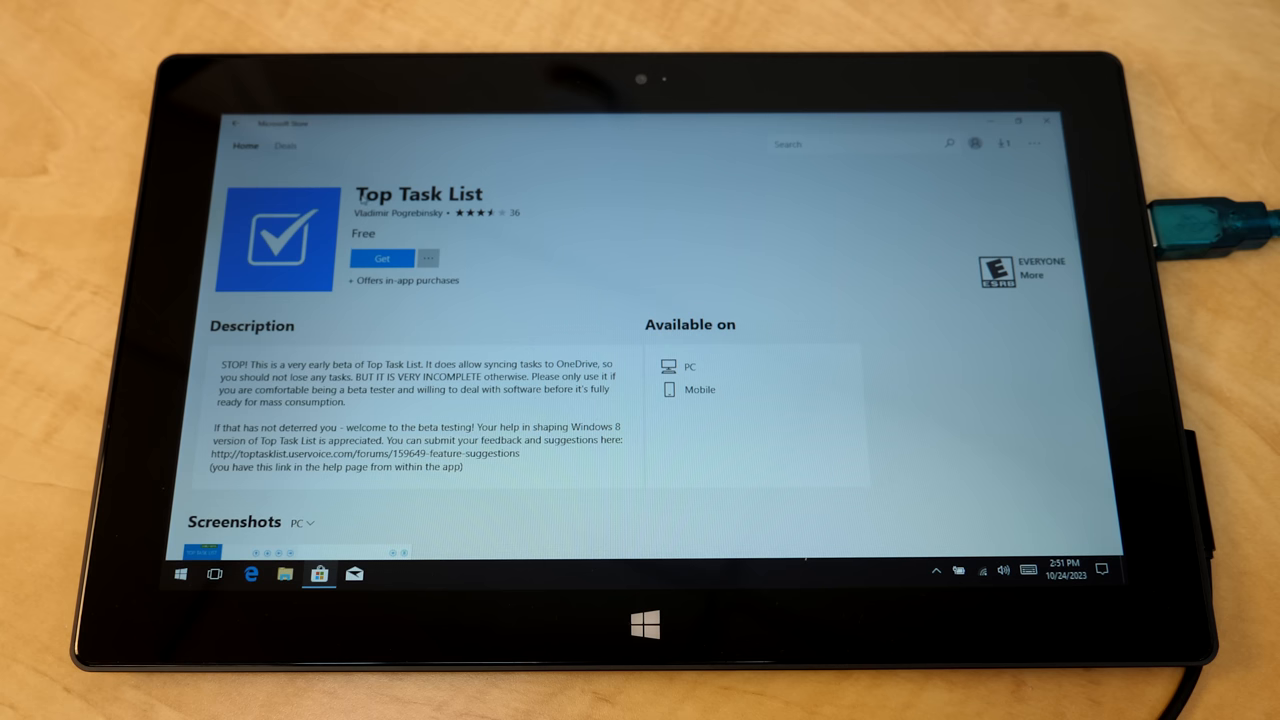
scroll("down", 3)
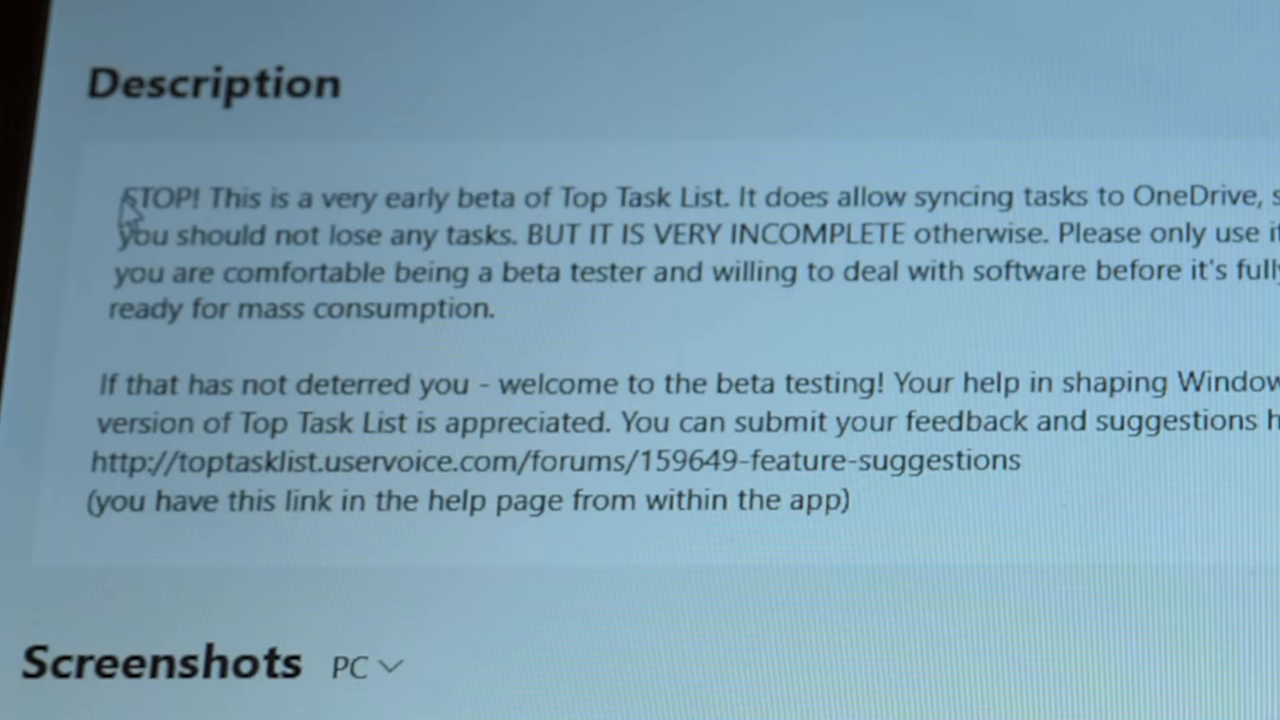
mouse_move(605, 200)
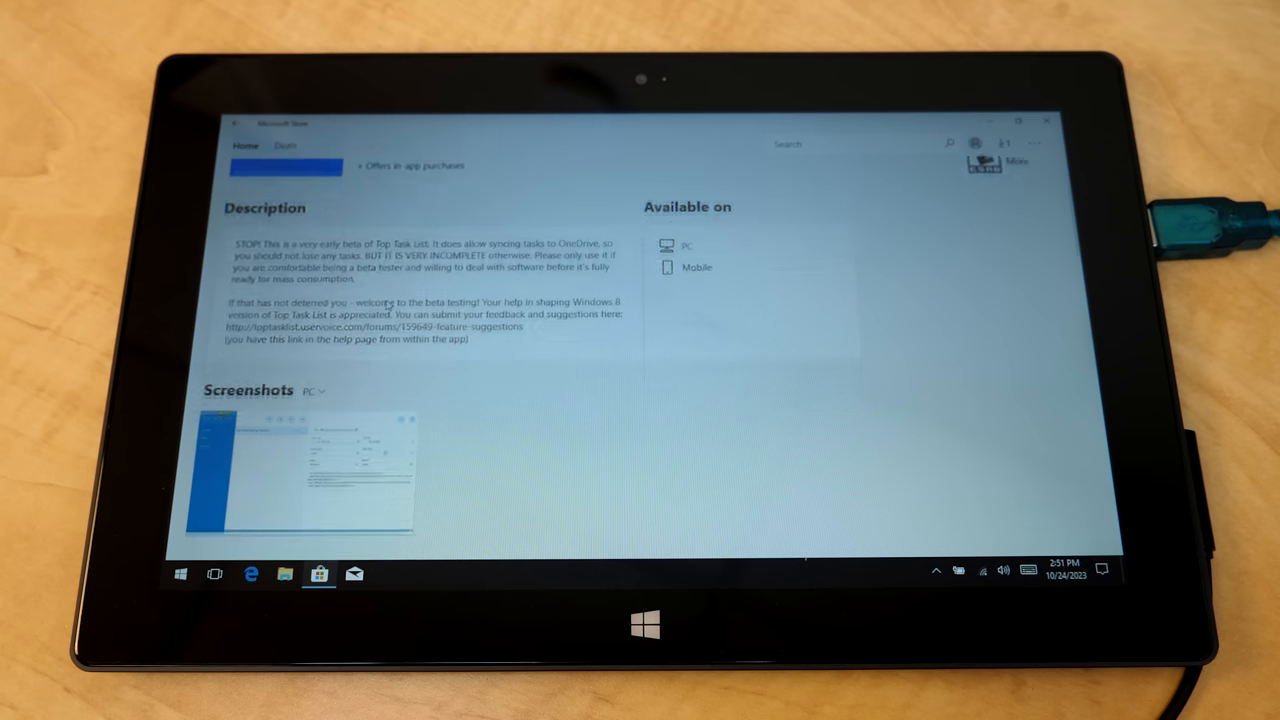
scroll("down", 3)
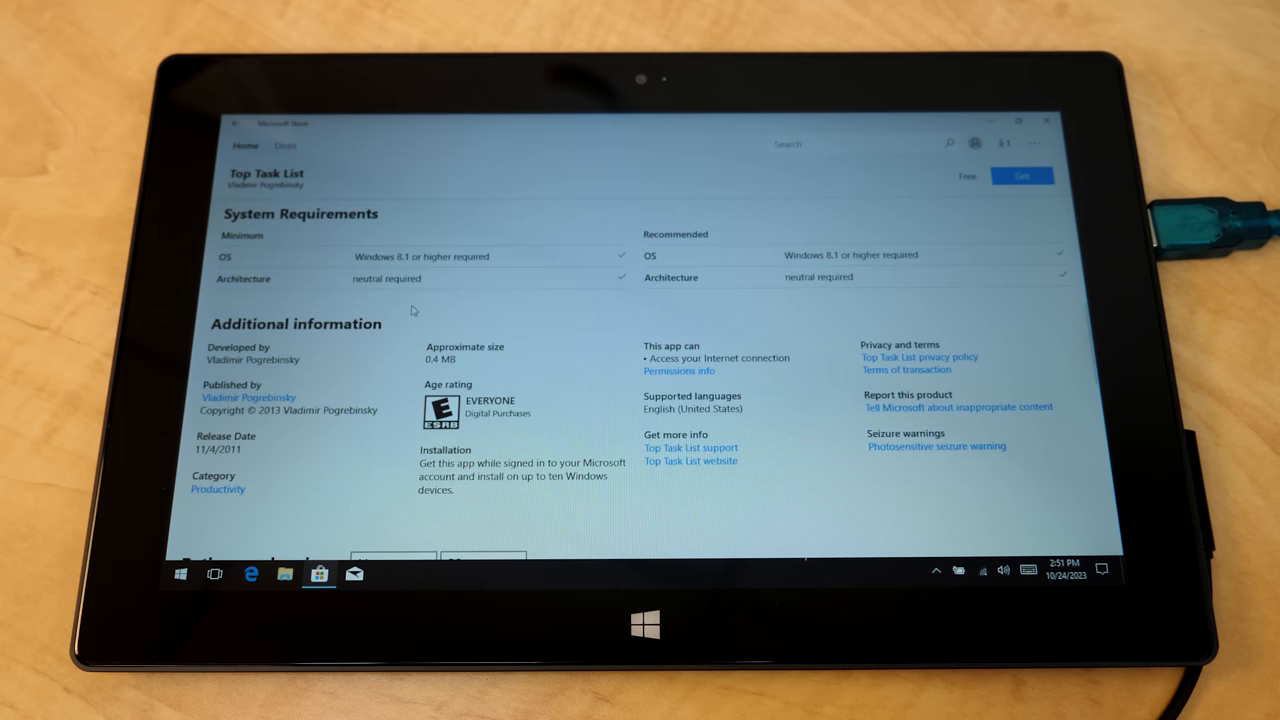
scroll("down", 3)
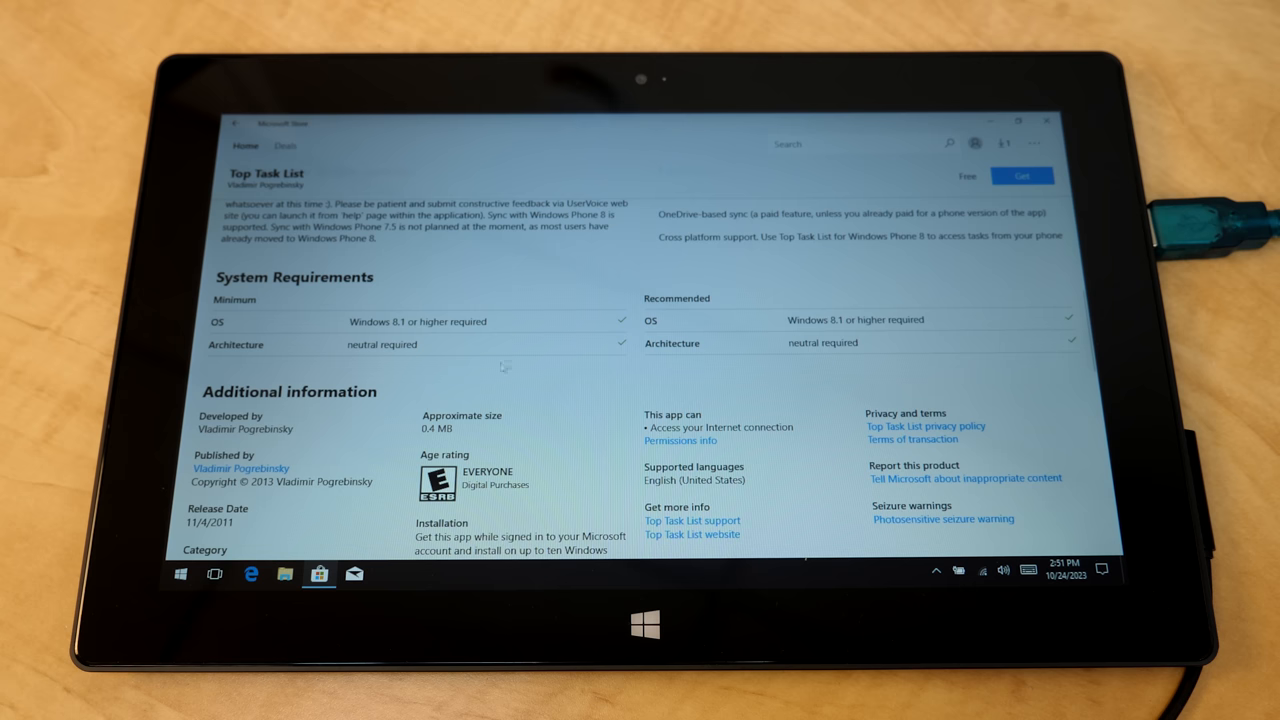
scroll("down", 3)
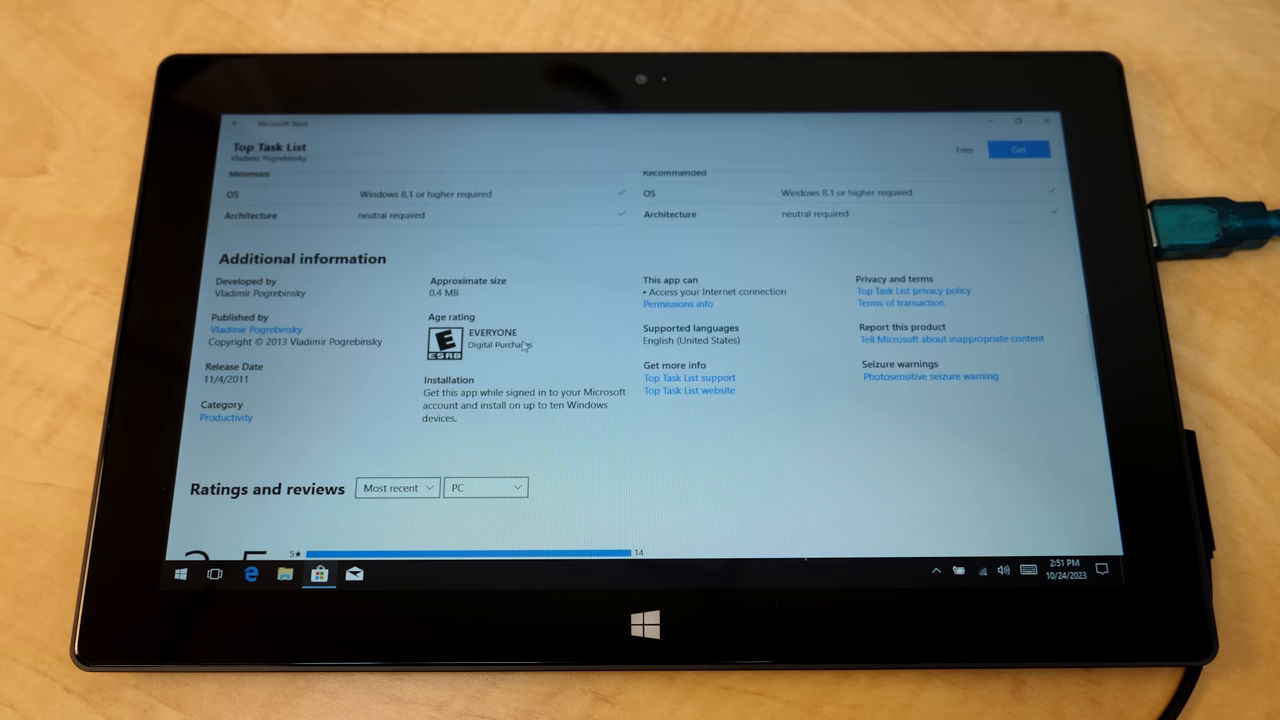
scroll("up", 3)
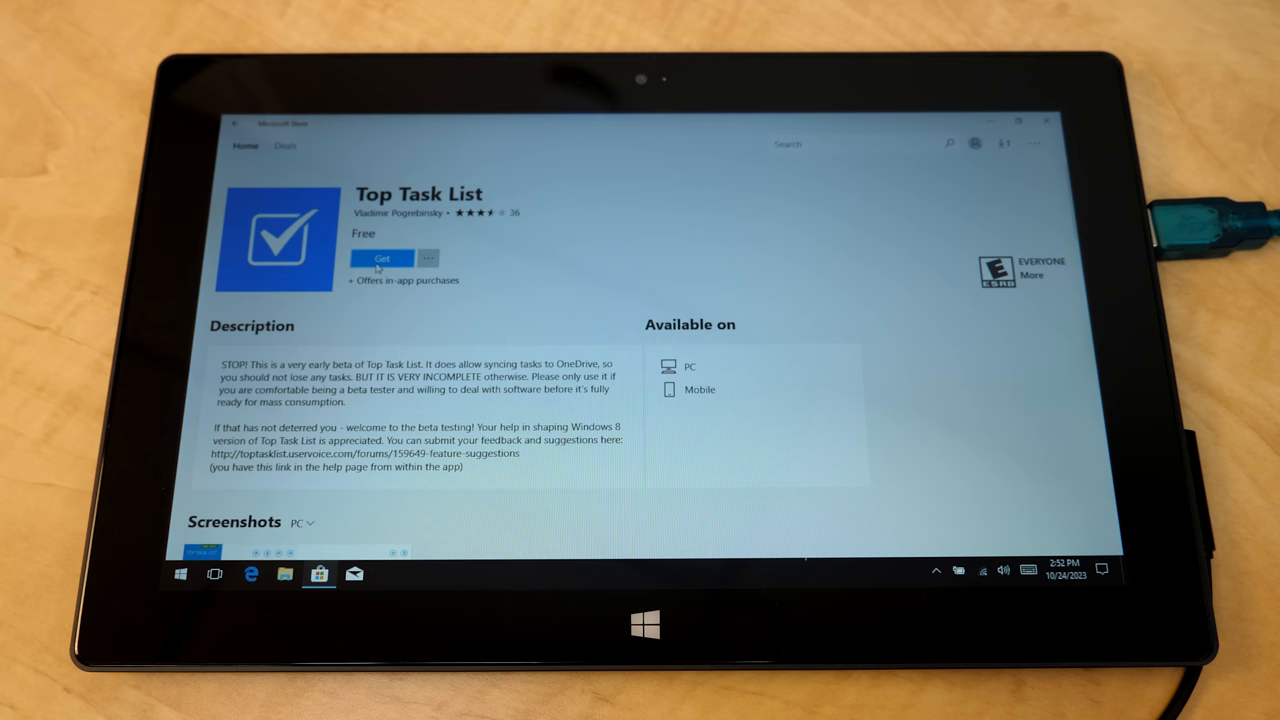
- Install Top Task List, browse the top free games list, close the Store, and open Start
left_click(382, 258)
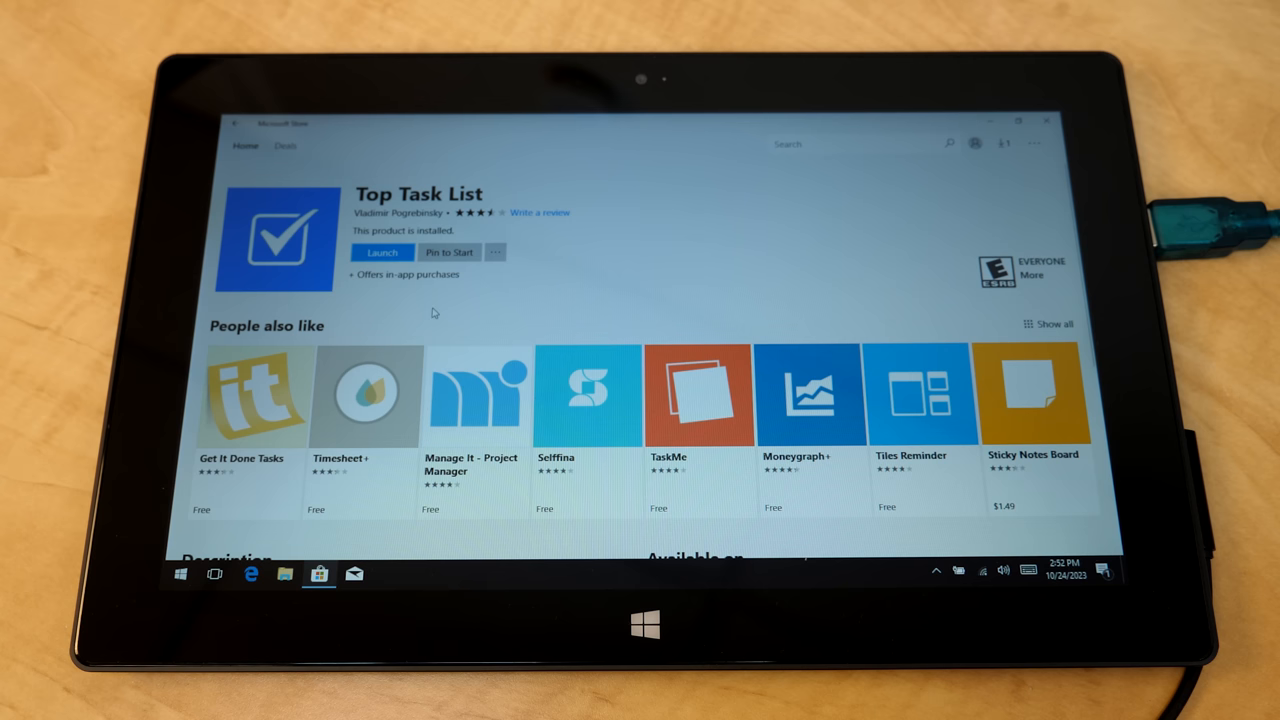
left_click(382, 252)
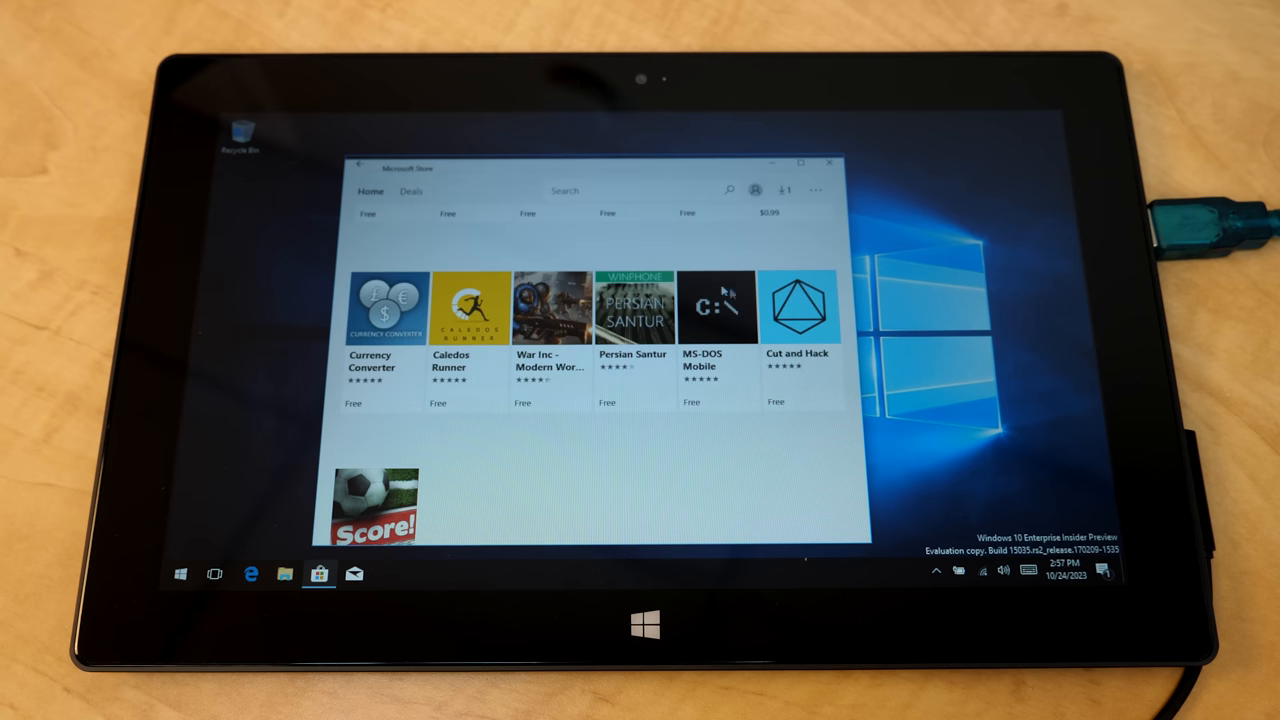
scroll("down", 3)
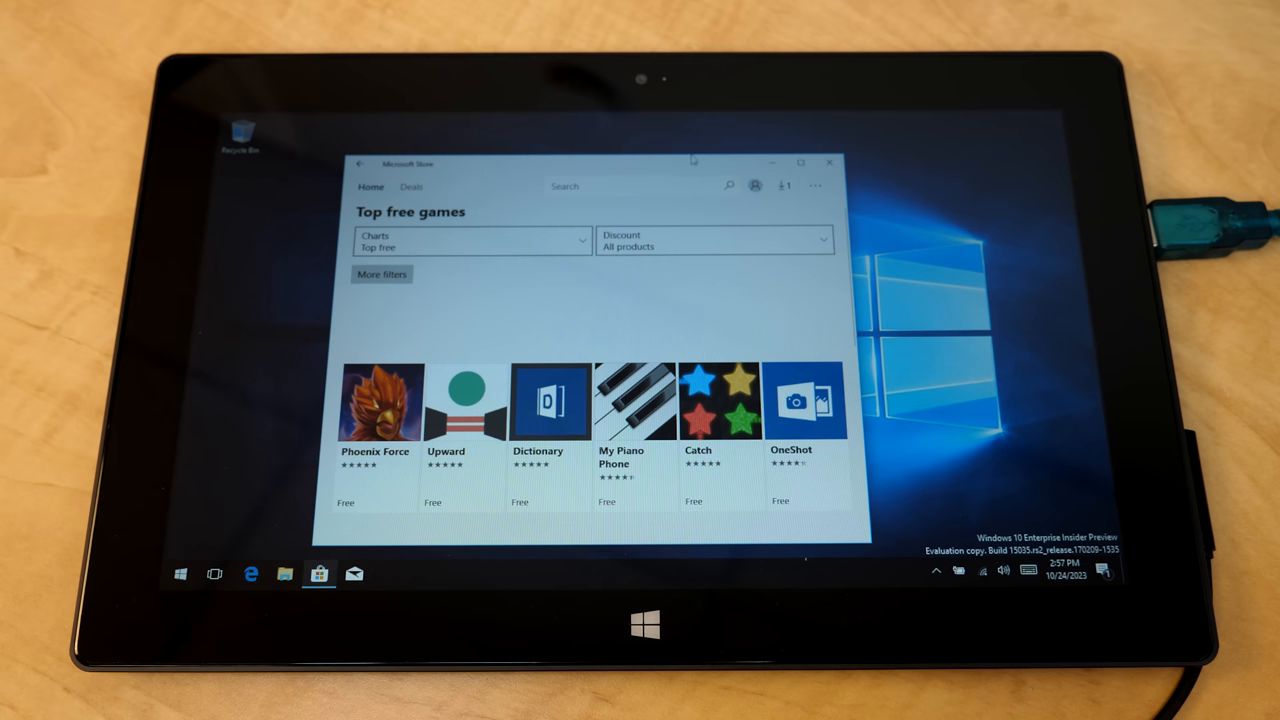
left_click(829, 162)
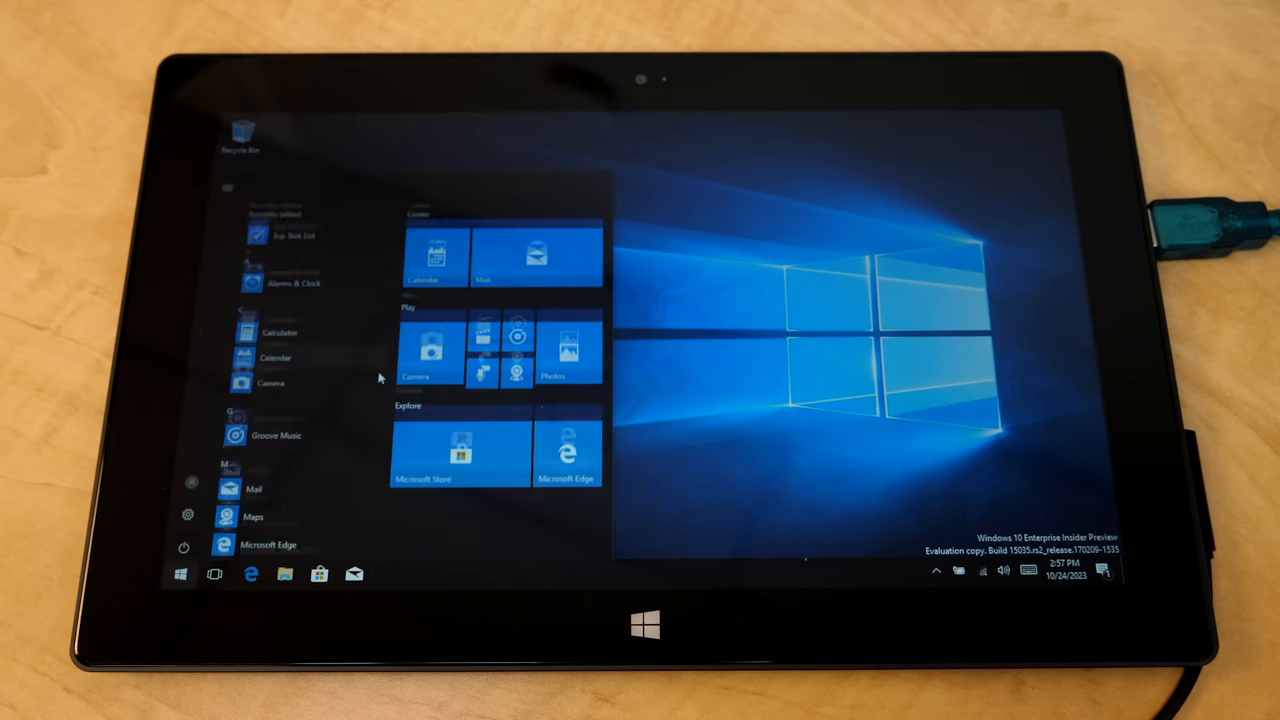
- Launch Groove Music and then Calculator from the Start menu's app list
scroll("down", 3)
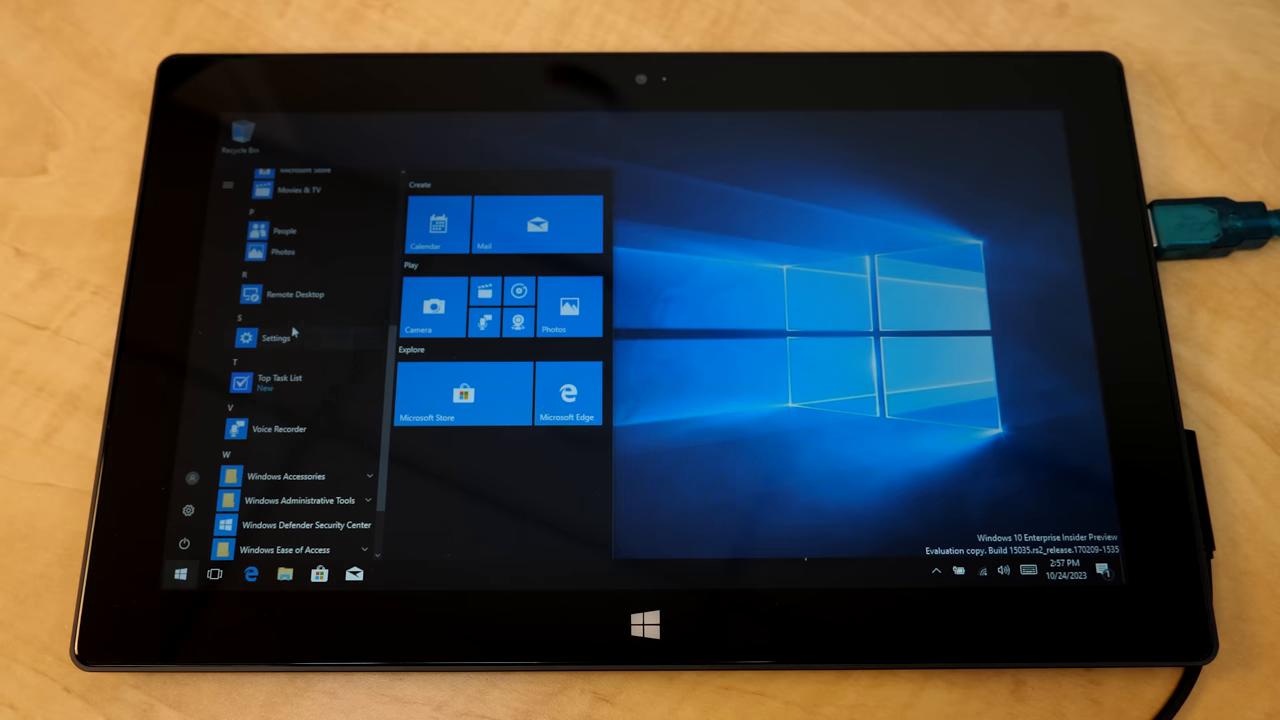
scroll("down", 3)
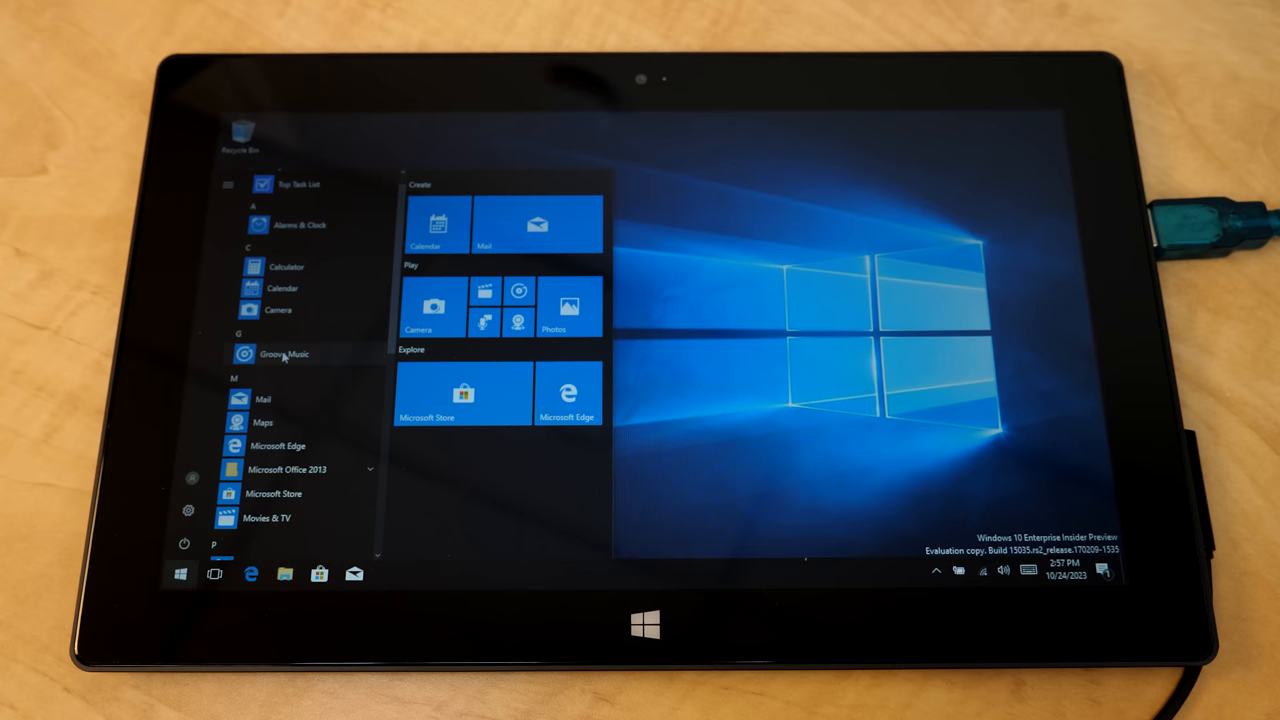
left_click(283, 353)
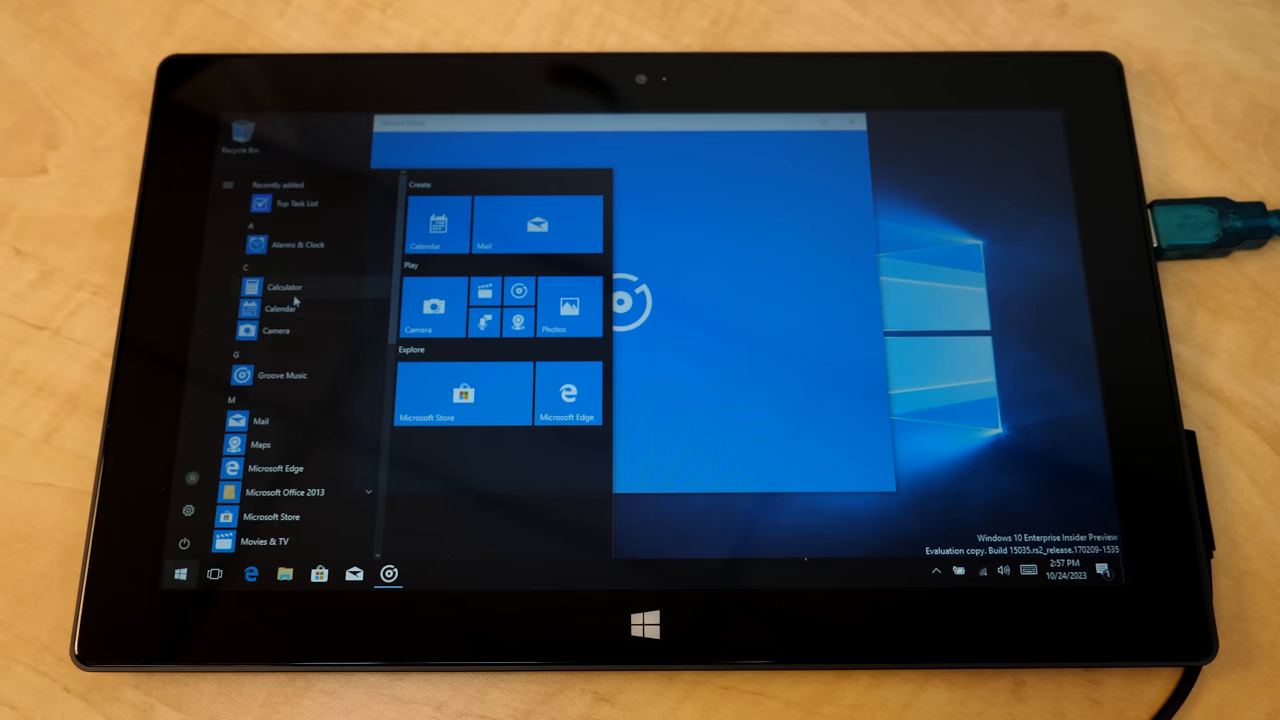
left_click(284, 287)
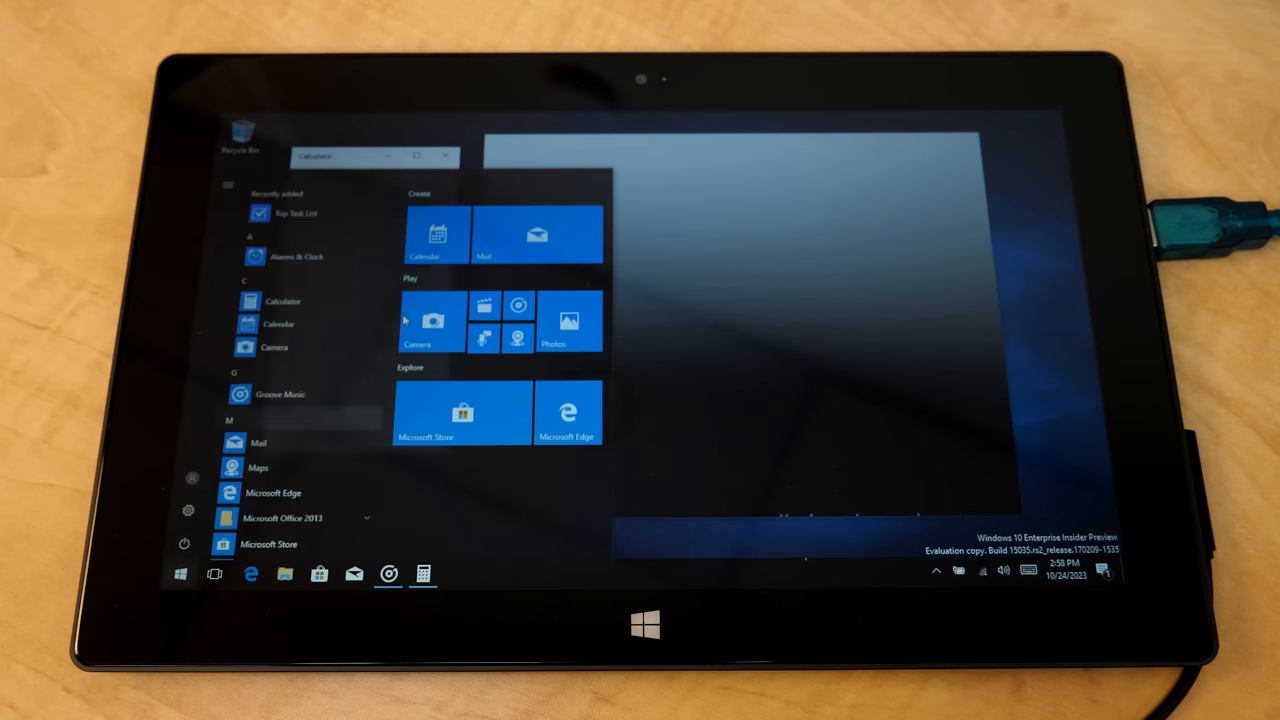
scroll("down", 3)
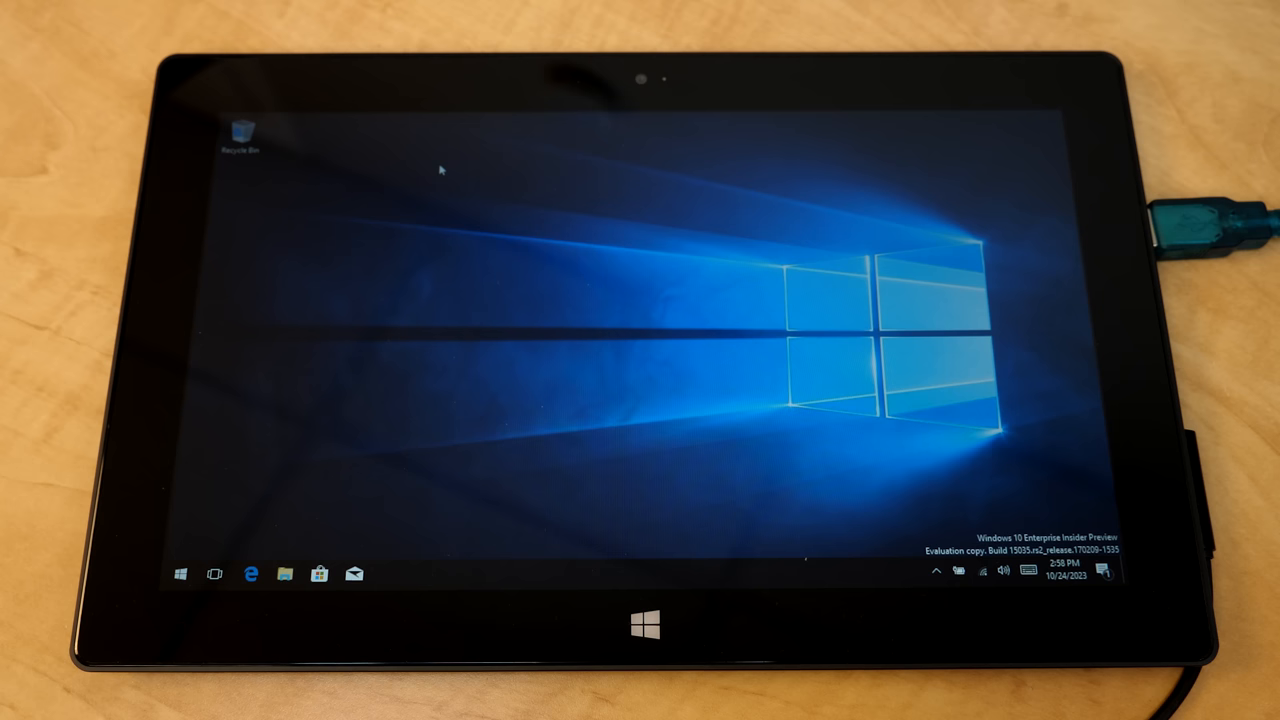
mouse_move(391, 177)
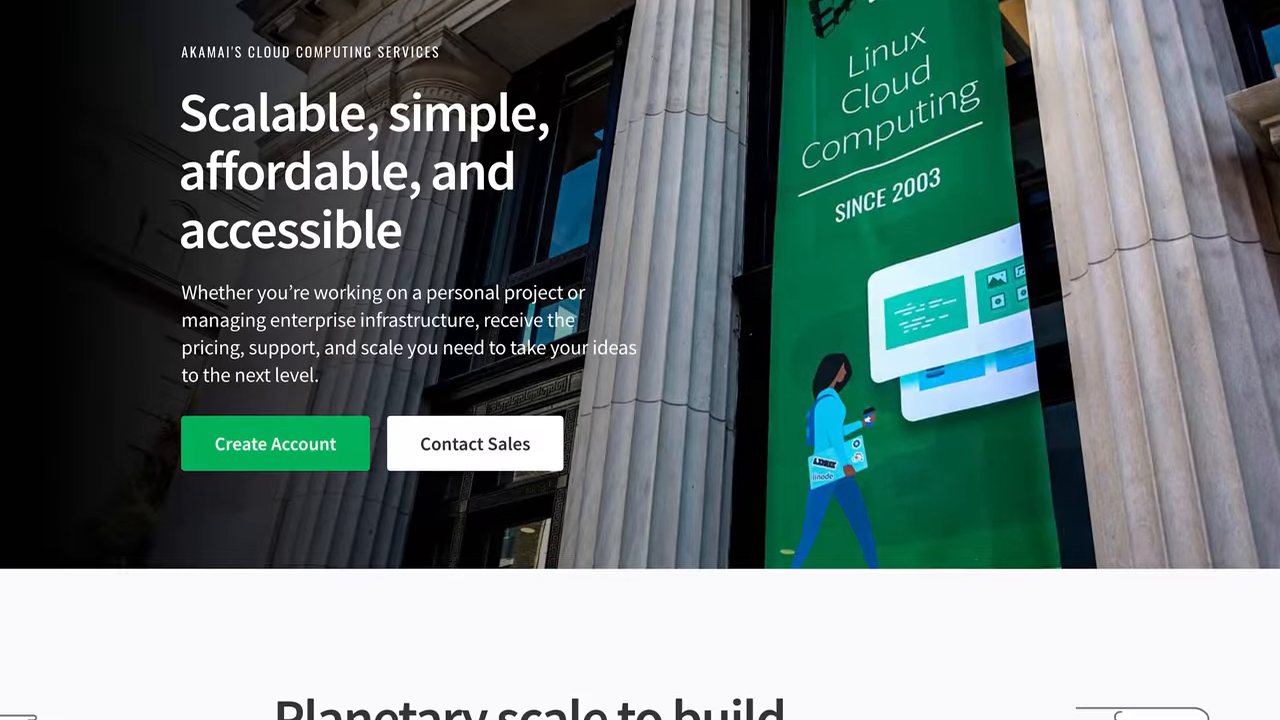
- Scroll the Linode page down to the plan pricing table, e.g. Linode 4 GB at $24 monthly
scroll("down", 3)
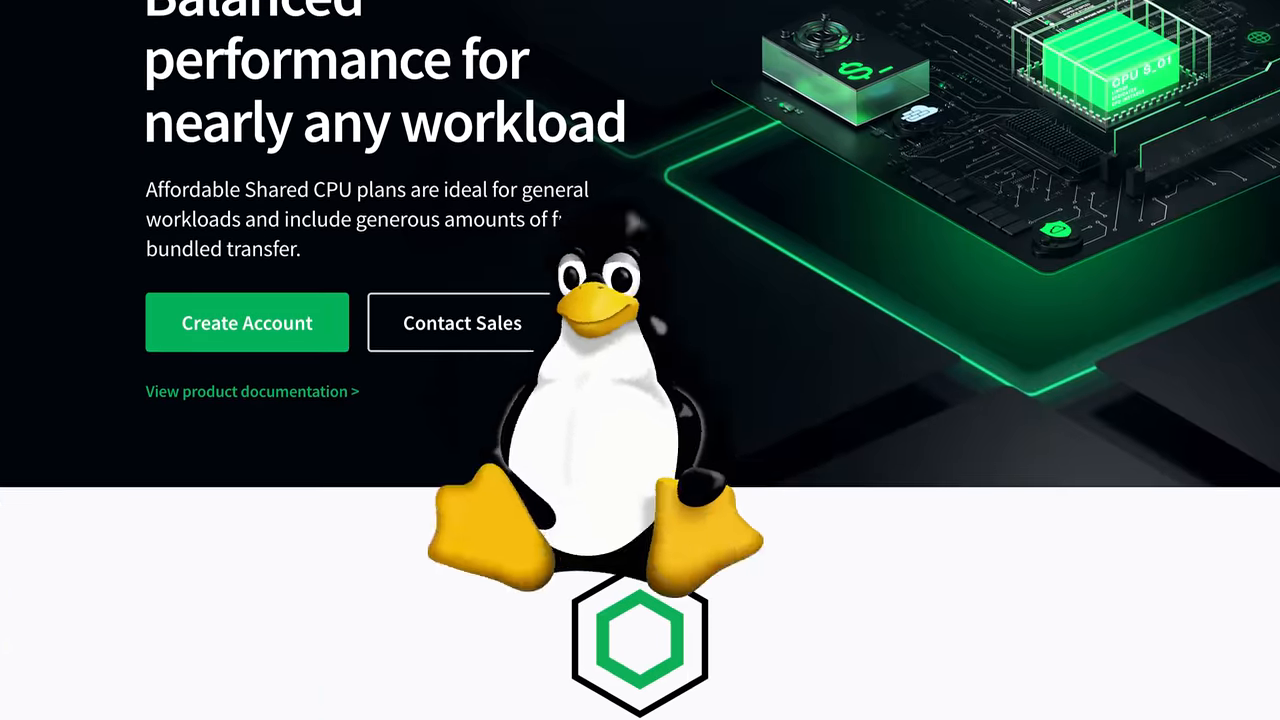
scroll("down", 3)
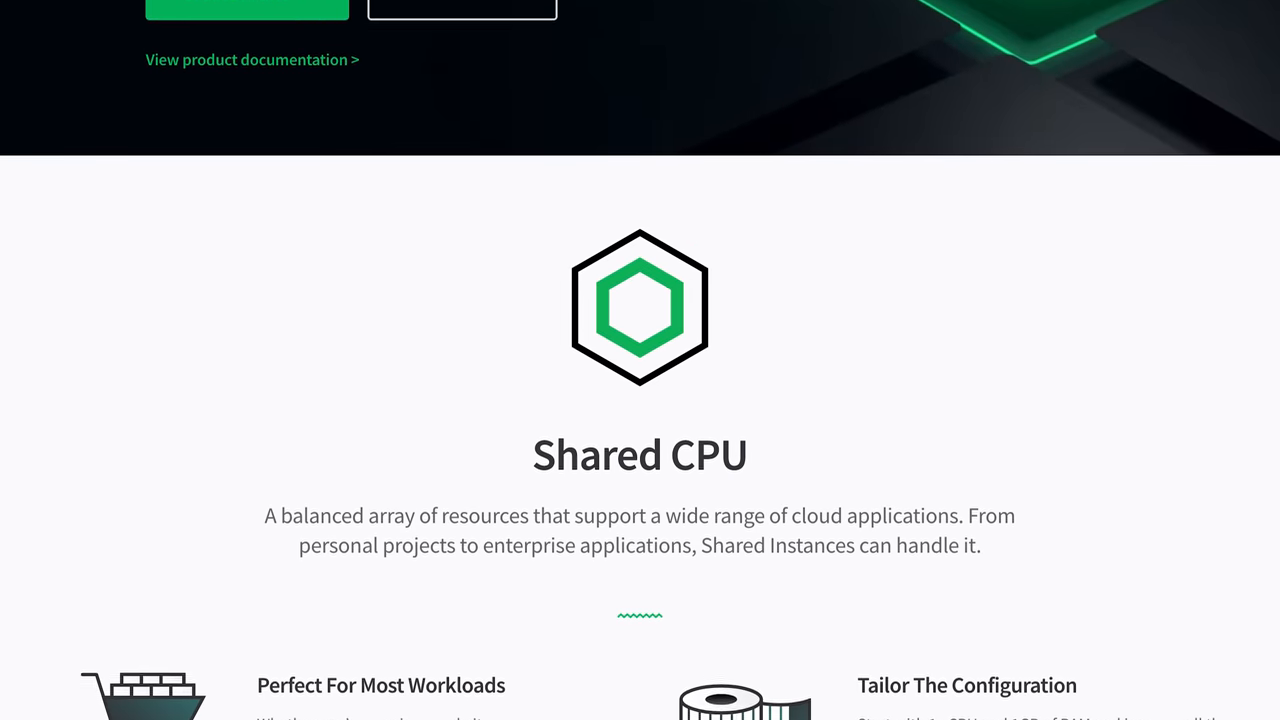
scroll("down", 3)
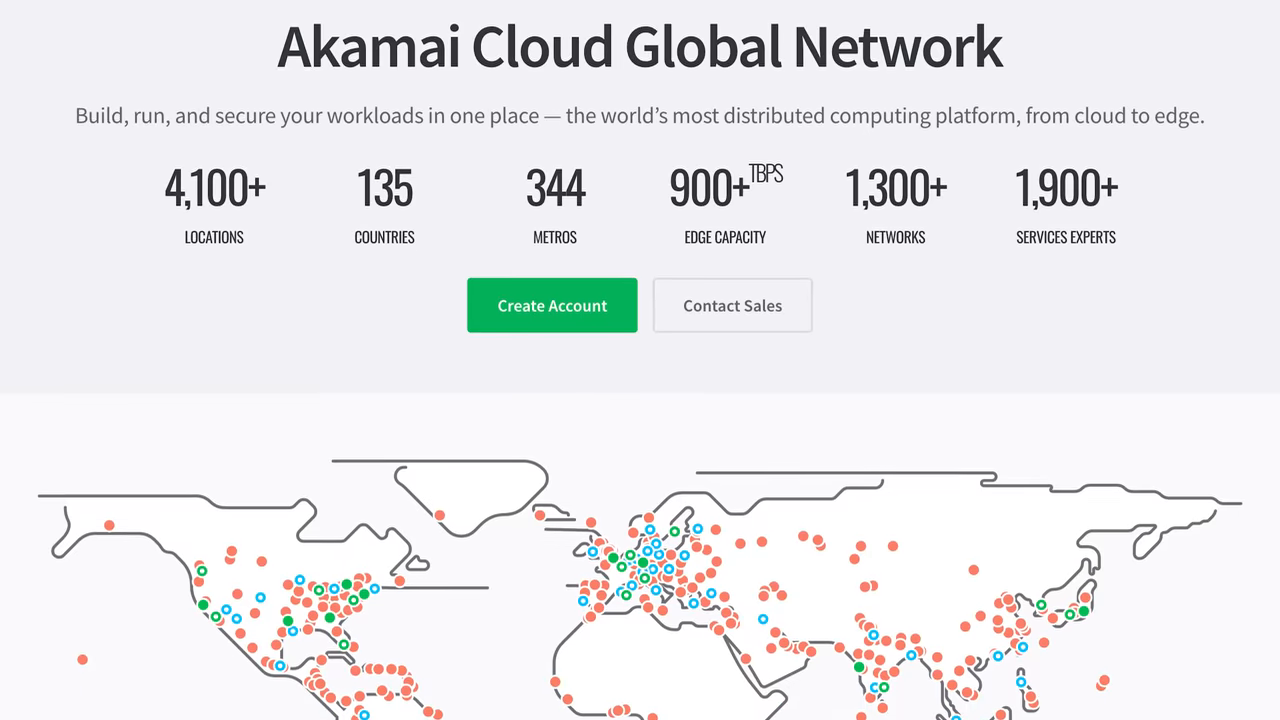
scroll("down", 3)
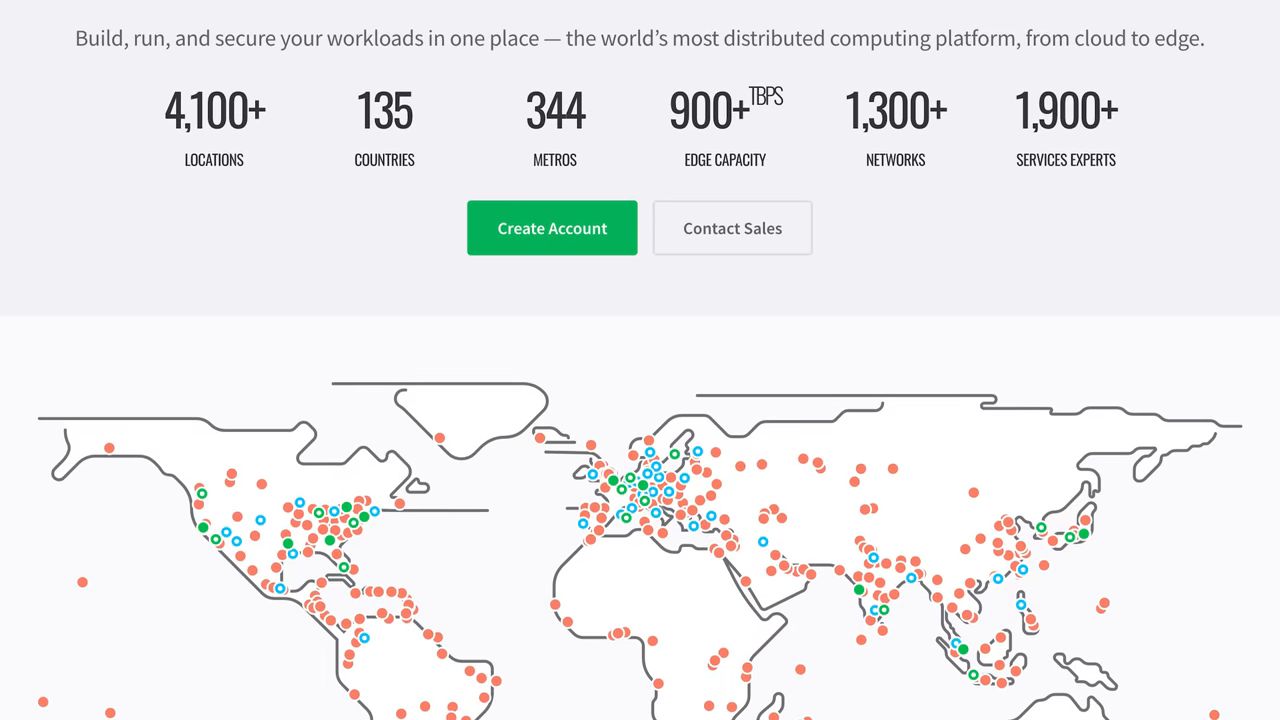
scroll("down", 3)
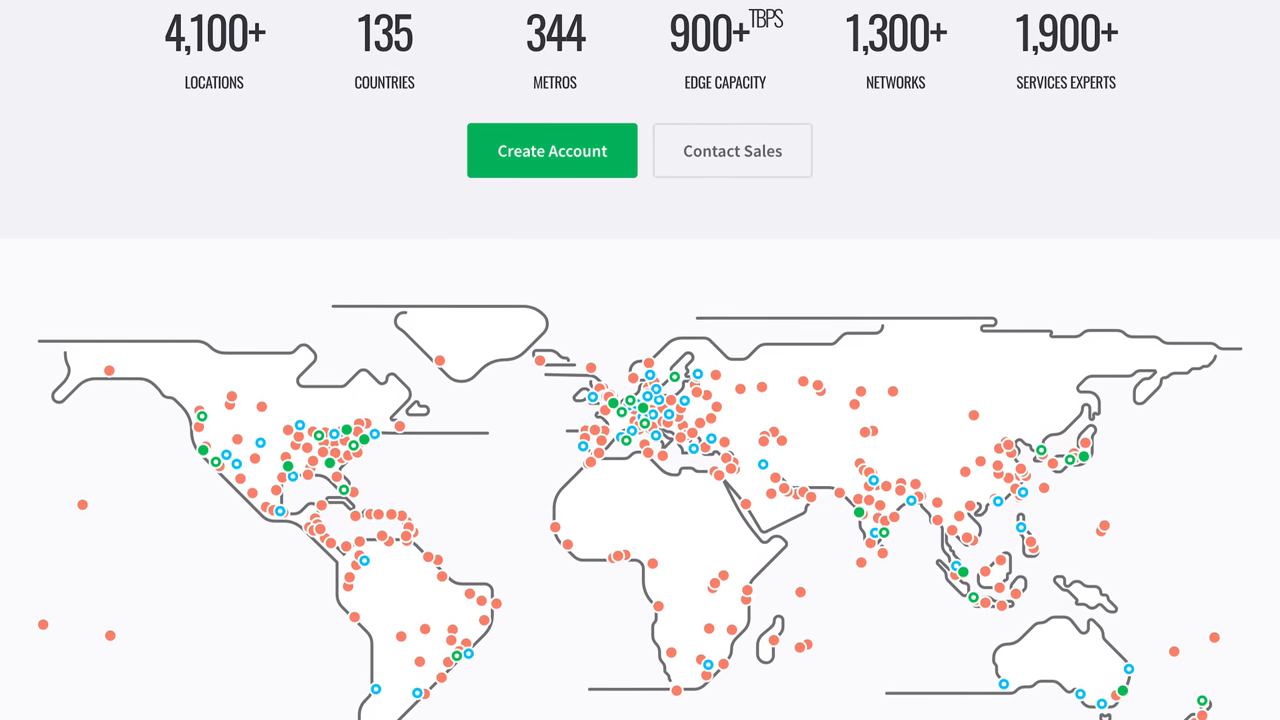
scroll("down", 3)
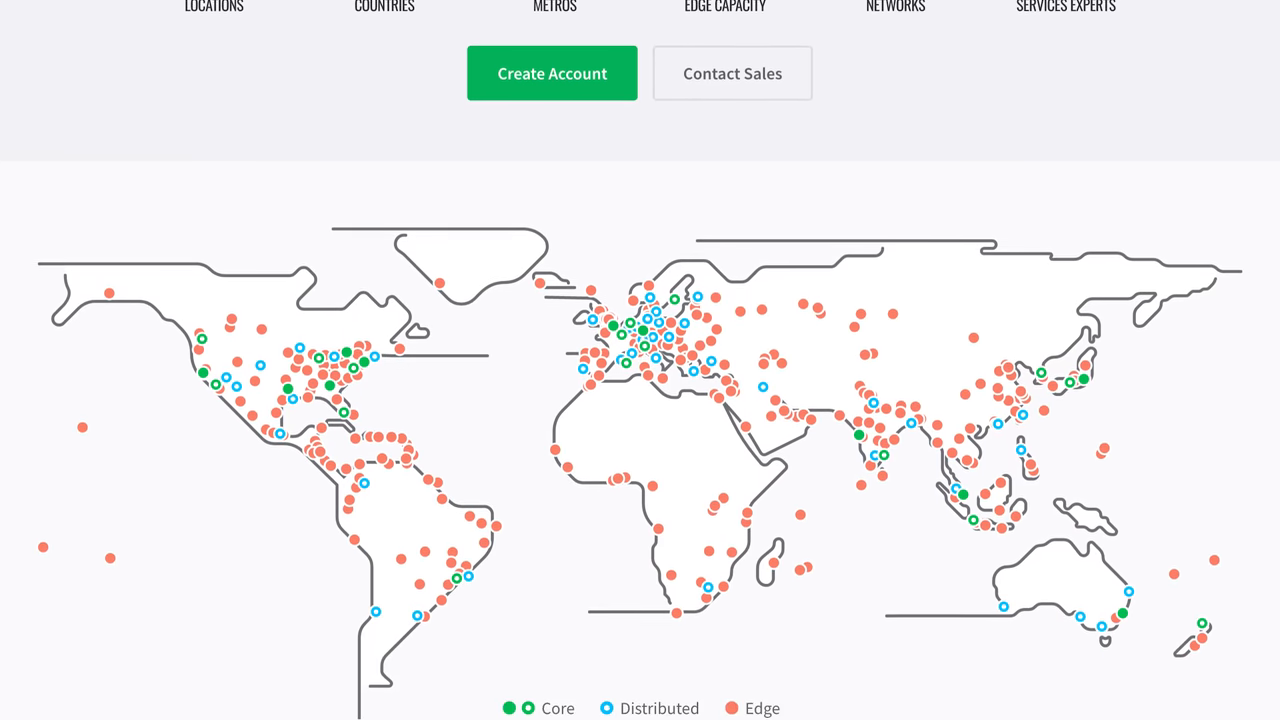
scroll("down", 3)
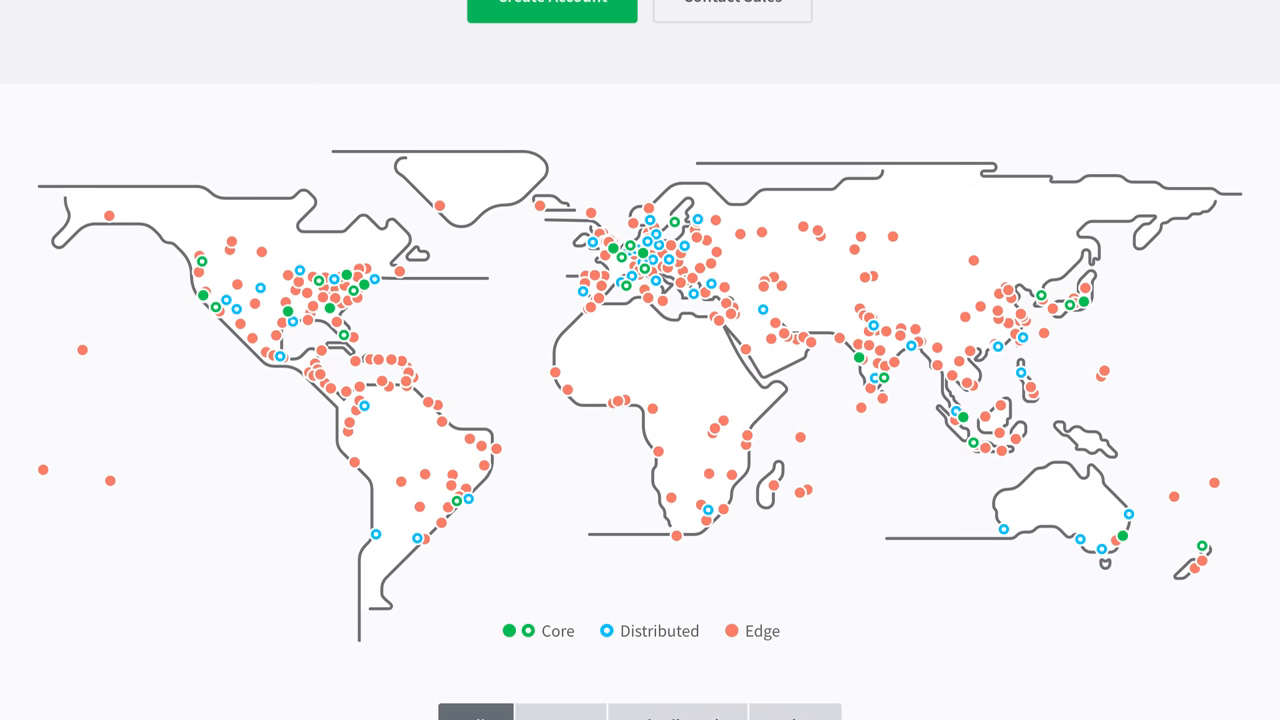
scroll("down", 3)
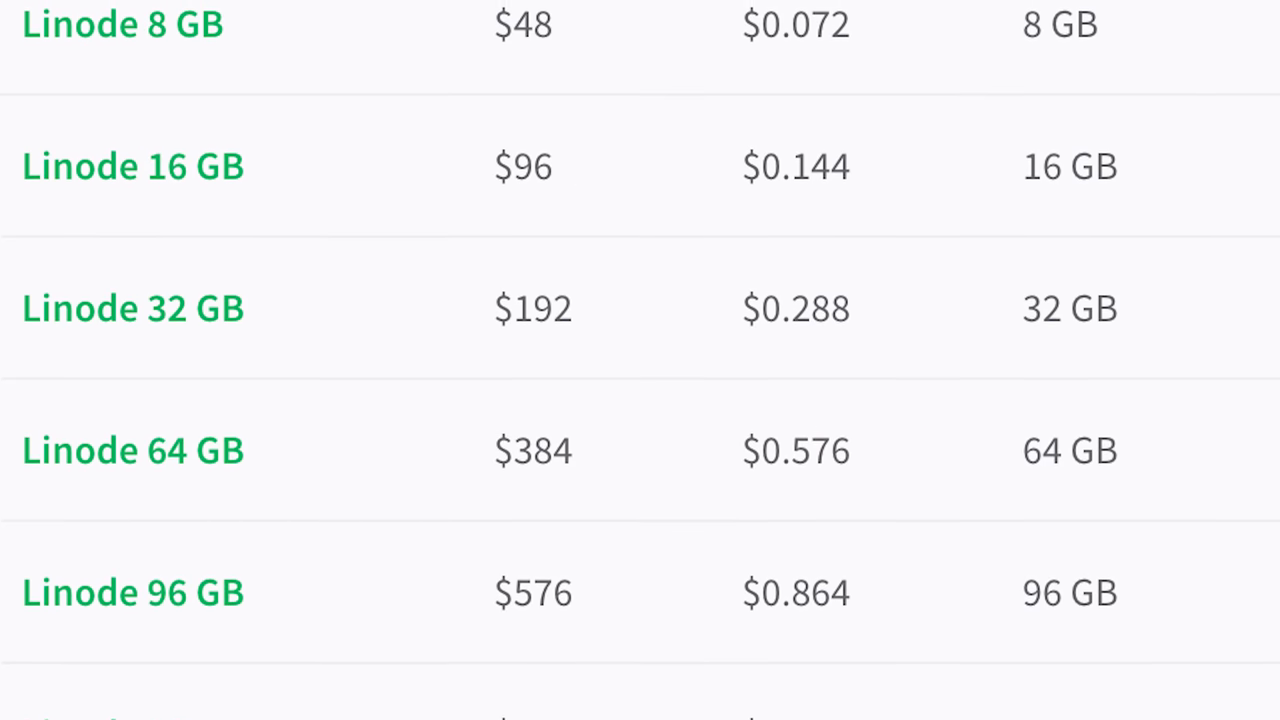
scroll("up", 3)
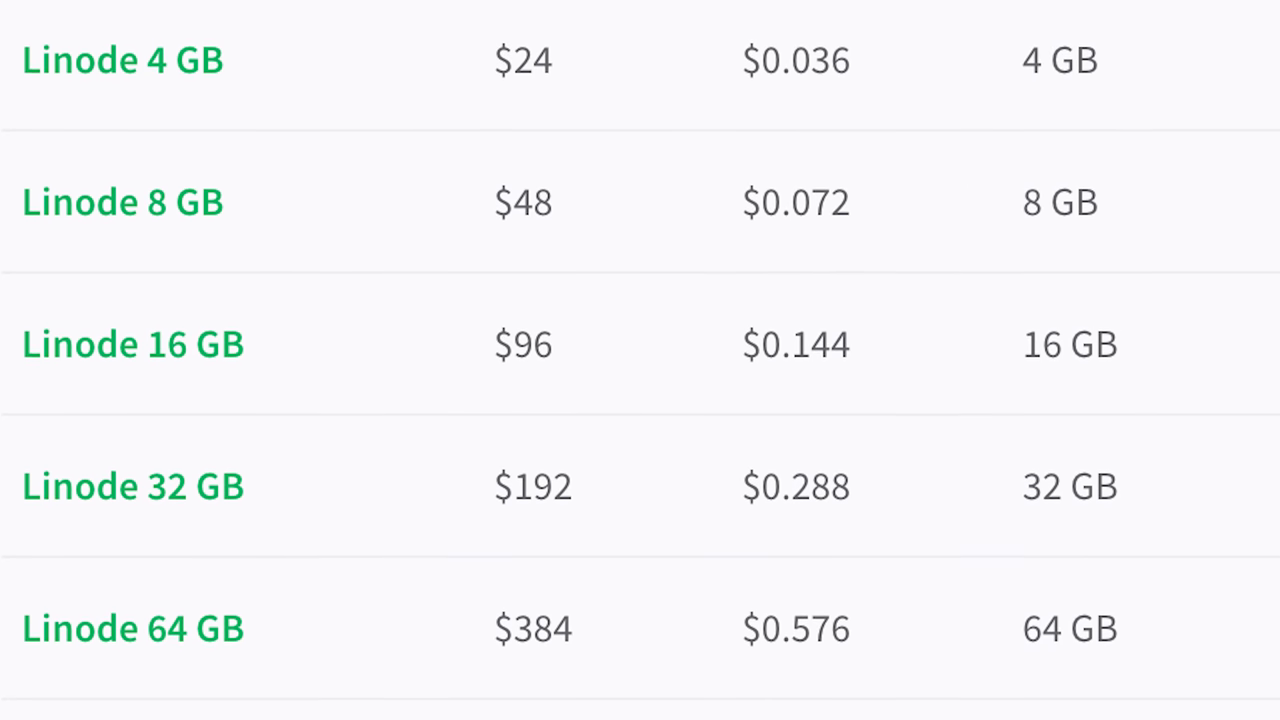